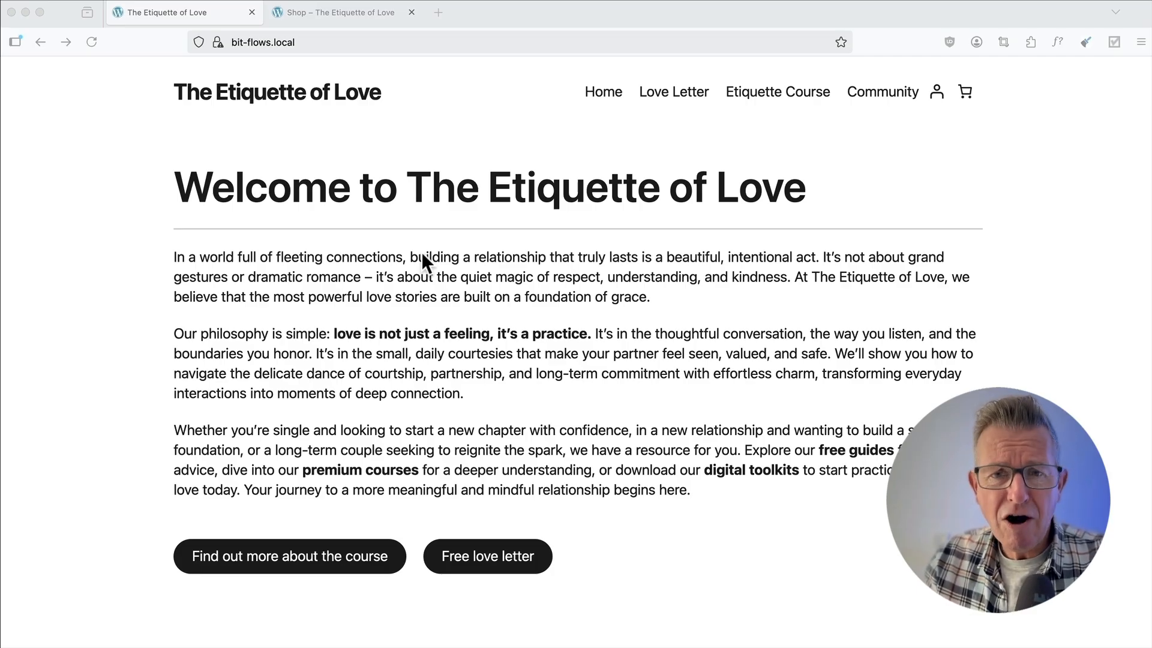
{"action": "mouse_move", "coordinate": [604, 37]}
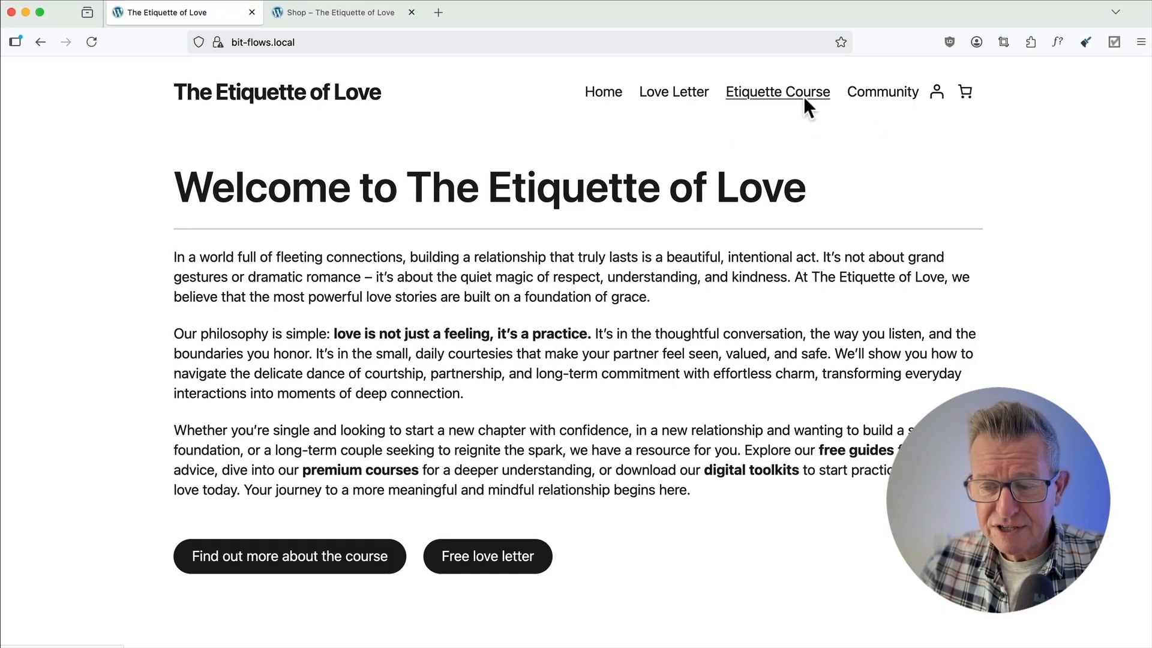
Browse the Etiquette Course page, then reach the Love Letter questionnaire page via the top navigation
{"action": "left_click", "coordinate": [778, 92]}
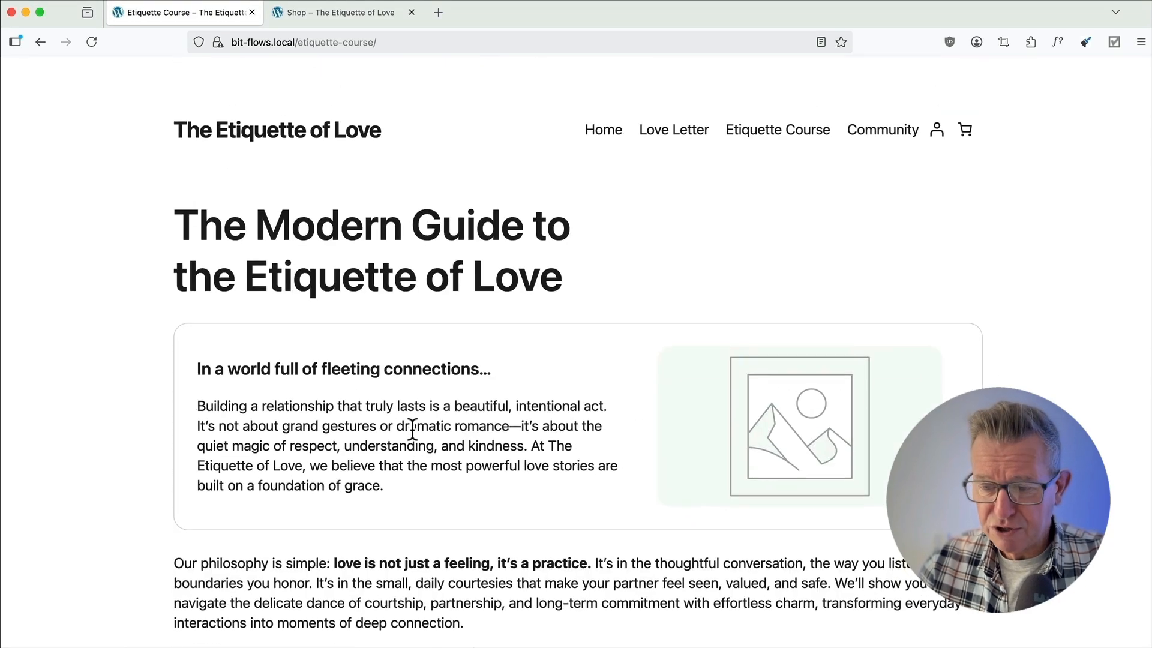
{"action": "scroll", "scroll_direction": "down", "scroll_amount": 3}
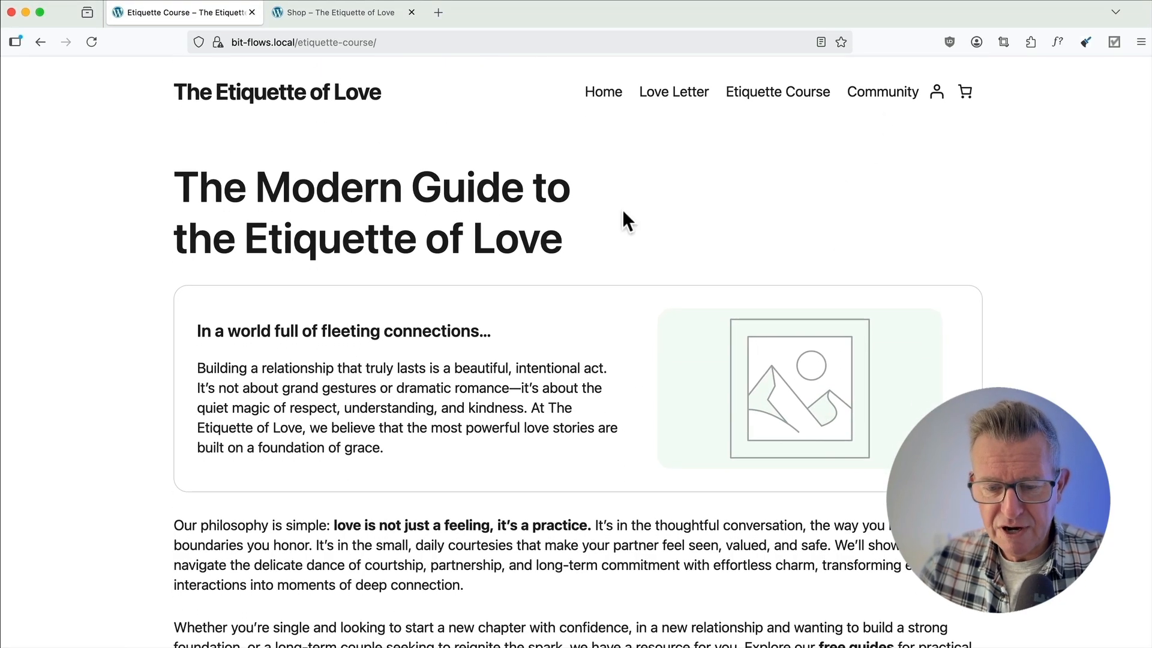
{"action": "left_click", "coordinate": [936, 91]}
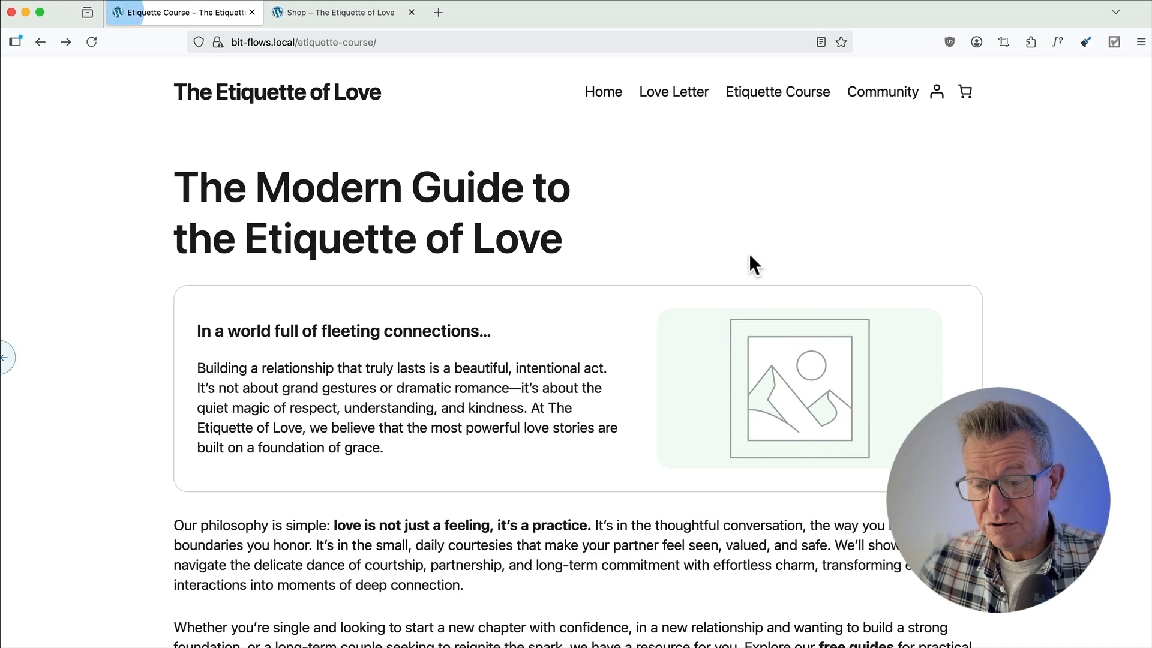
{"action": "left_click", "coordinate": [604, 91]}
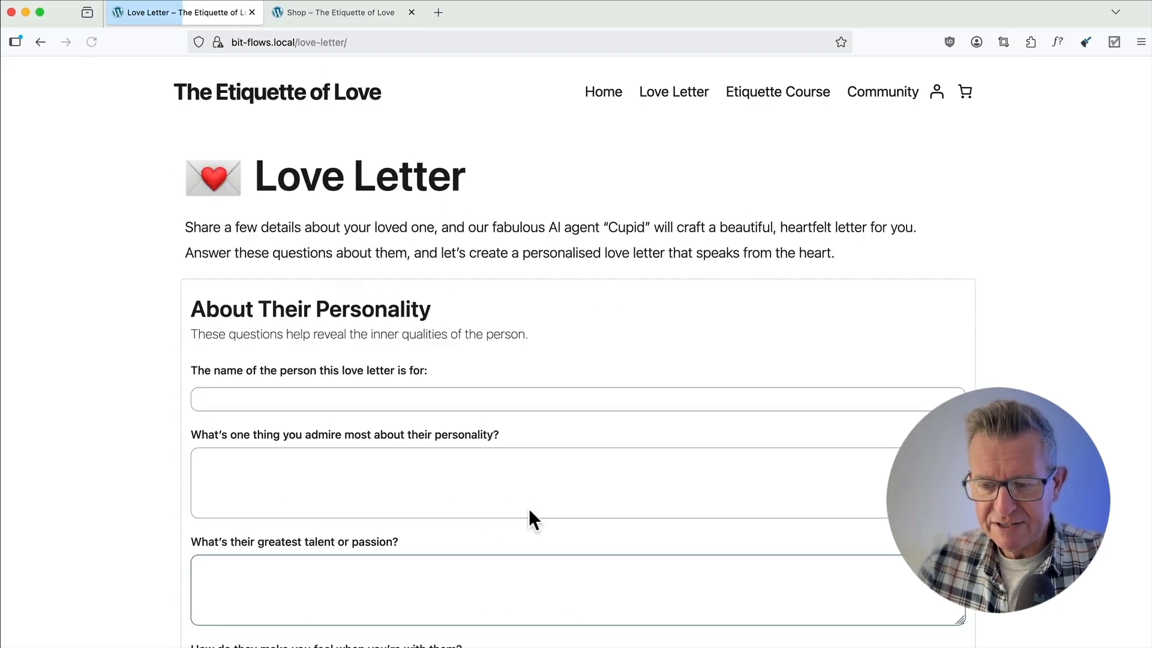
{"action": "scroll", "scroll_direction": "down", "scroll_amount": 3}
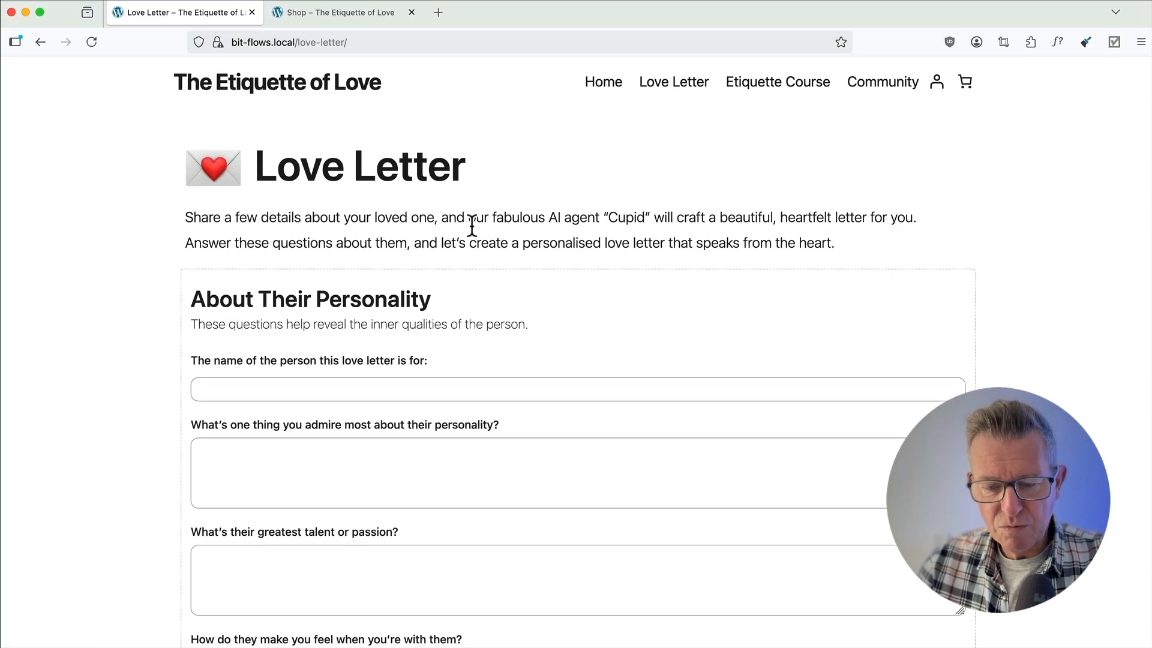
{"action": "scroll", "scroll_direction": "down", "scroll_amount": 3}
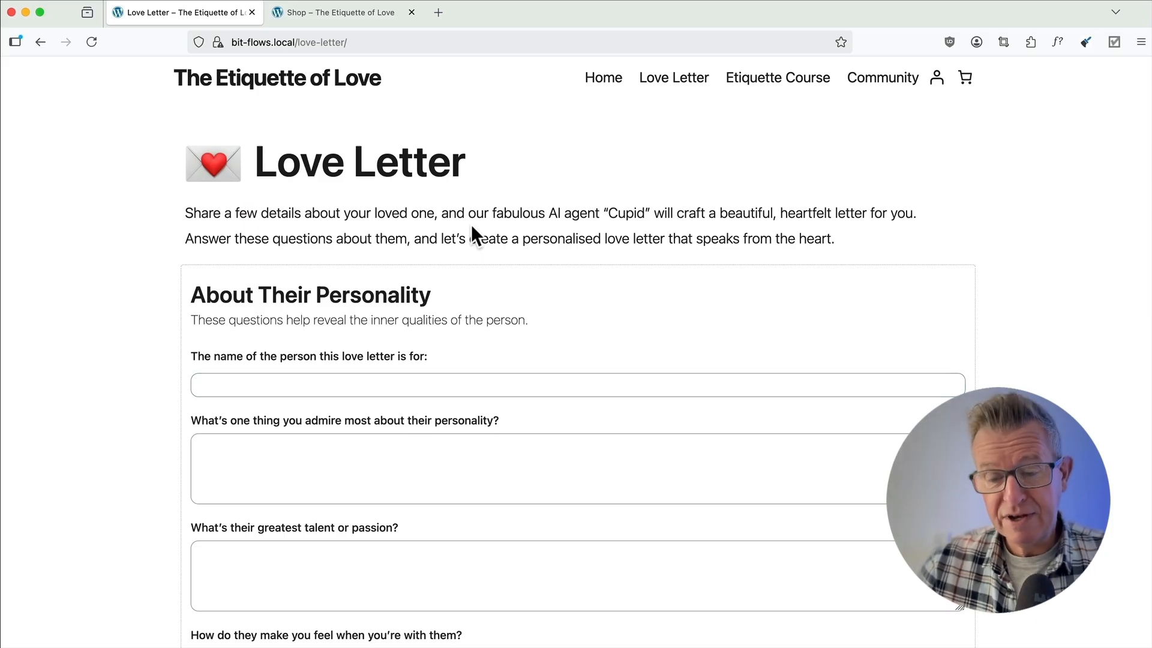
{"action": "scroll", "scroll_direction": "down", "scroll_amount": 3}
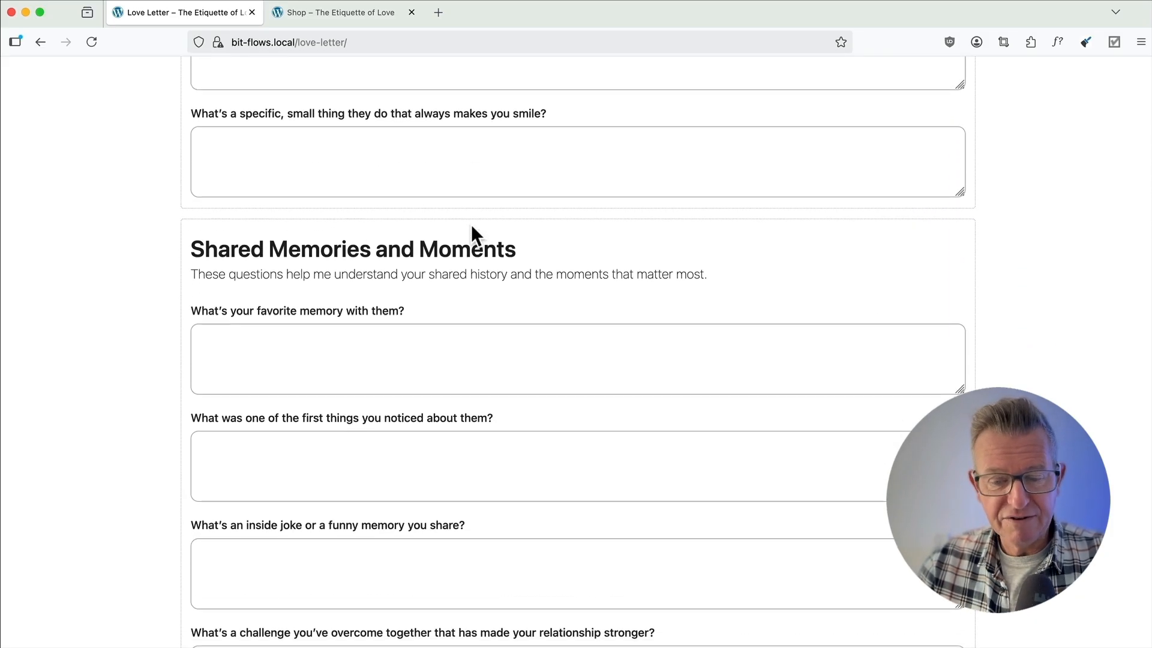
{"action": "scroll", "scroll_direction": "down", "scroll_amount": 3}
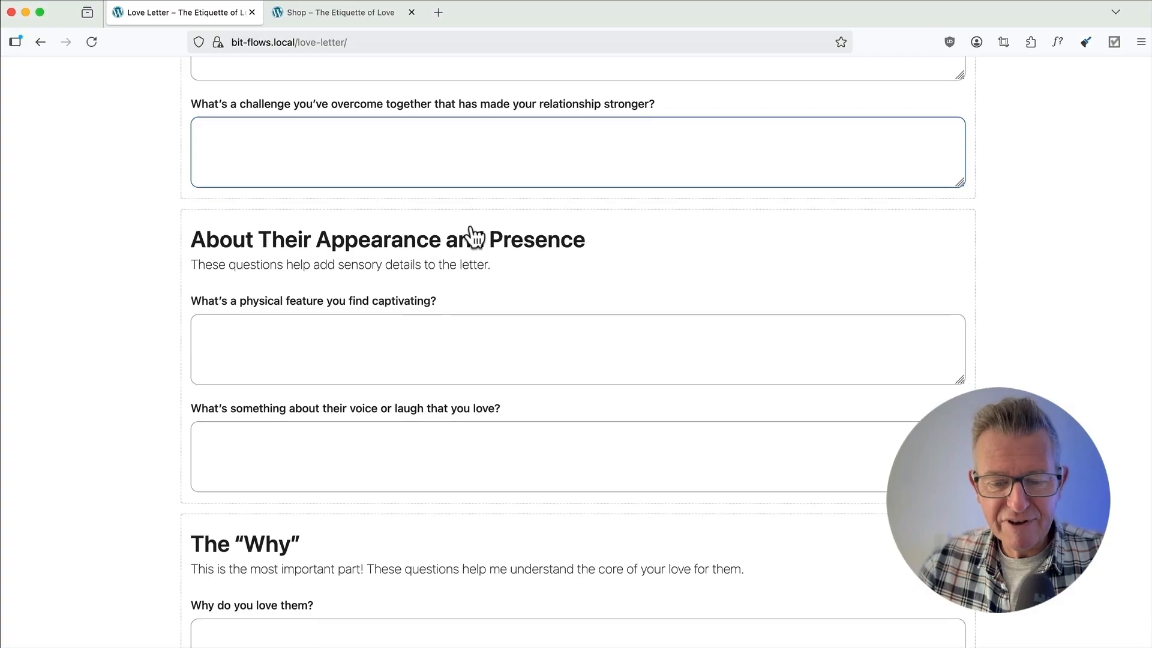
{"action": "scroll", "scroll_direction": "down", "scroll_amount": 3}
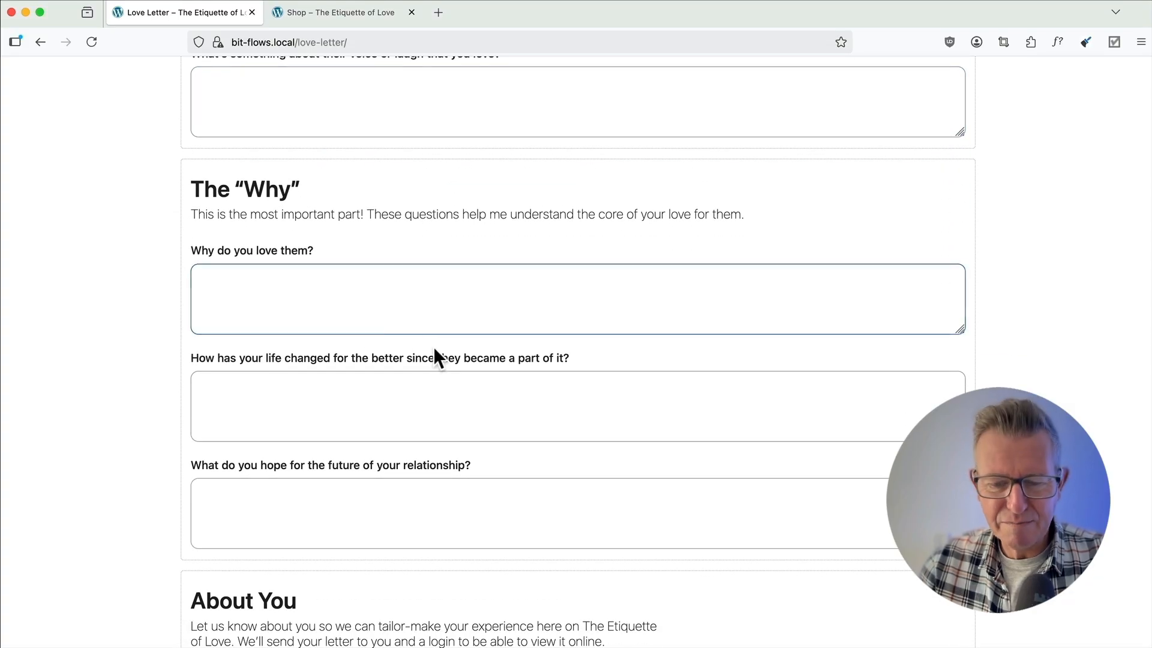
{"action": "scroll", "scroll_direction": "down", "scroll_amount": 3}
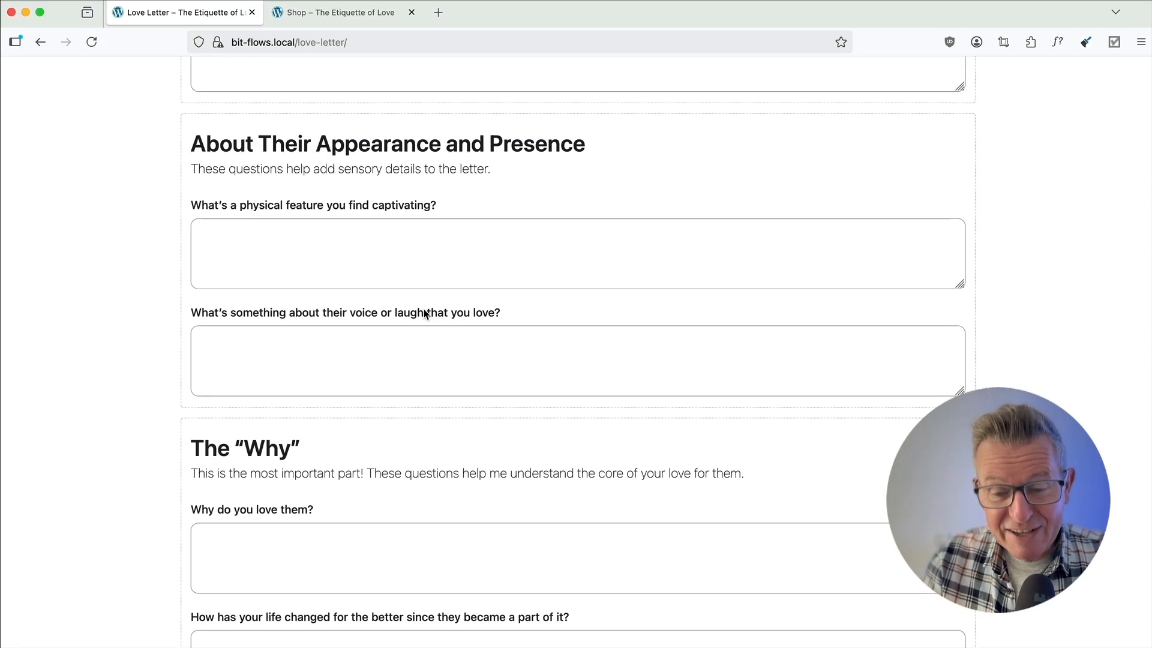
{"action": "scroll", "scroll_direction": "up", "scroll_amount": 3}
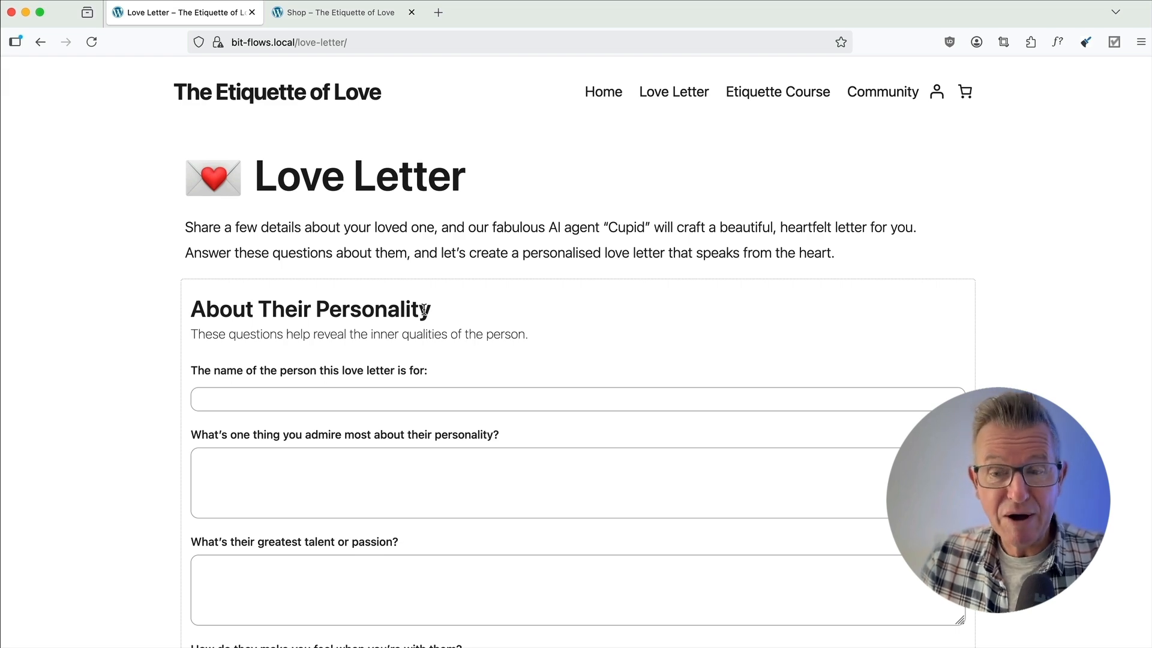
{"action": "left_click", "coordinate": [778, 91]}
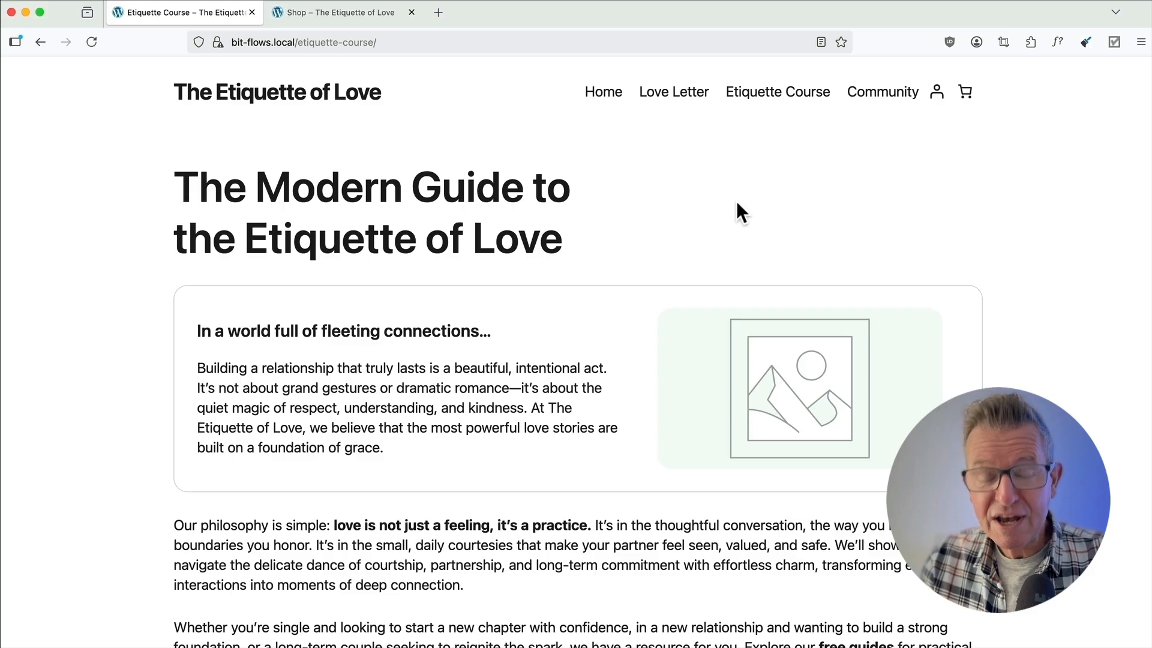
{"action": "left_click", "coordinate": [675, 93]}
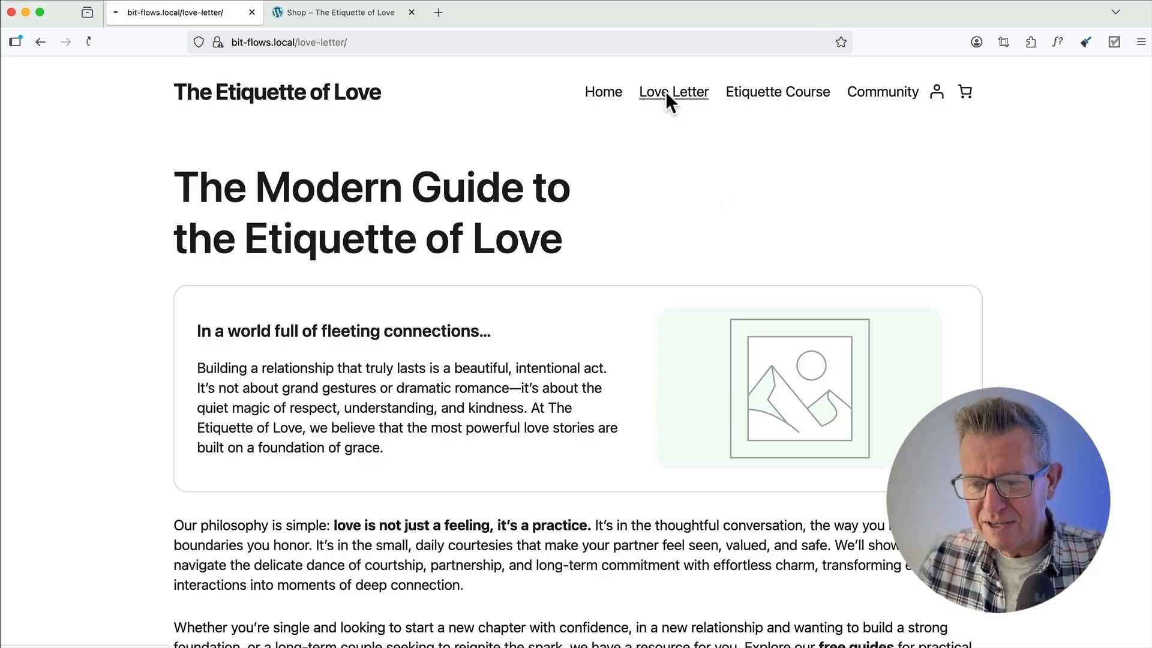
{"action": "left_click", "coordinate": [673, 91]}
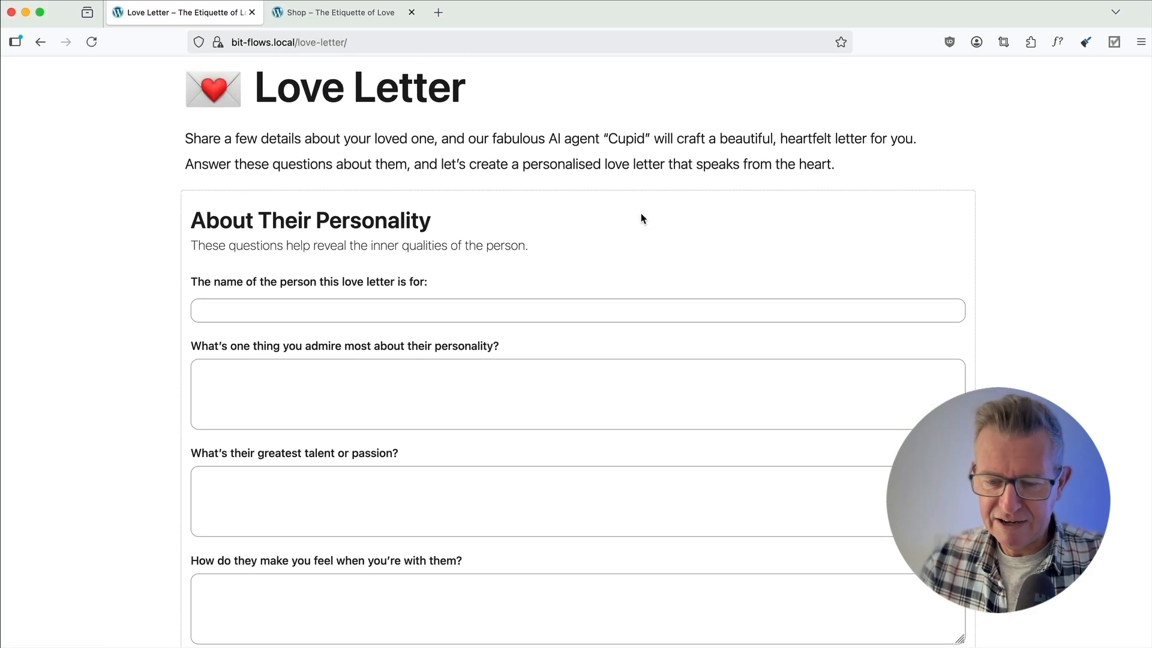
{"action": "left_click", "coordinate": [1113, 41]}
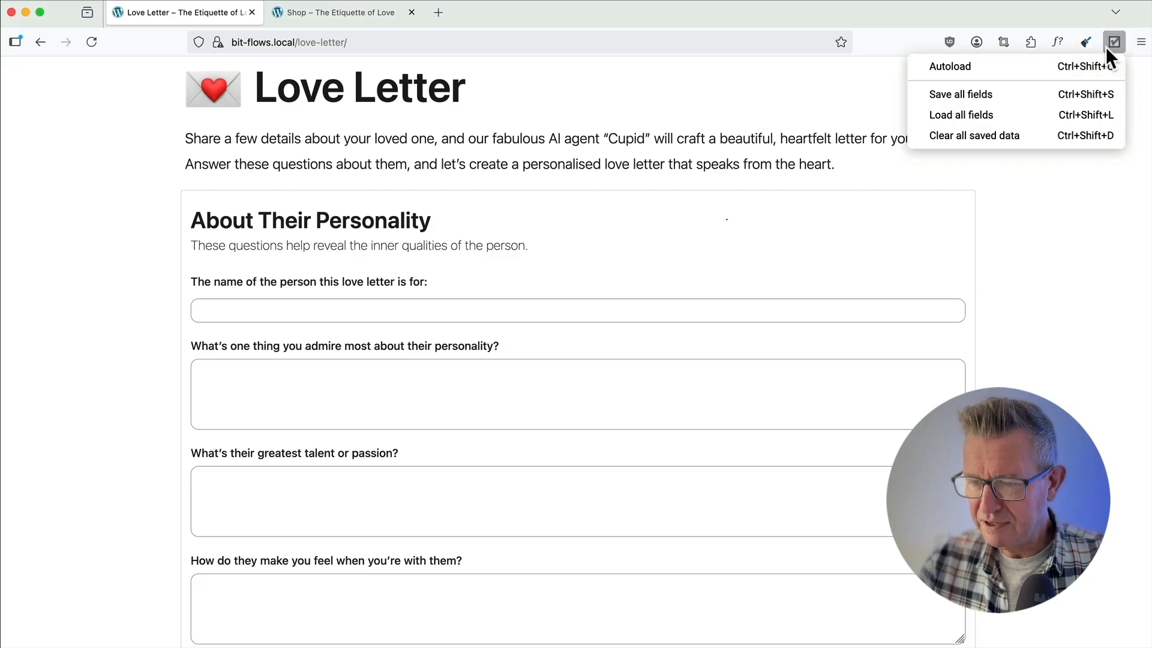
{"action": "scroll", "scroll_direction": "down", "scroll_amount": 3}
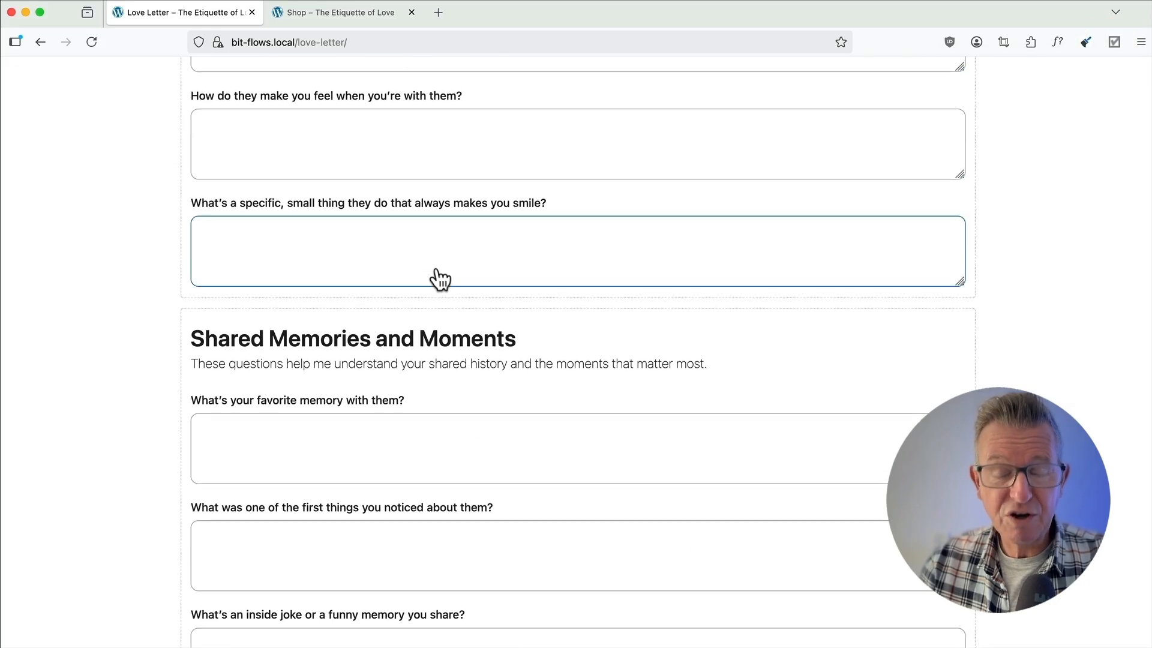
{"action": "scroll", "scroll_direction": "down", "scroll_amount": 3}
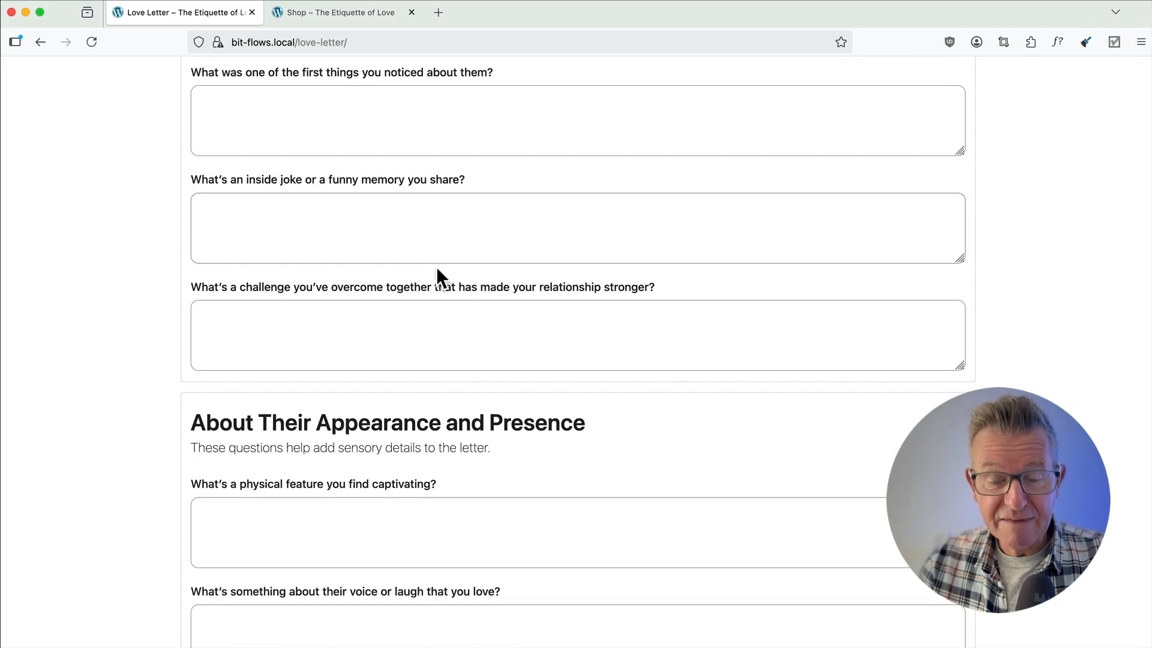
{"action": "scroll", "scroll_direction": "down", "scroll_amount": 3}
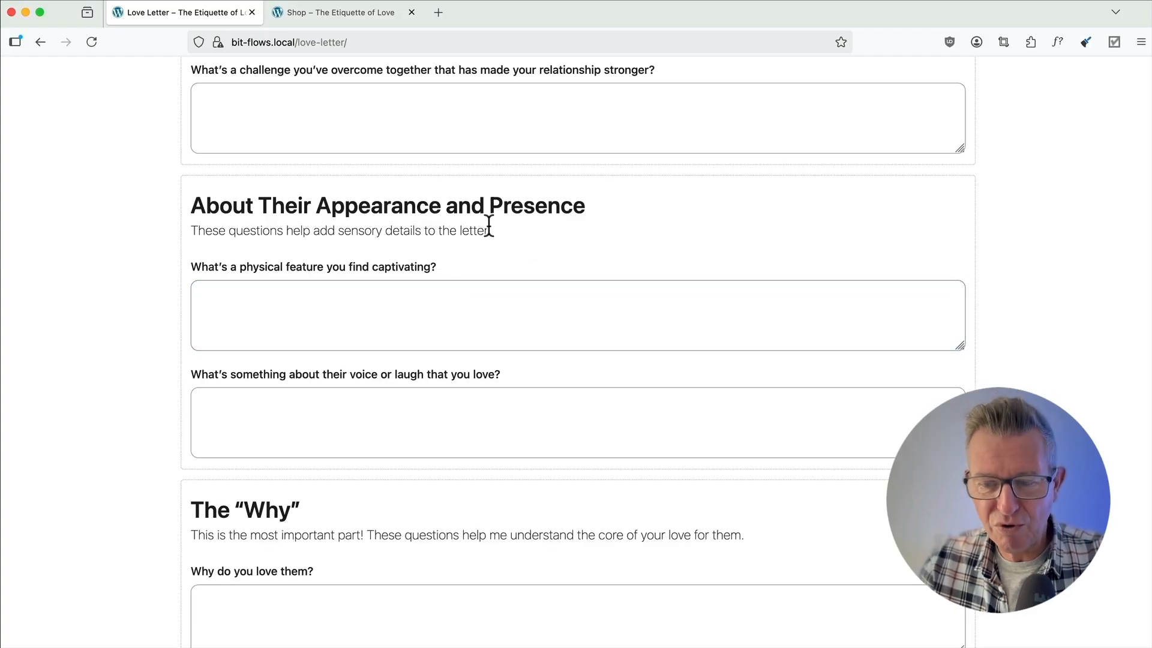
{"action": "scroll", "scroll_direction": "up", "scroll_amount": 3}
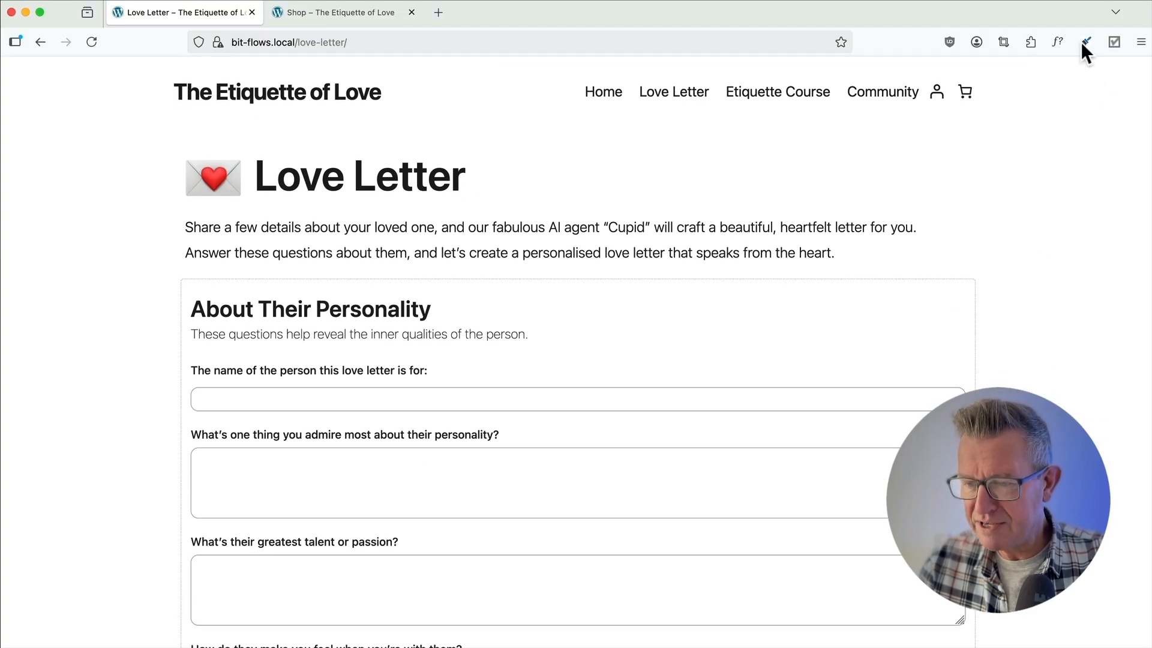
{"action": "left_click", "coordinate": [1115, 41]}
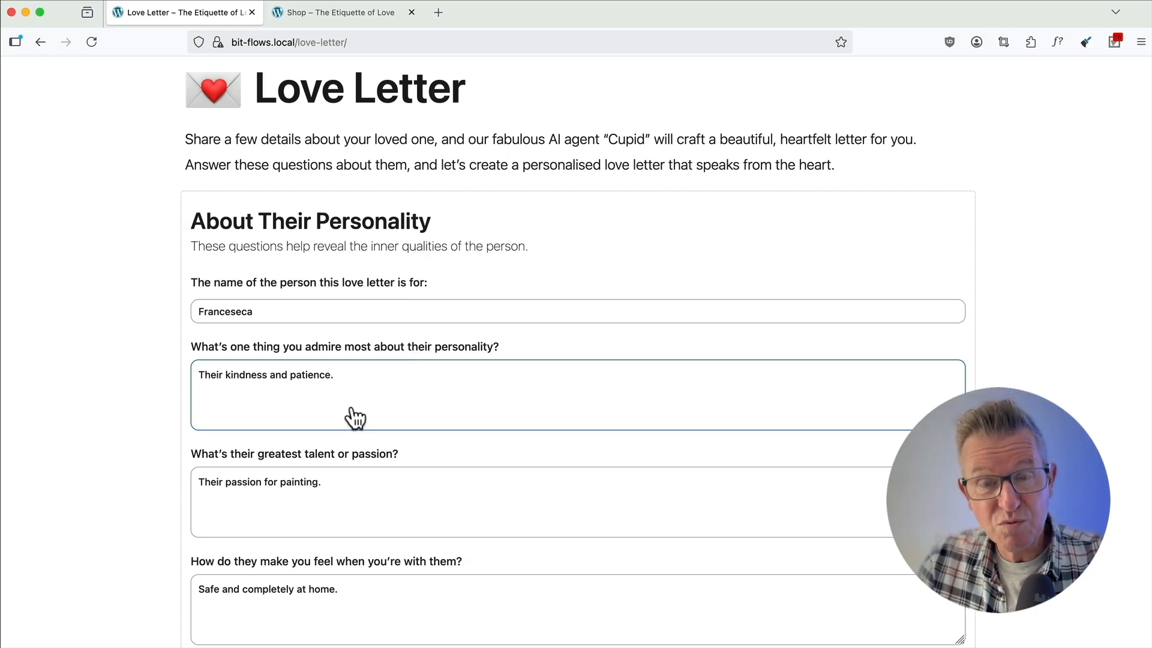
{"action": "scroll", "scroll_direction": "down", "scroll_amount": 3}
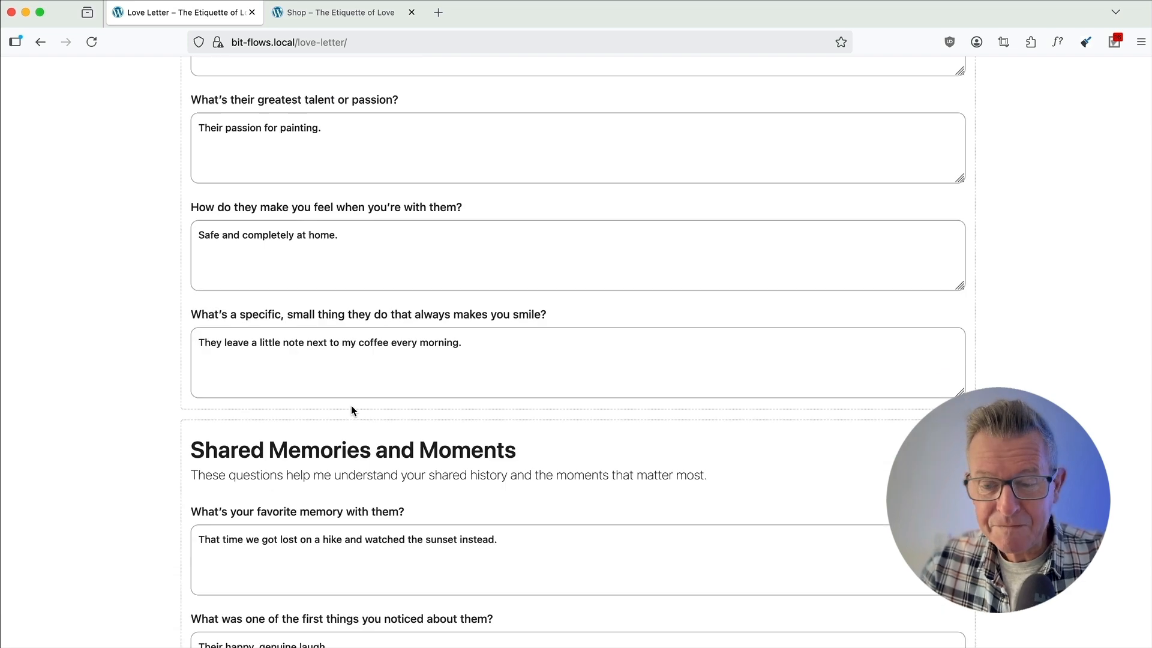
{"action": "scroll", "scroll_direction": "up", "scroll_amount": 3}
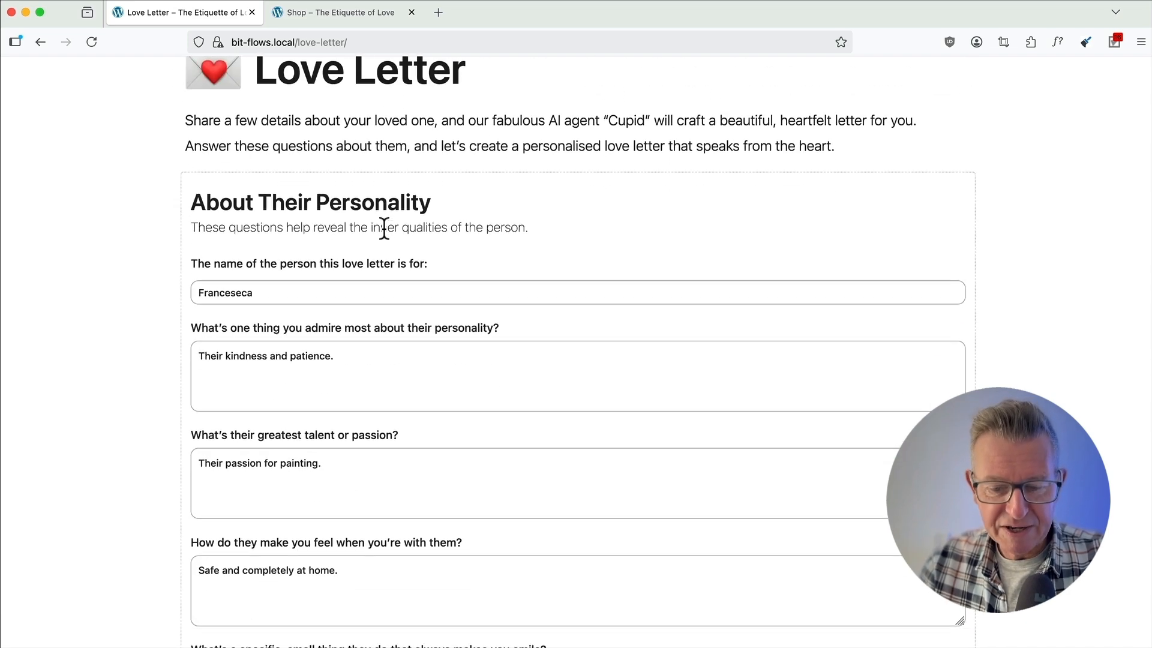
{"action": "left_click", "coordinate": [226, 293]}
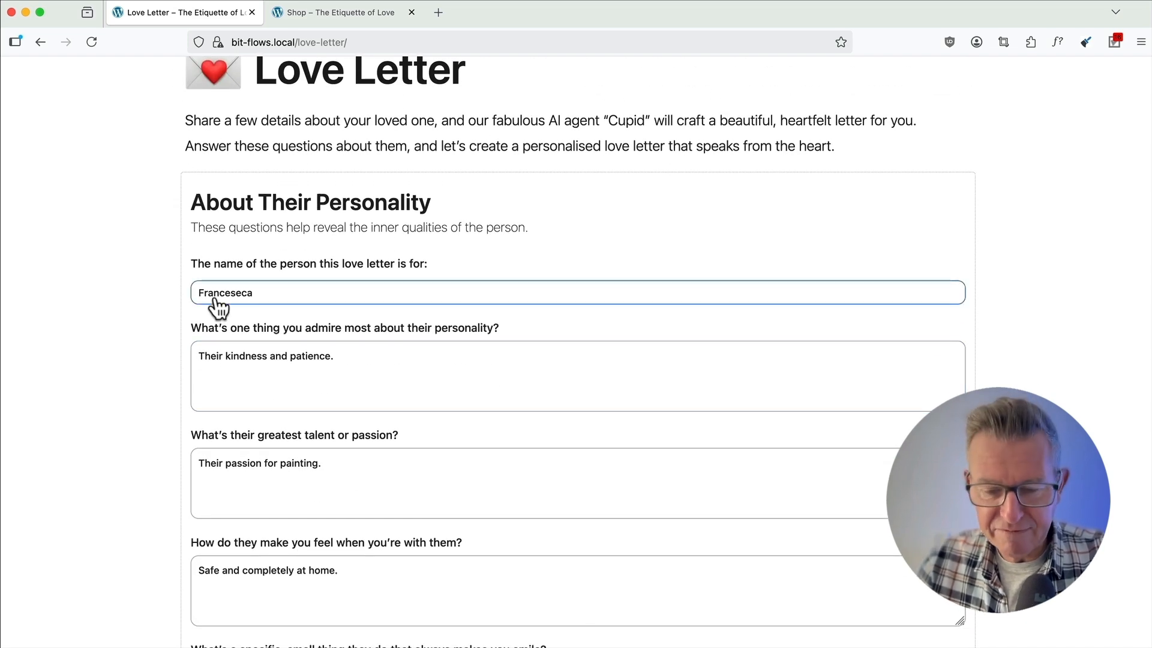
{"action": "mouse_move", "coordinate": [283, 295]}
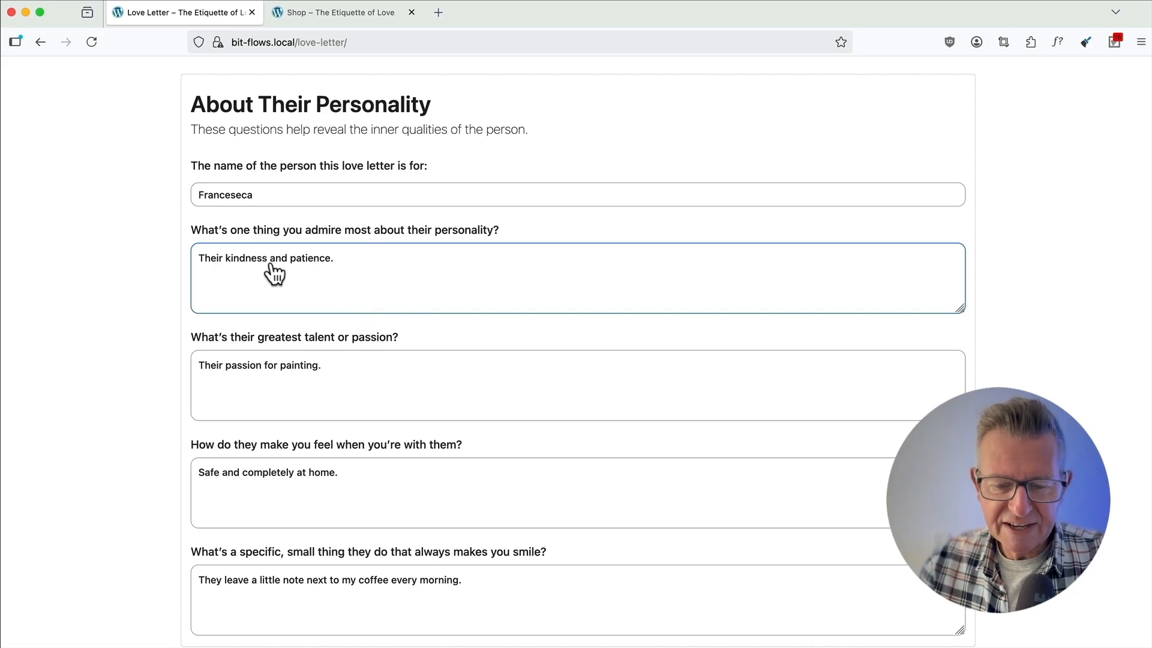
{"action": "scroll", "scroll_direction": "down", "scroll_amount": 3}
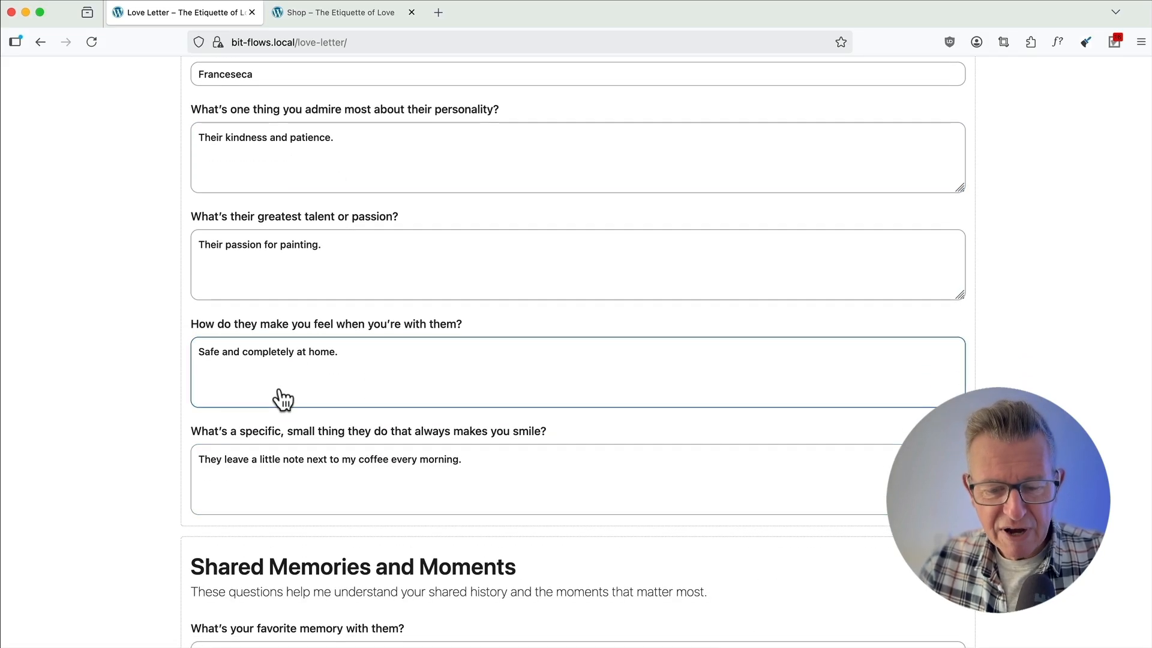
{"action": "scroll", "scroll_direction": "down", "scroll_amount": 3}
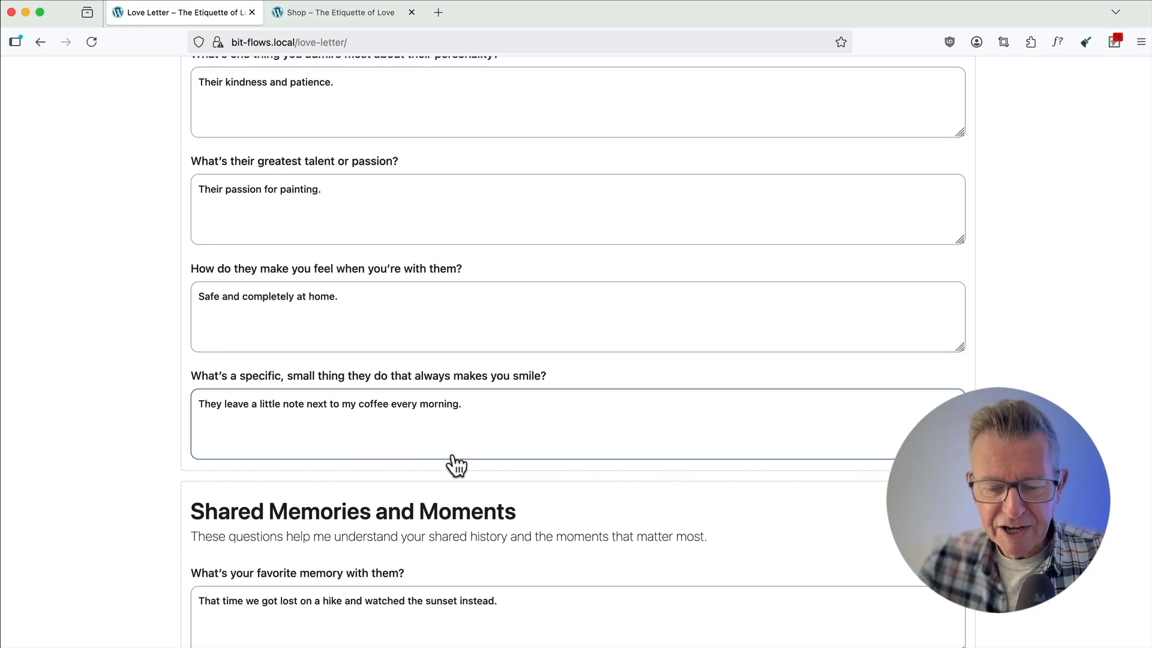
{"action": "mouse_move", "coordinate": [391, 430]}
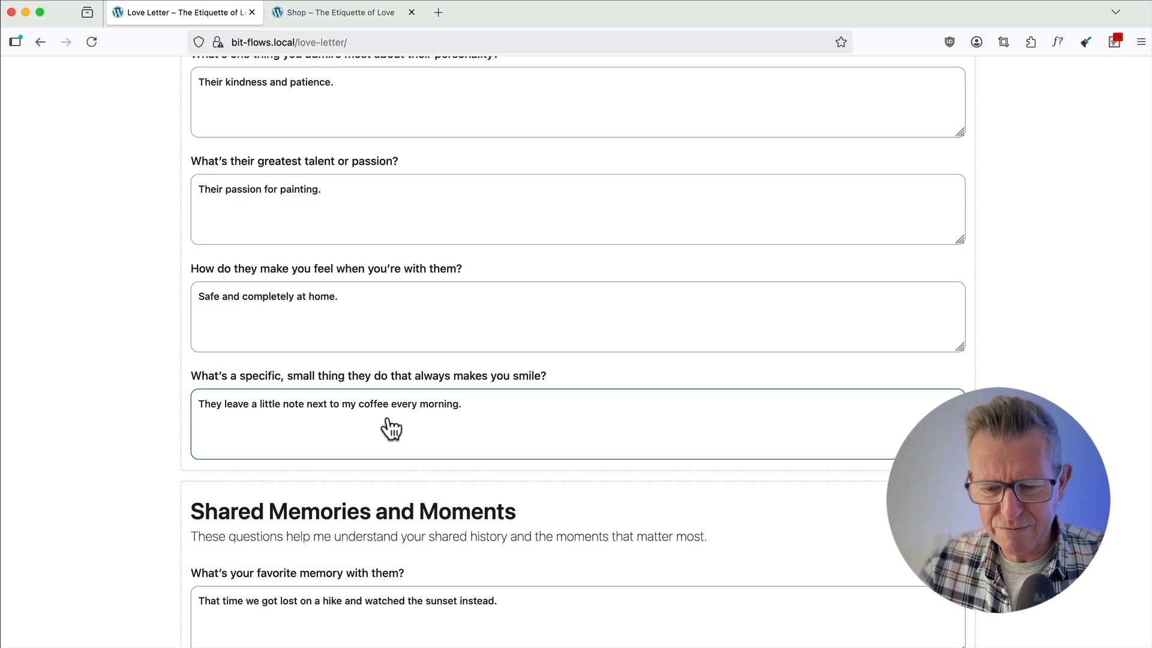
{"action": "scroll", "scroll_direction": "down", "scroll_amount": 3}
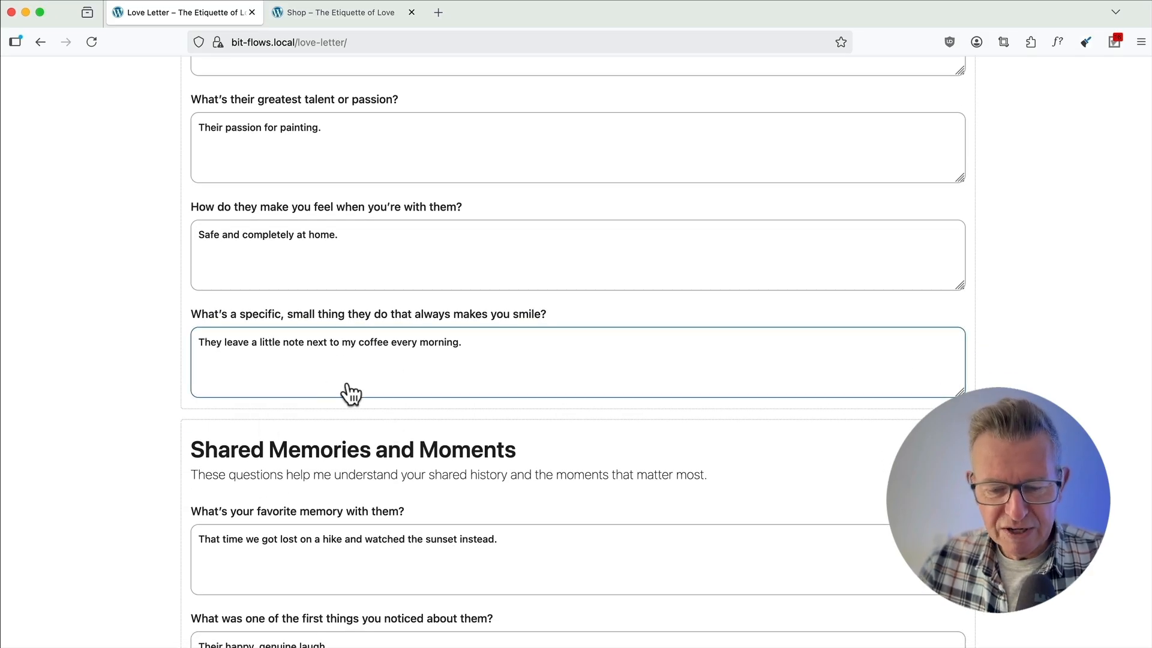
{"action": "scroll", "scroll_direction": "down", "scroll_amount": 3}
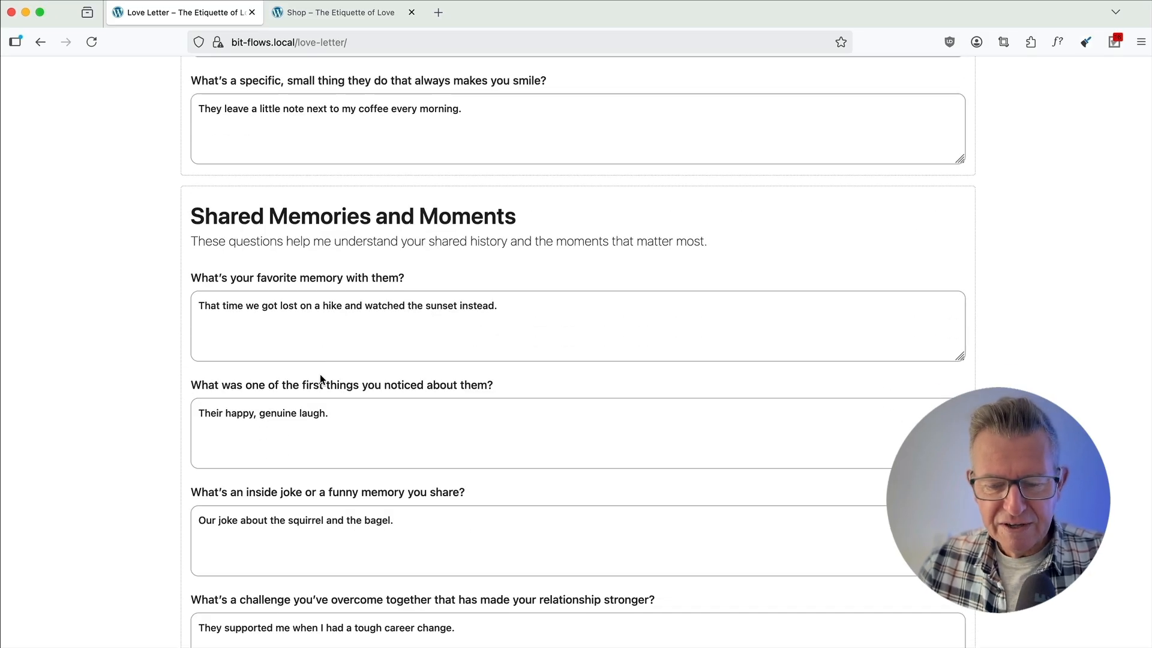
{"action": "scroll", "scroll_direction": "down", "scroll_amount": 3}
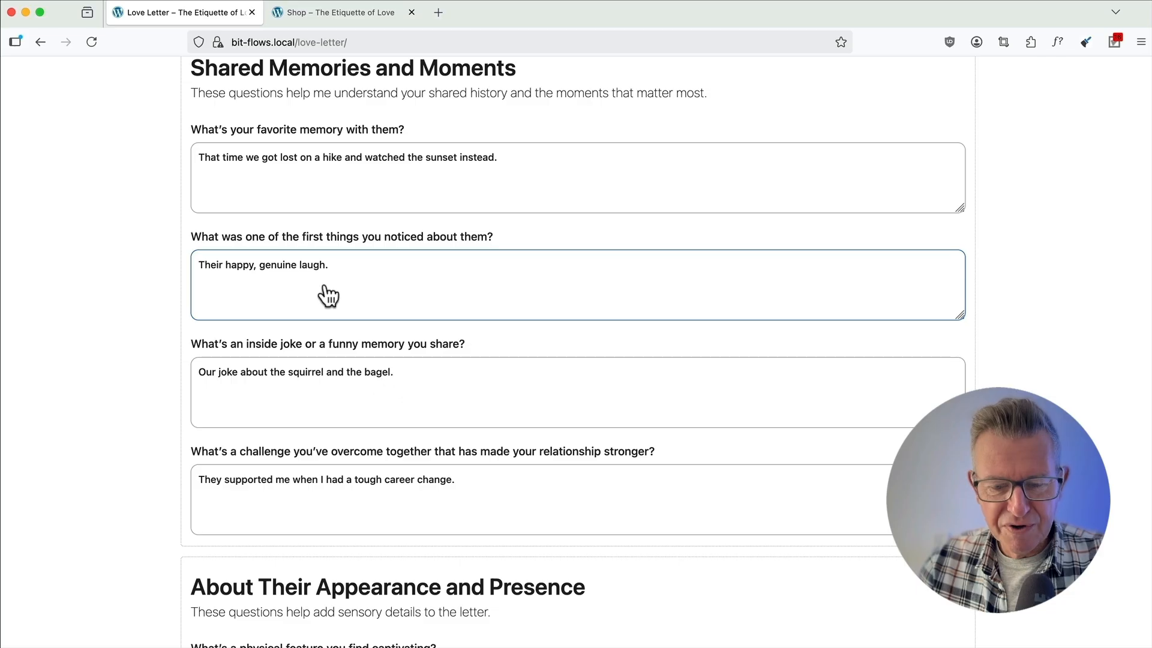
{"action": "scroll", "scroll_direction": "down", "scroll_amount": 3}
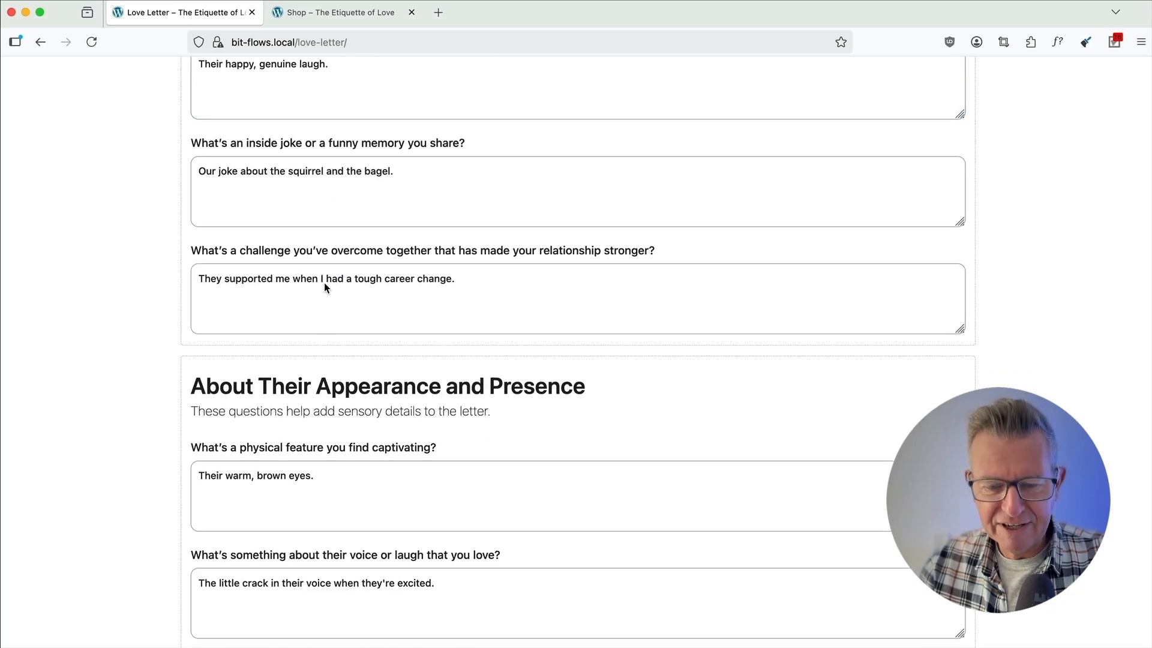
{"action": "scroll", "scroll_direction": "down", "scroll_amount": 3}
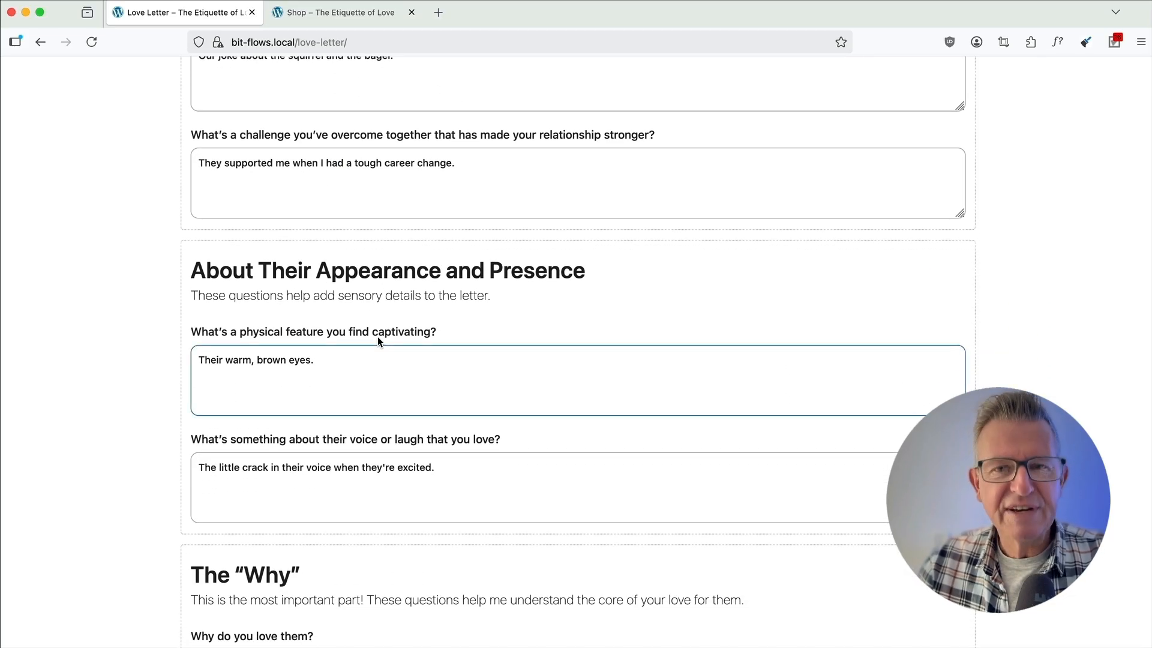
{"action": "scroll", "scroll_direction": "down", "scroll_amount": 3}
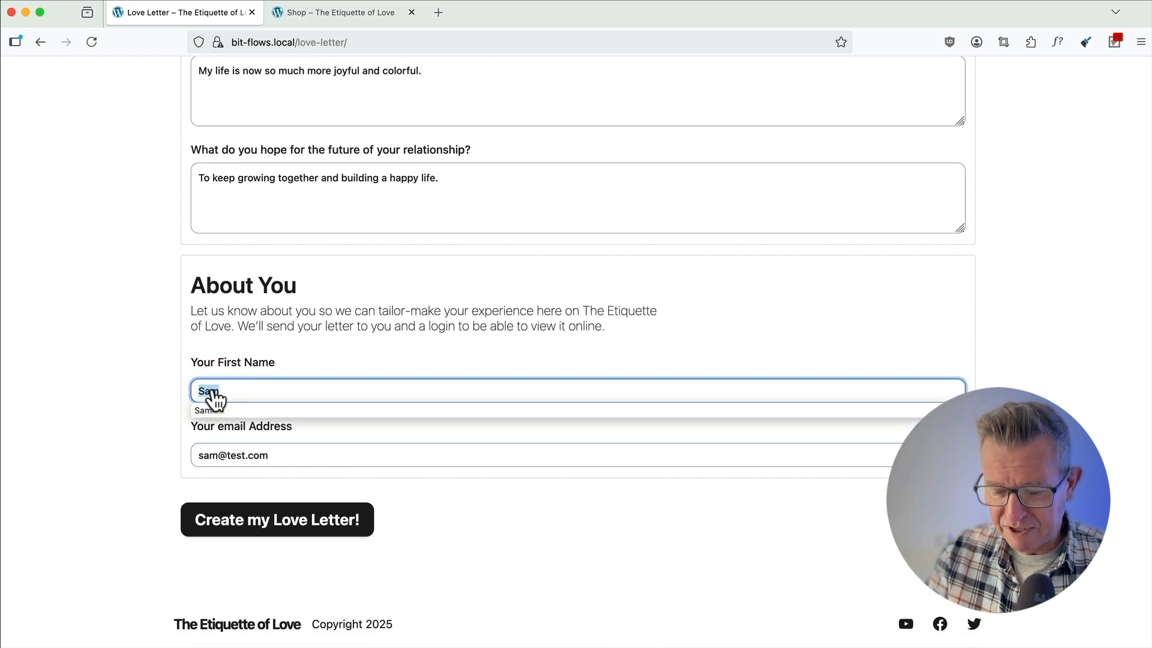
{"action": "type", "text": "Jeff"}
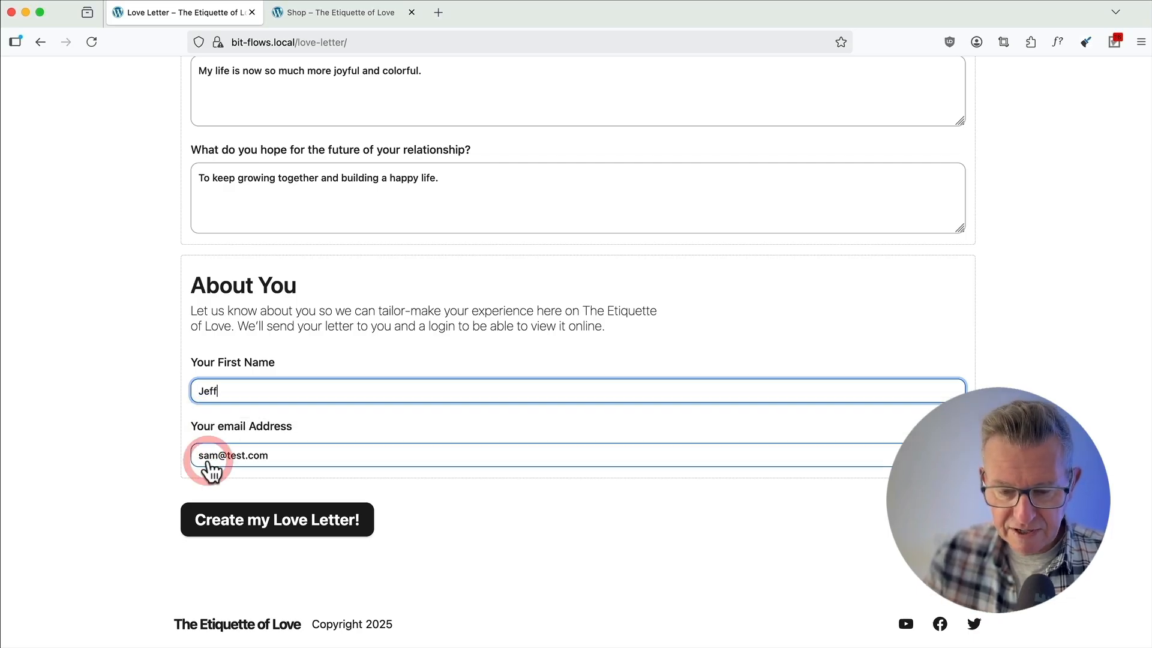
{"action": "type", "text": "jeff@test.com"}
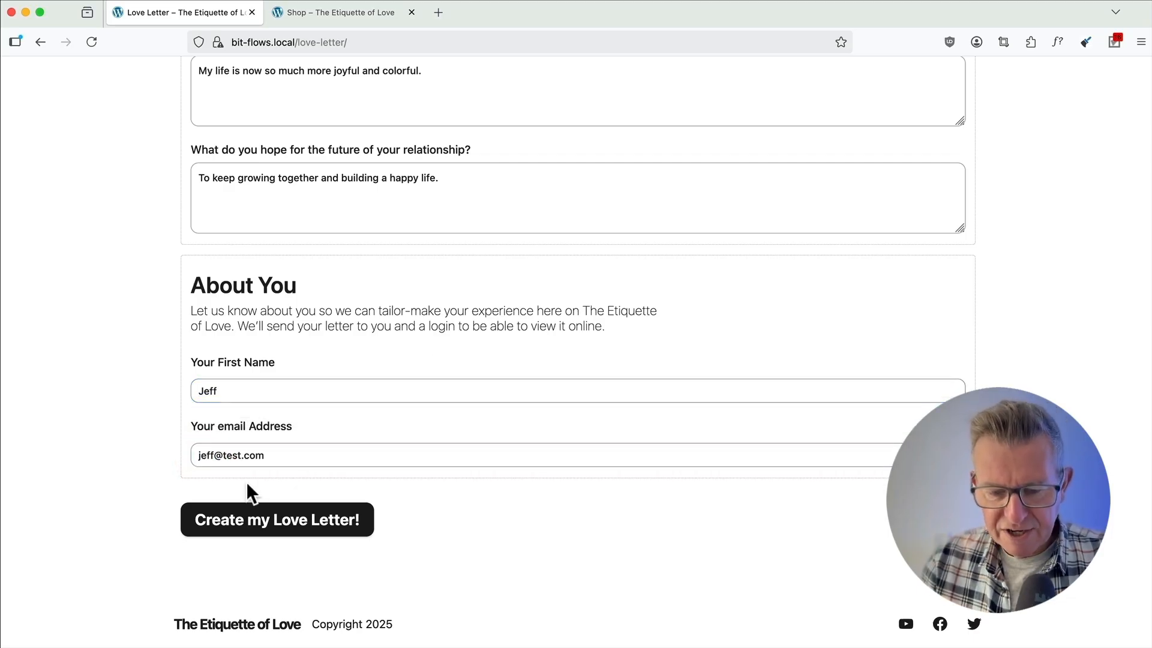
{"action": "left_click", "coordinate": [277, 519]}
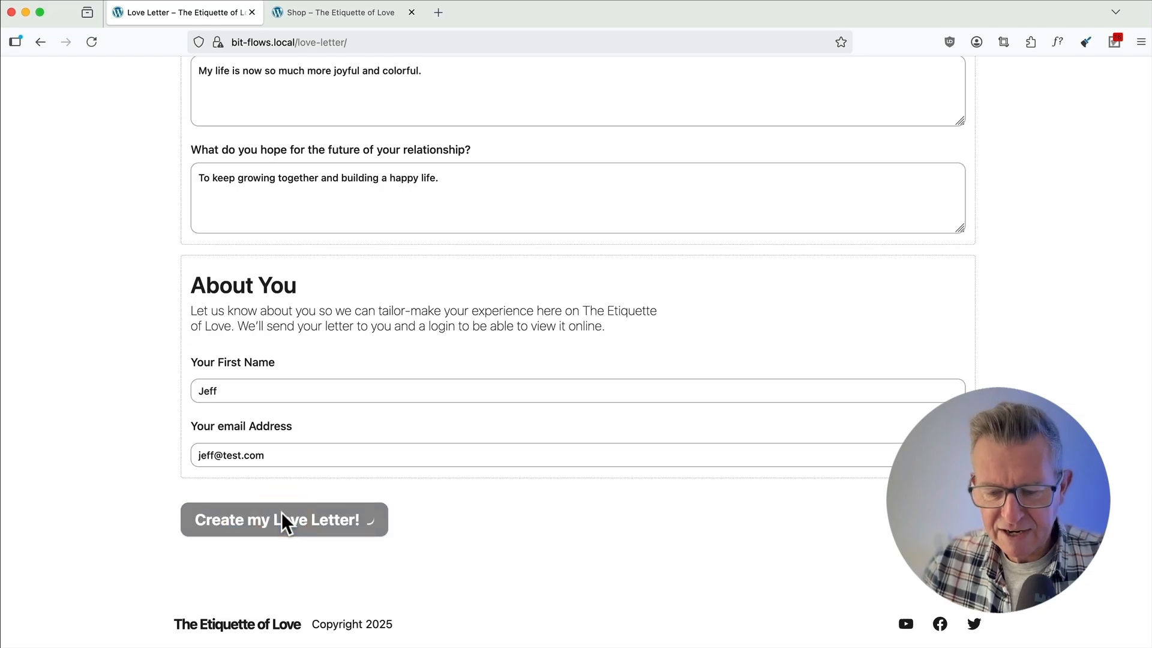
{"action": "left_click", "coordinate": [284, 520]}
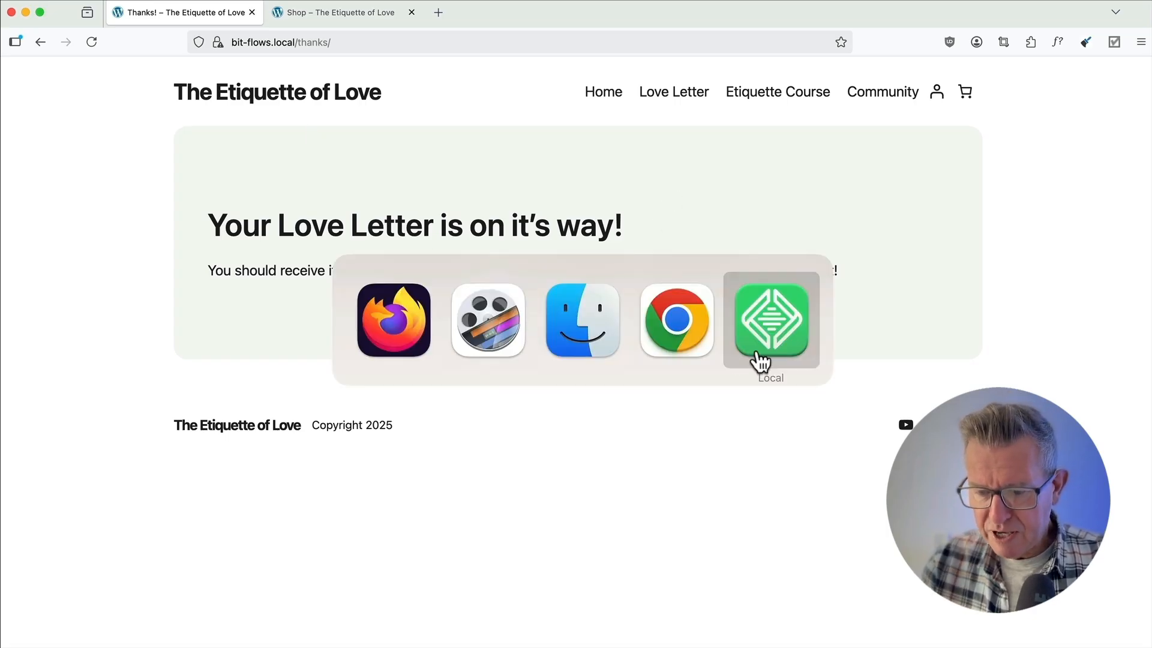
Bring Local's Bit Flows site overview to the front, then return to the browser
{"action": "left_click", "coordinate": [771, 325]}
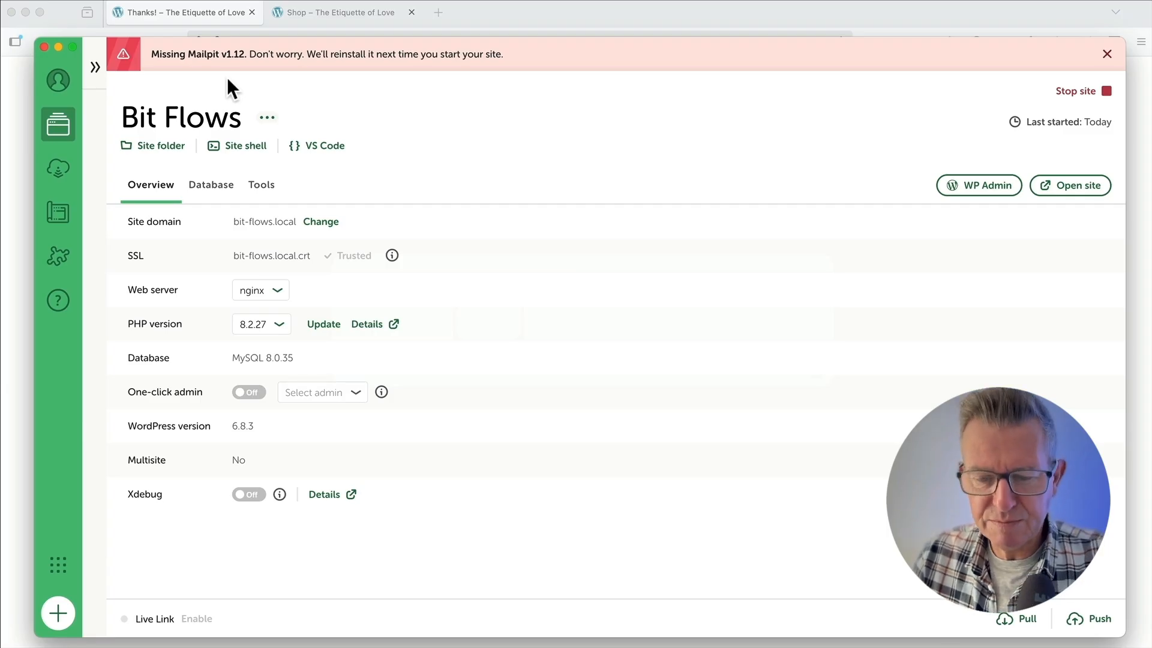
{"action": "key", "text": "Cmd+Tab"}
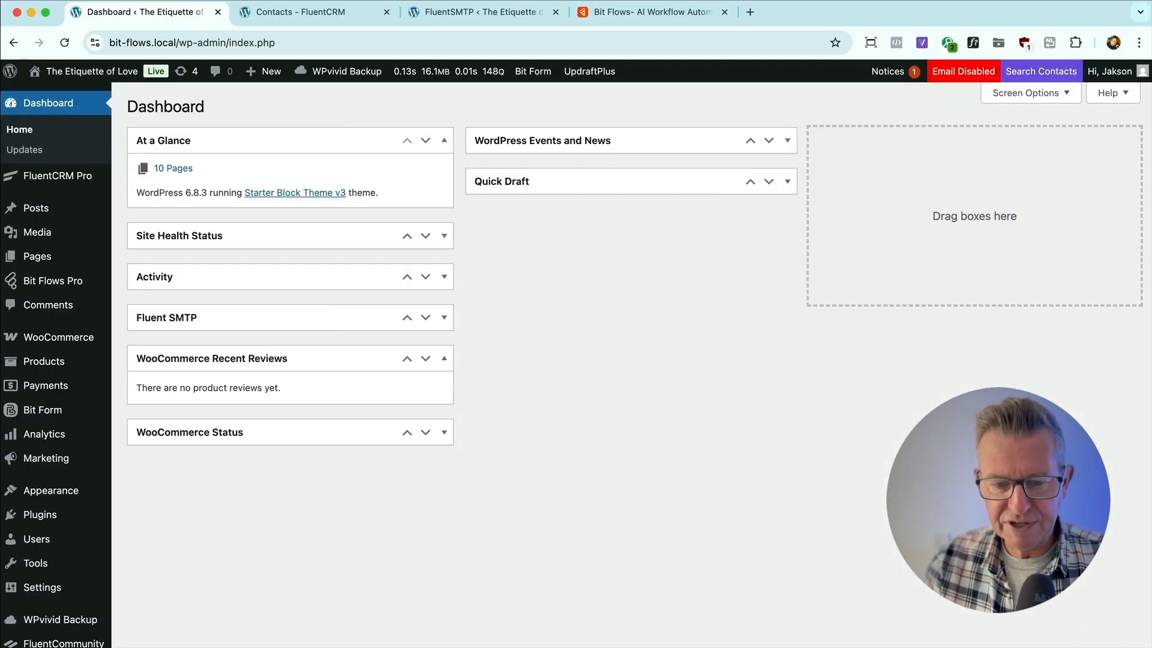
{"action": "mouse_move", "coordinate": [357, 309]}
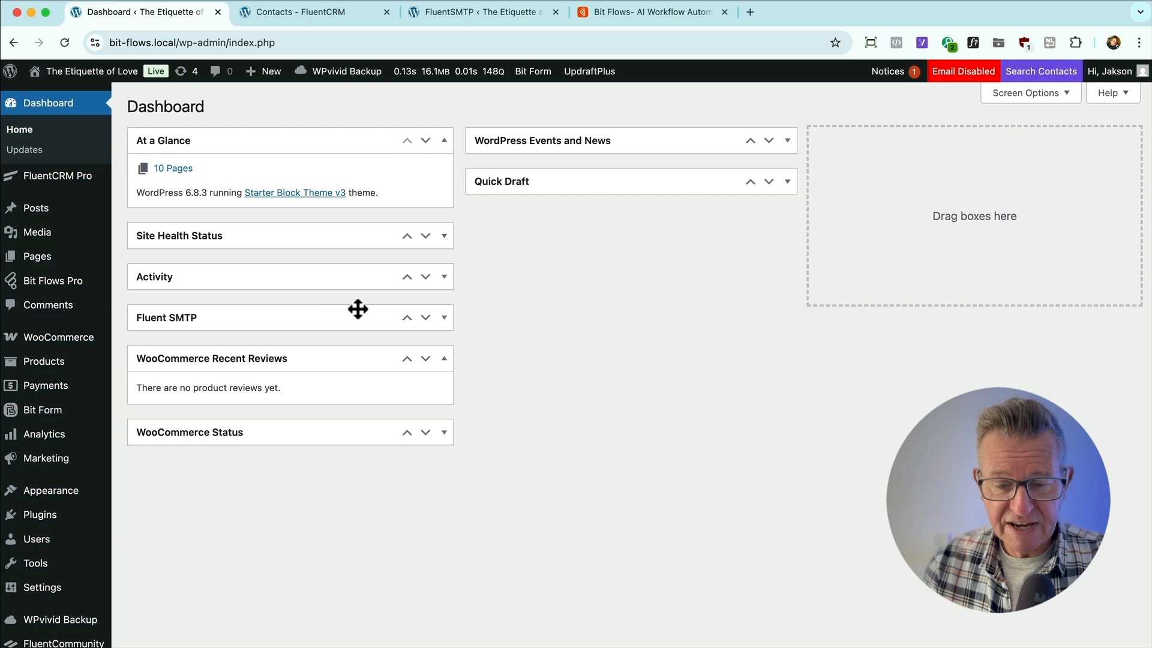
{"action": "mouse_move", "coordinate": [53, 281]}
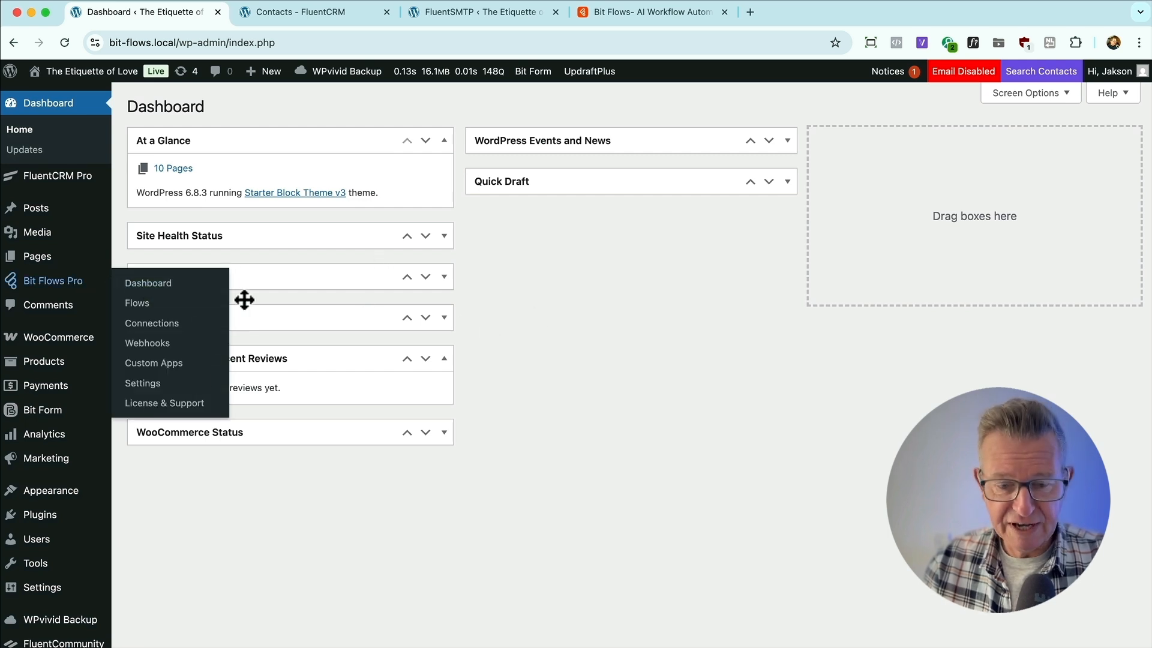
{"action": "mouse_move", "coordinate": [511, 108]}
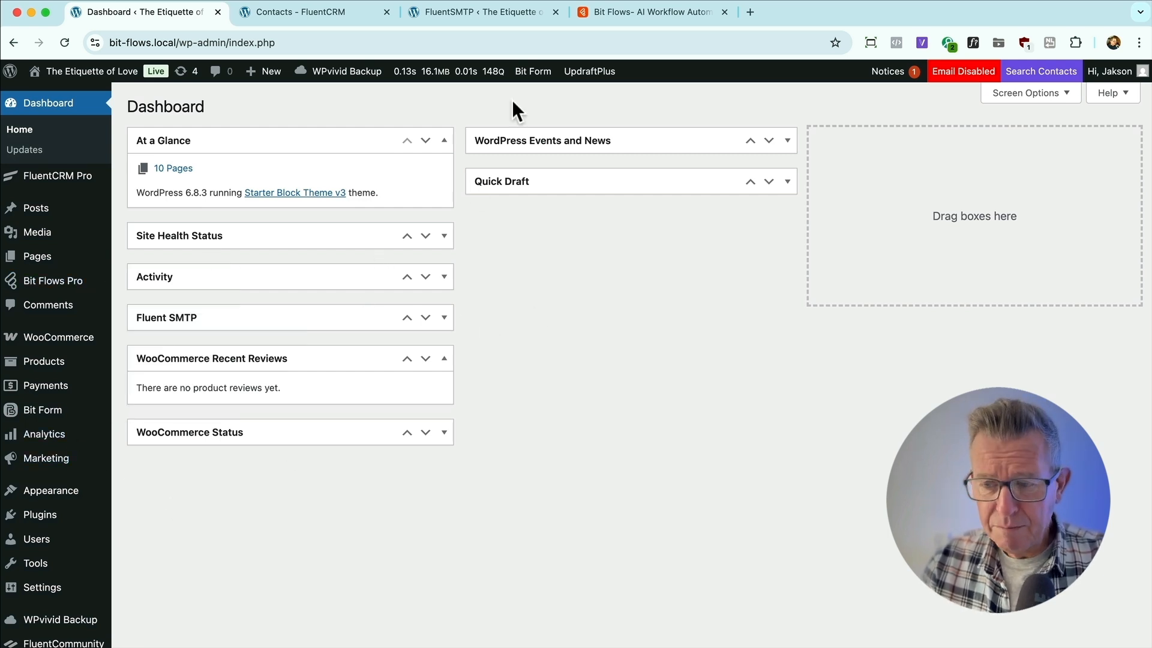
{"action": "left_click", "coordinate": [478, 12]}
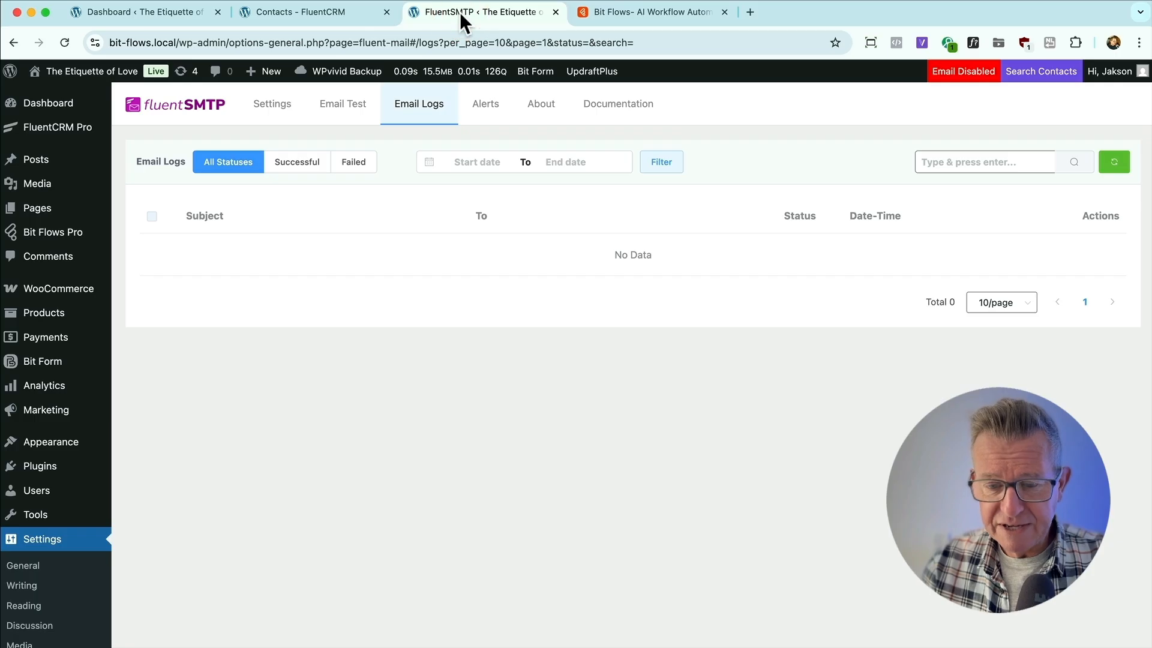
{"action": "mouse_move", "coordinate": [401, 295]}
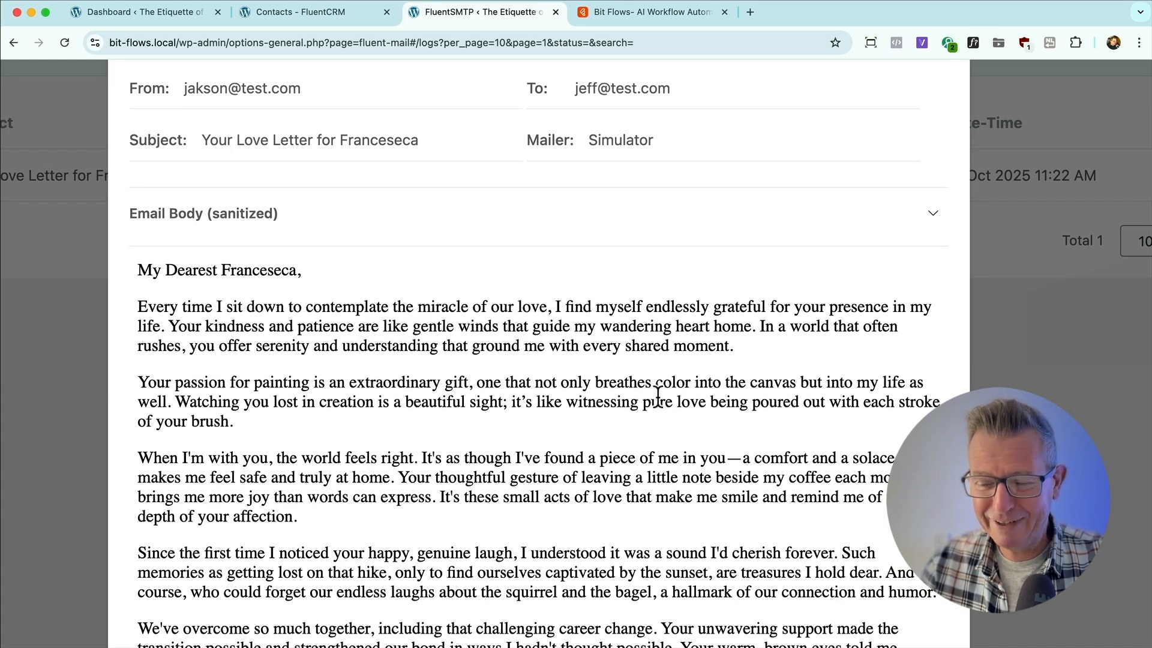
{"action": "scroll", "scroll_direction": "down", "scroll_amount": 3}
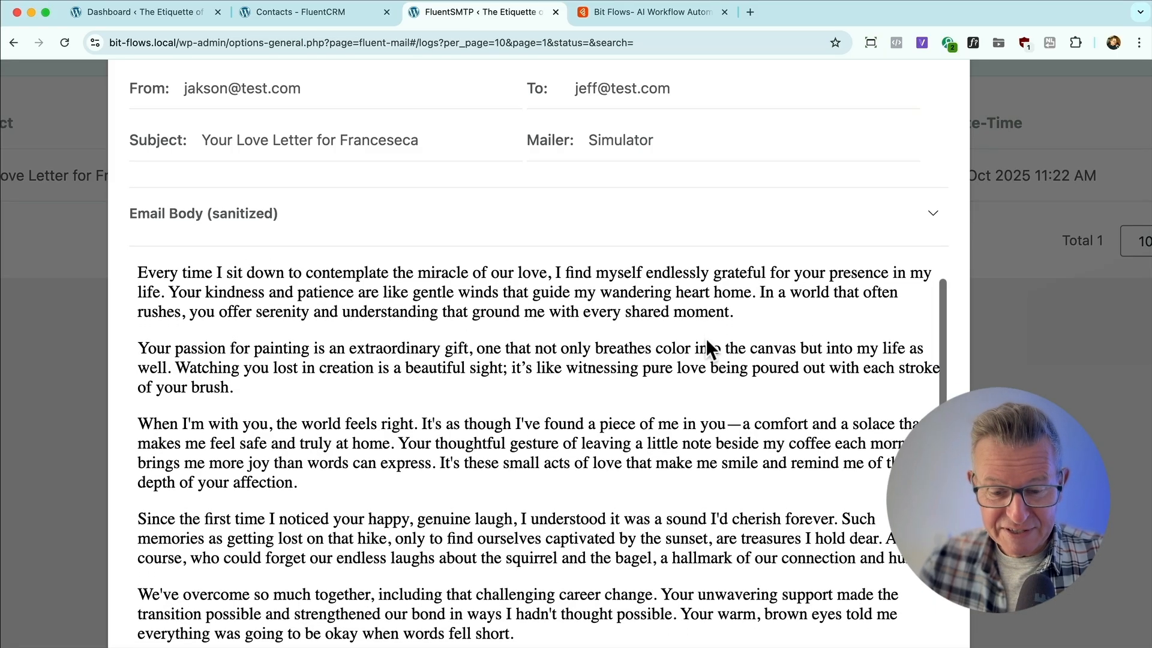
{"action": "scroll", "scroll_direction": "down", "scroll_amount": 3}
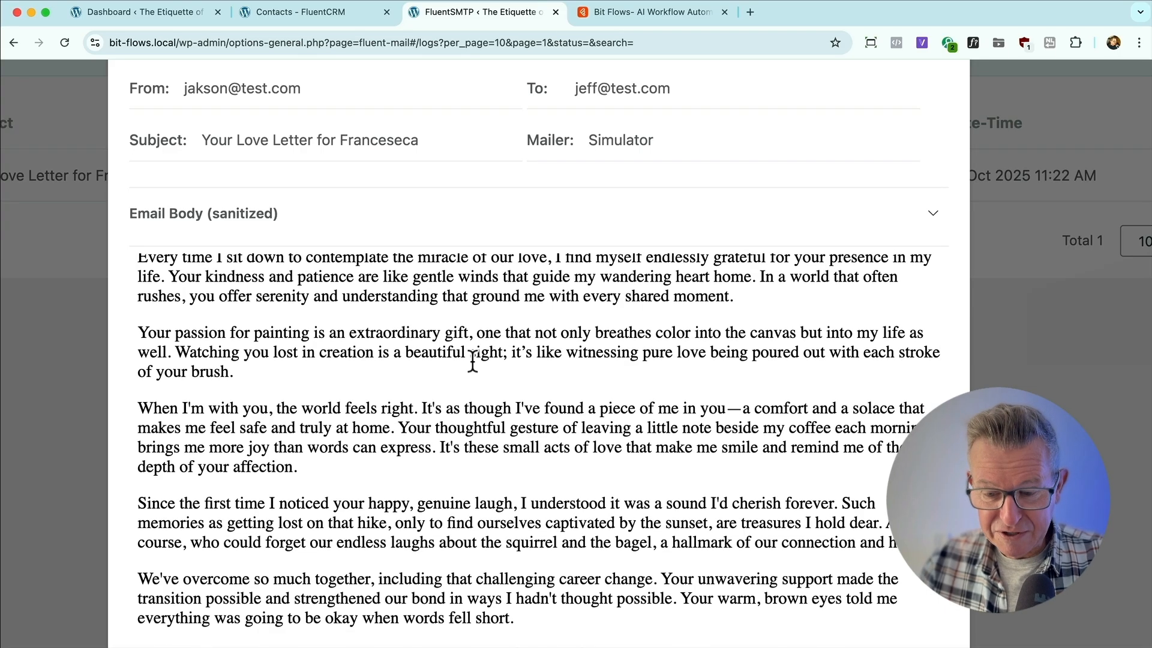
{"action": "scroll", "scroll_direction": "down", "scroll_amount": 3}
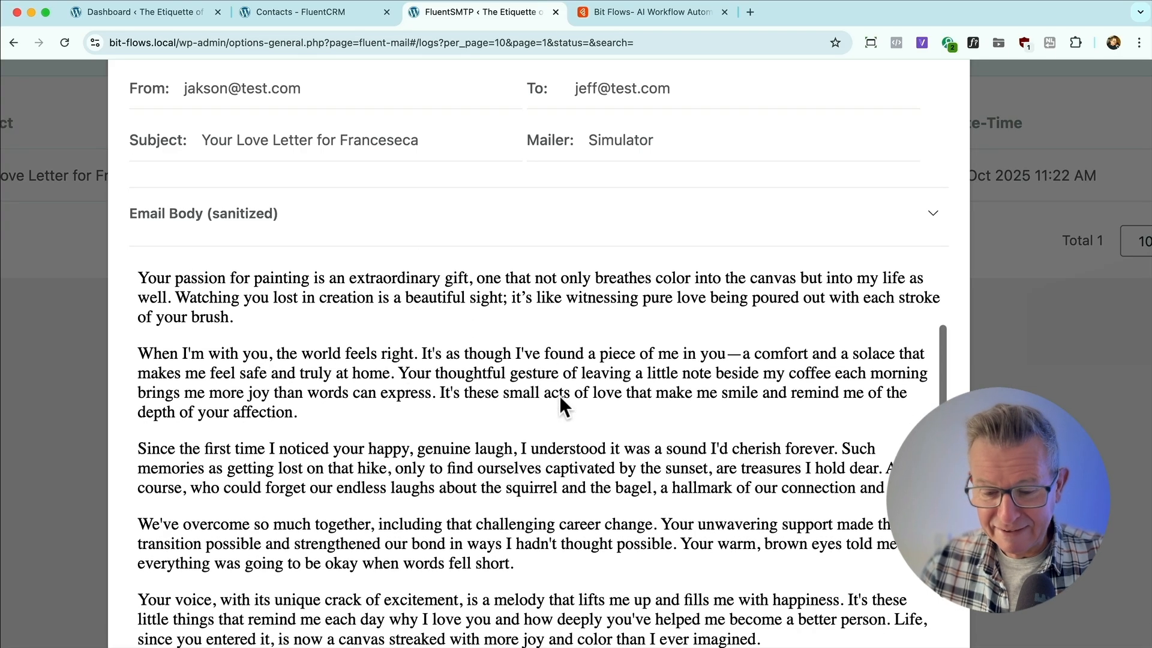
{"action": "scroll", "scroll_direction": "down", "scroll_amount": 3}
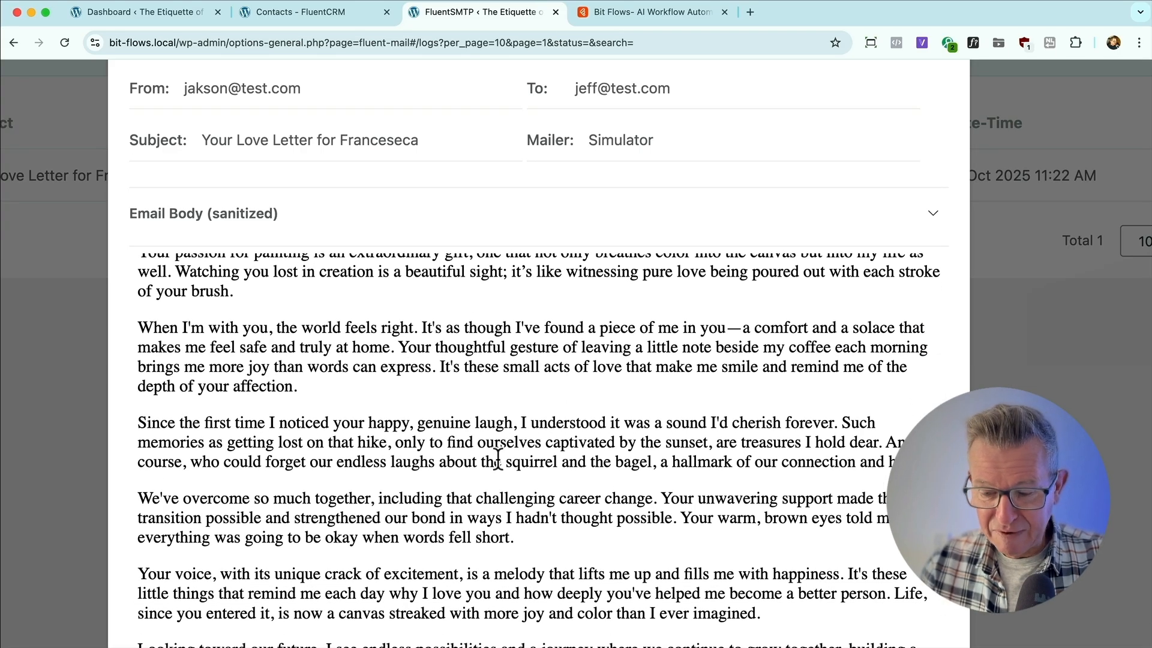
{"action": "scroll", "scroll_direction": "down", "scroll_amount": 3}
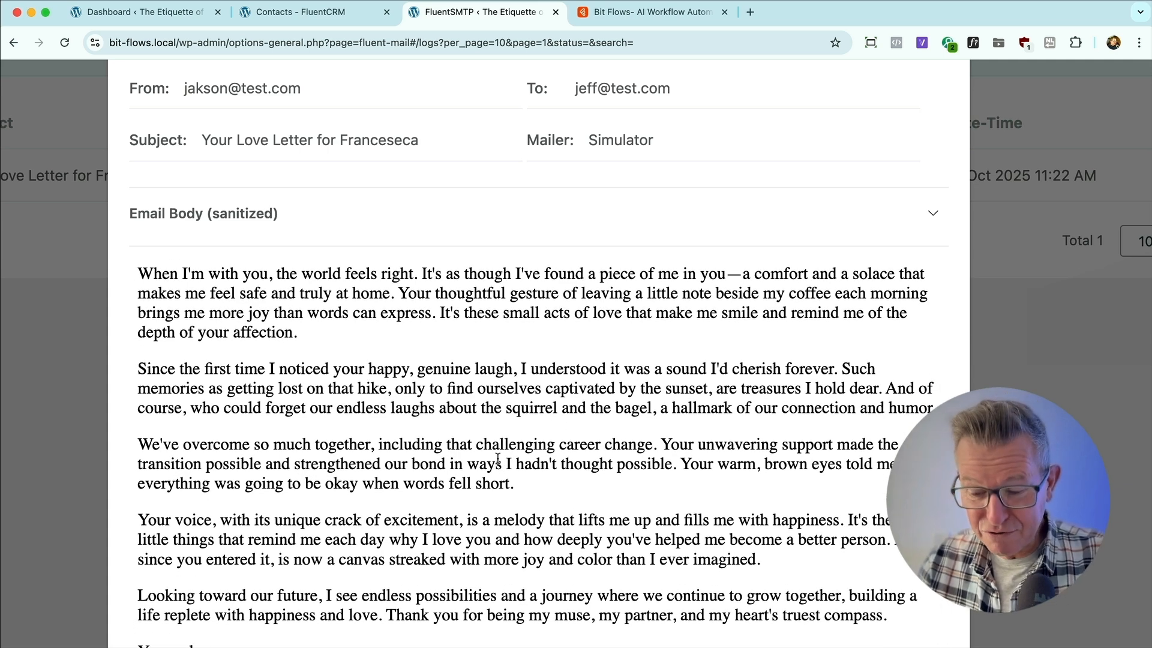
{"action": "scroll", "scroll_direction": "down", "scroll_amount": 3}
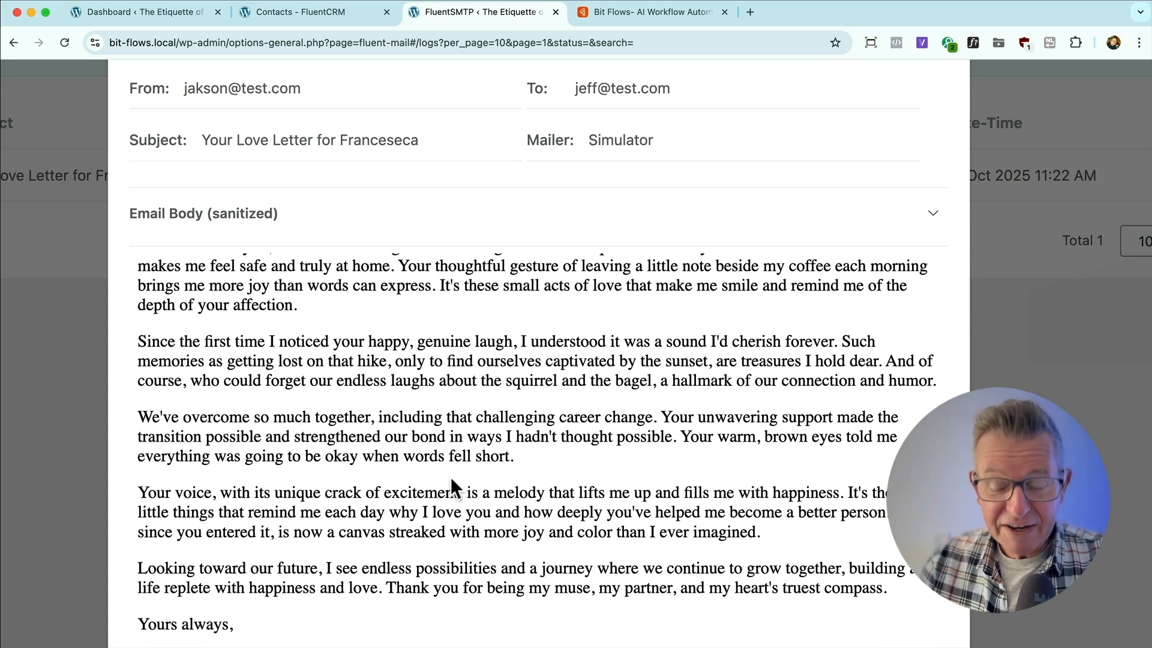
{"action": "scroll", "scroll_direction": "down", "scroll_amount": 3}
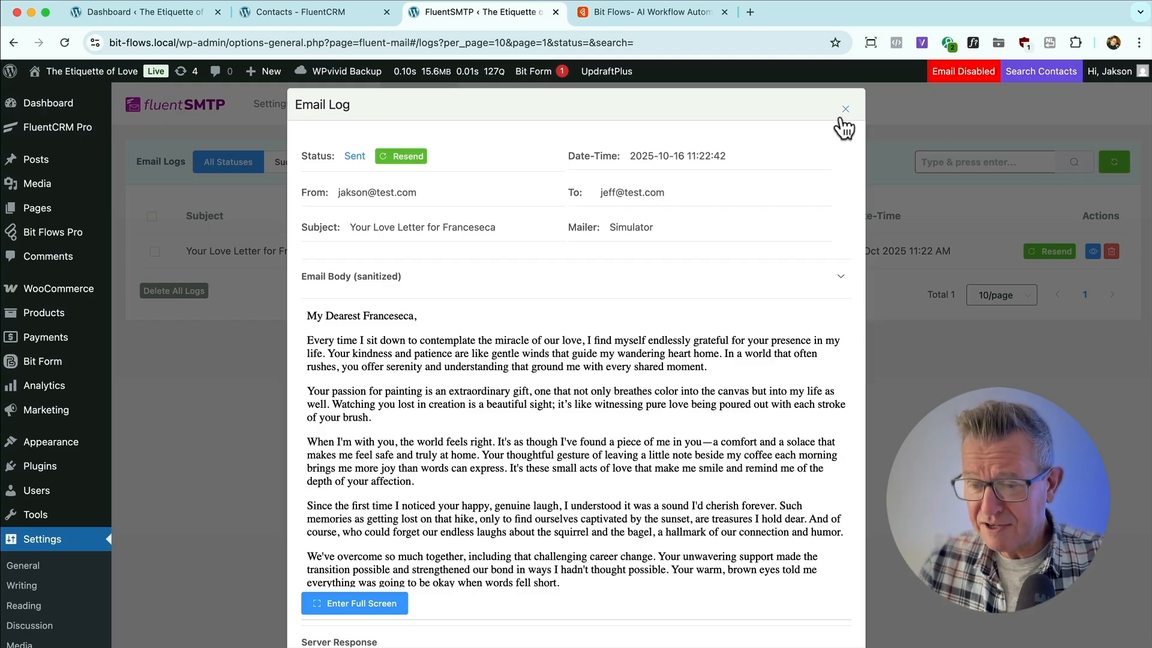
View the follow-up 'How did your Love Letter go down?' email and glance at the course page
{"action": "left_click", "coordinate": [845, 108]}
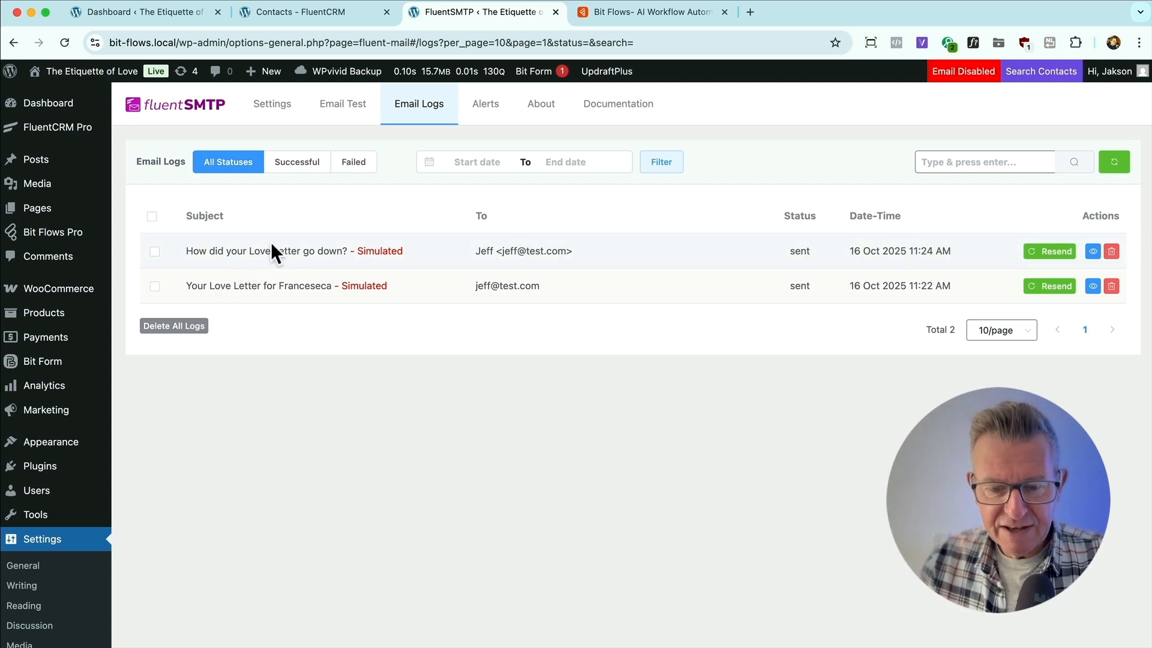
{"action": "mouse_move", "coordinate": [217, 272]}
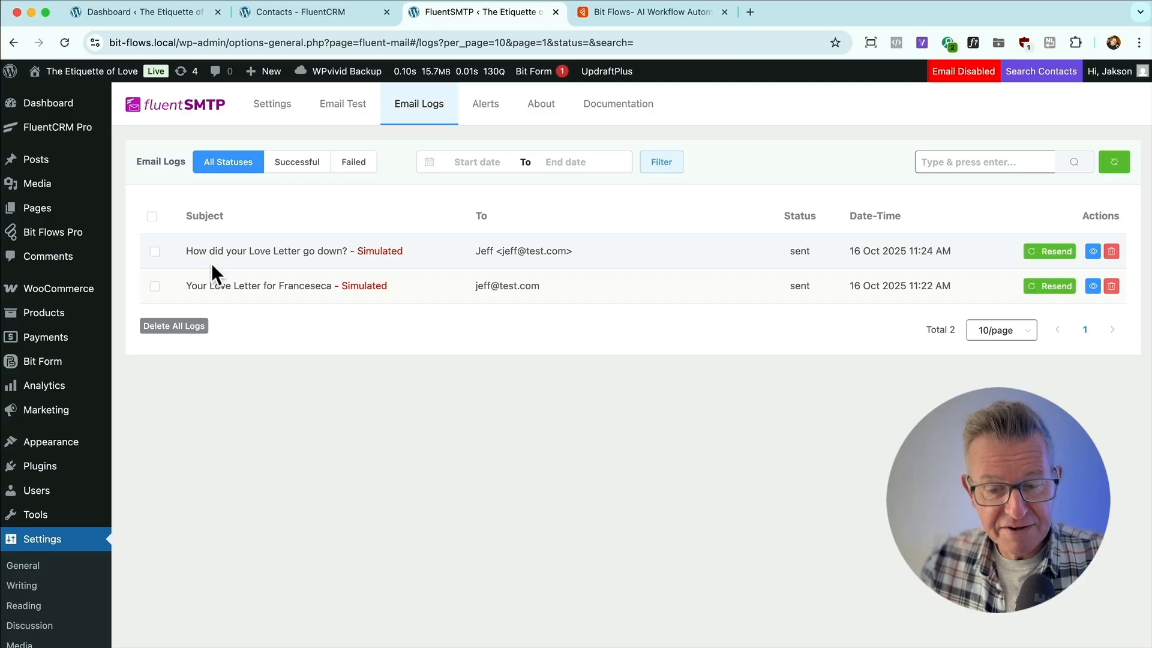
{"action": "left_click", "coordinate": [1092, 250]}
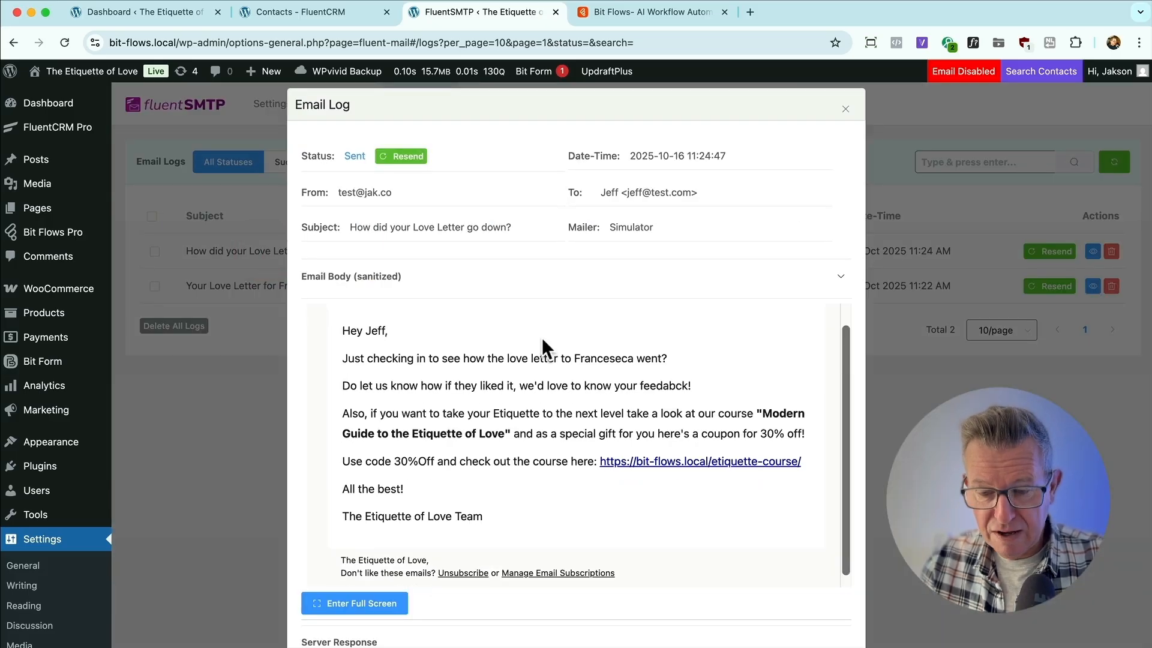
{"action": "mouse_move", "coordinate": [513, 502]}
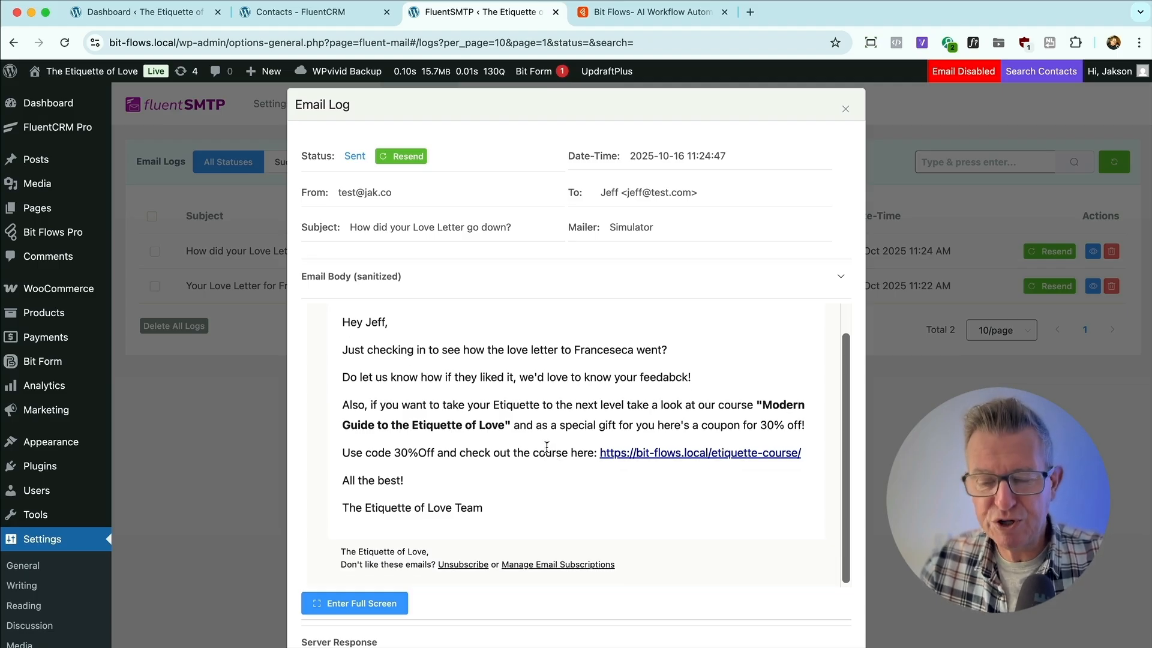
{"action": "mouse_move", "coordinate": [437, 484]}
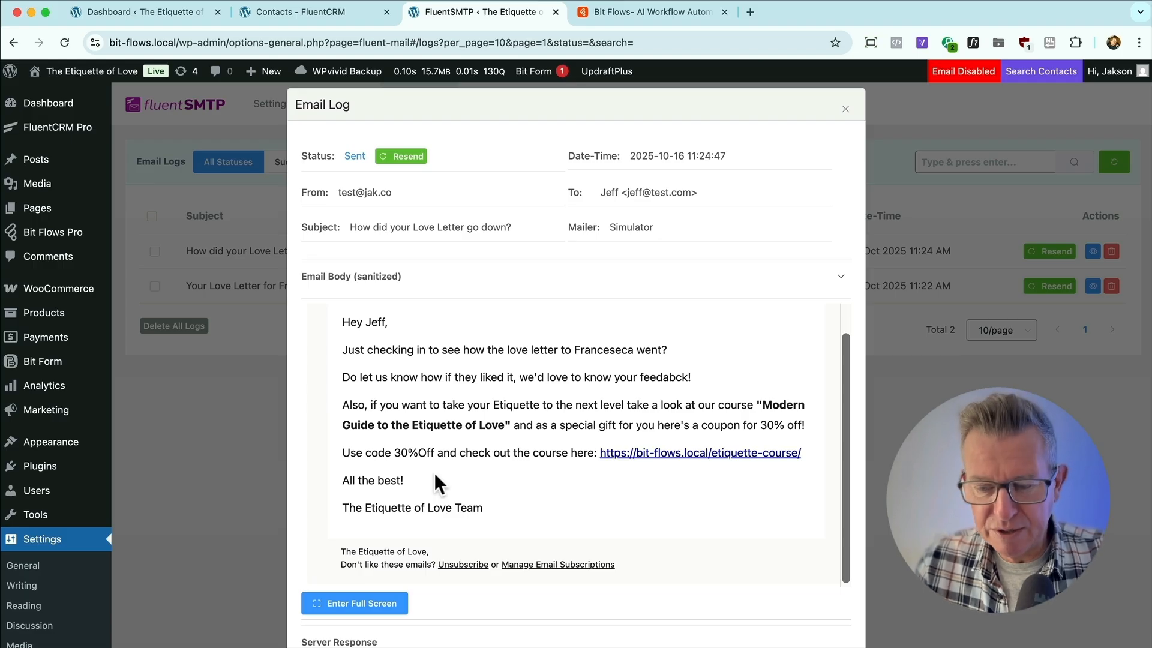
{"action": "mouse_move", "coordinate": [507, 503]}
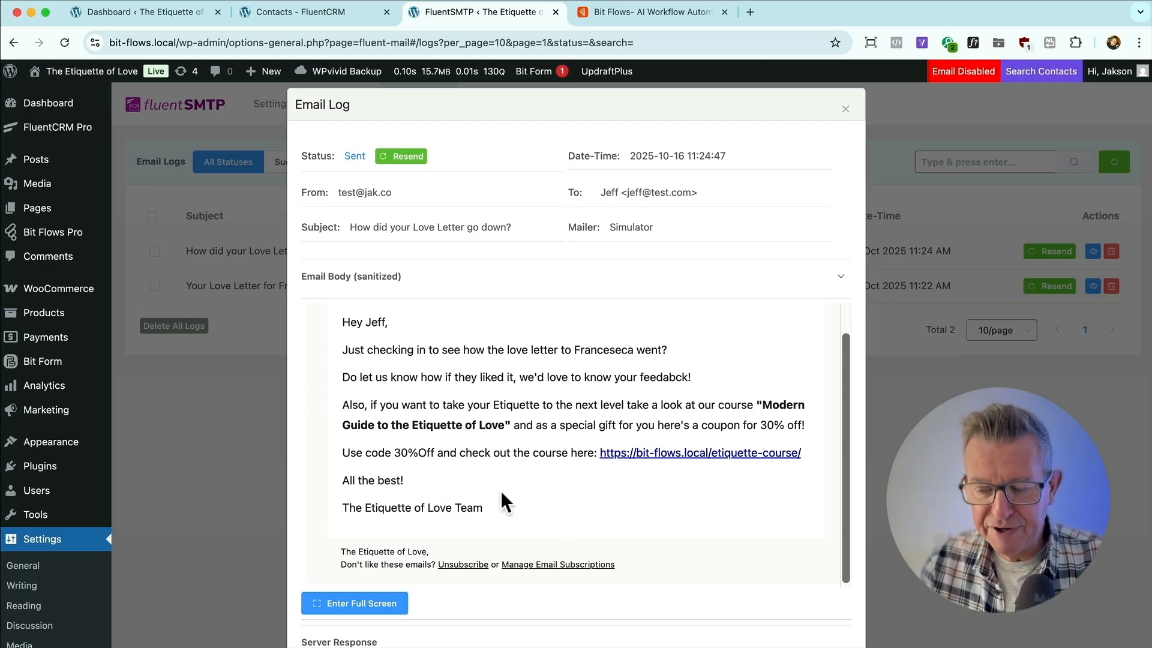
{"action": "mouse_move", "coordinate": [438, 442]}
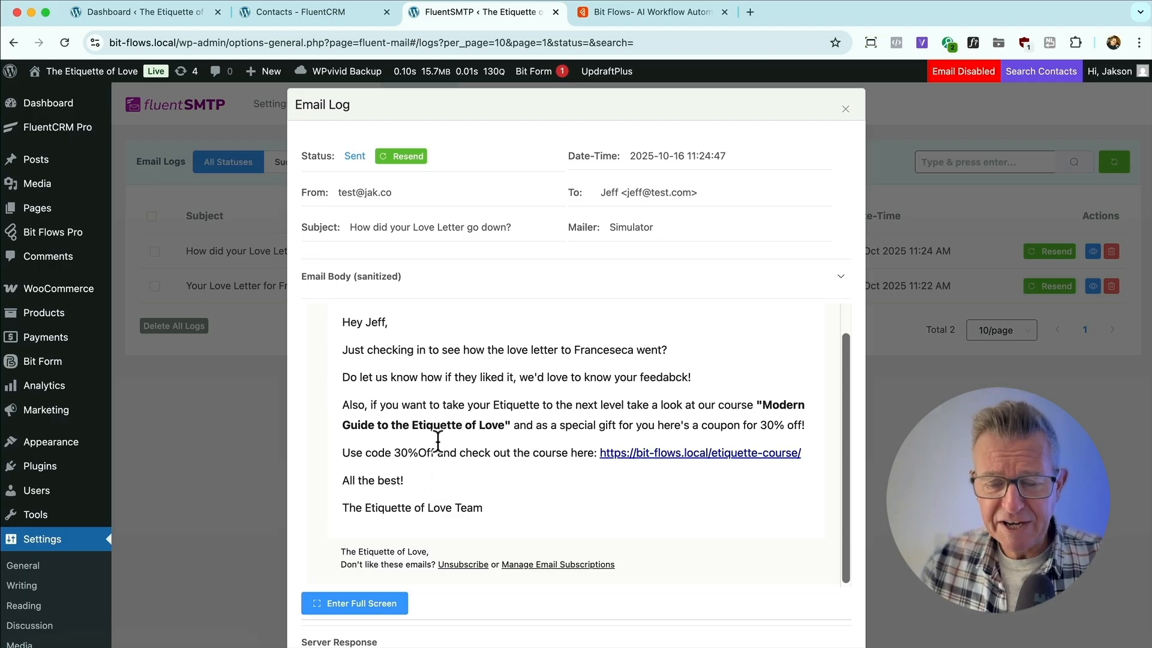
{"action": "mouse_move", "coordinate": [456, 302]}
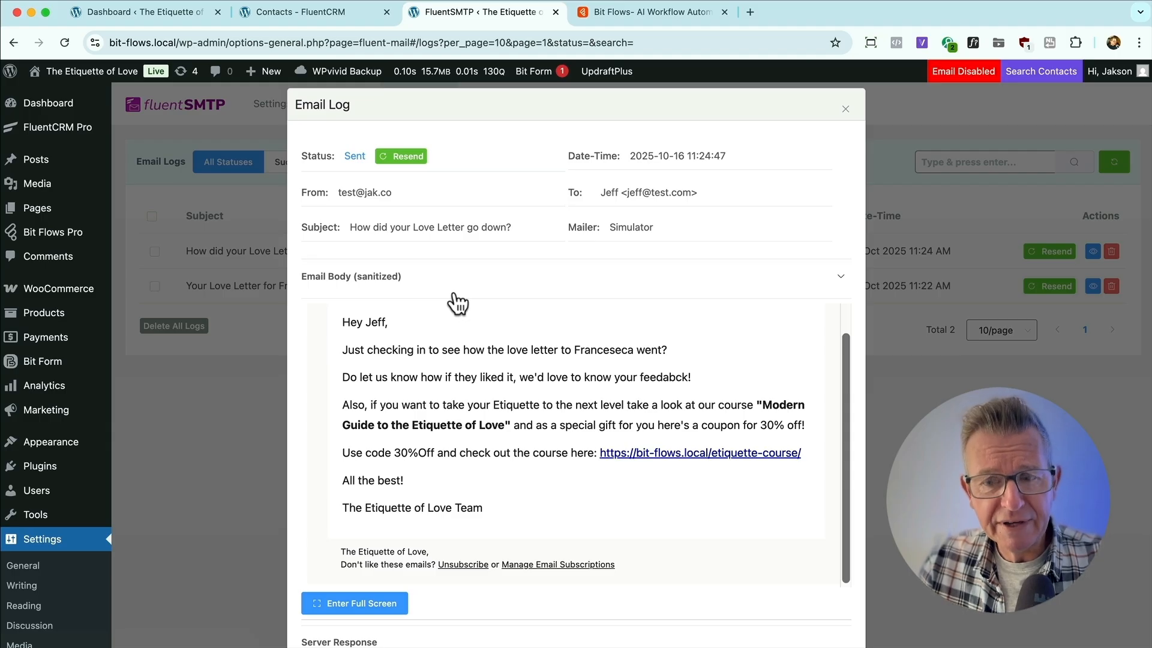
{"action": "key", "text": "Cmd+Tab"}
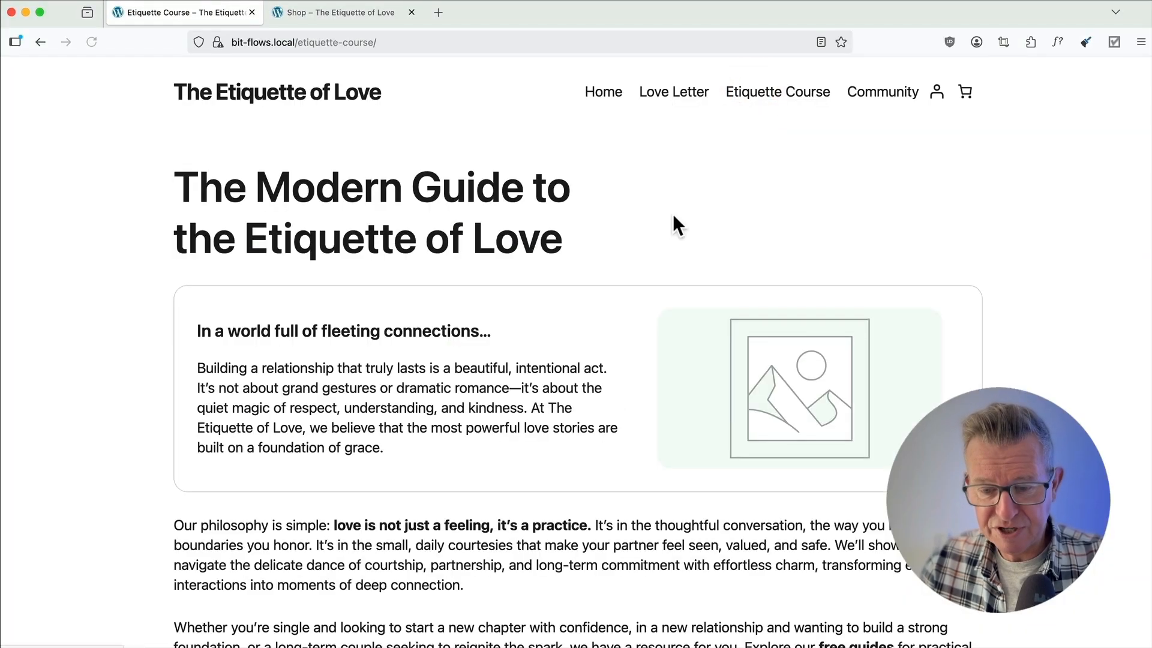
{"action": "scroll", "scroll_direction": "down", "scroll_amount": 3}
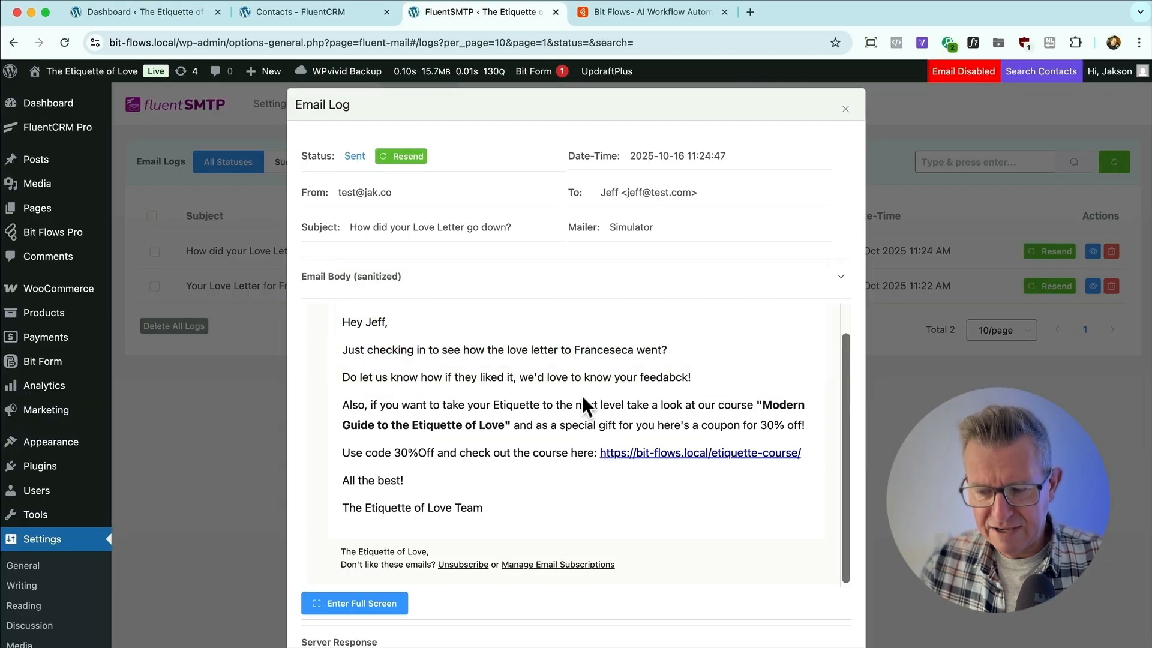
Read the logged 'How our course helps with your relationships' email to Jeff
{"action": "left_click", "coordinate": [845, 108]}
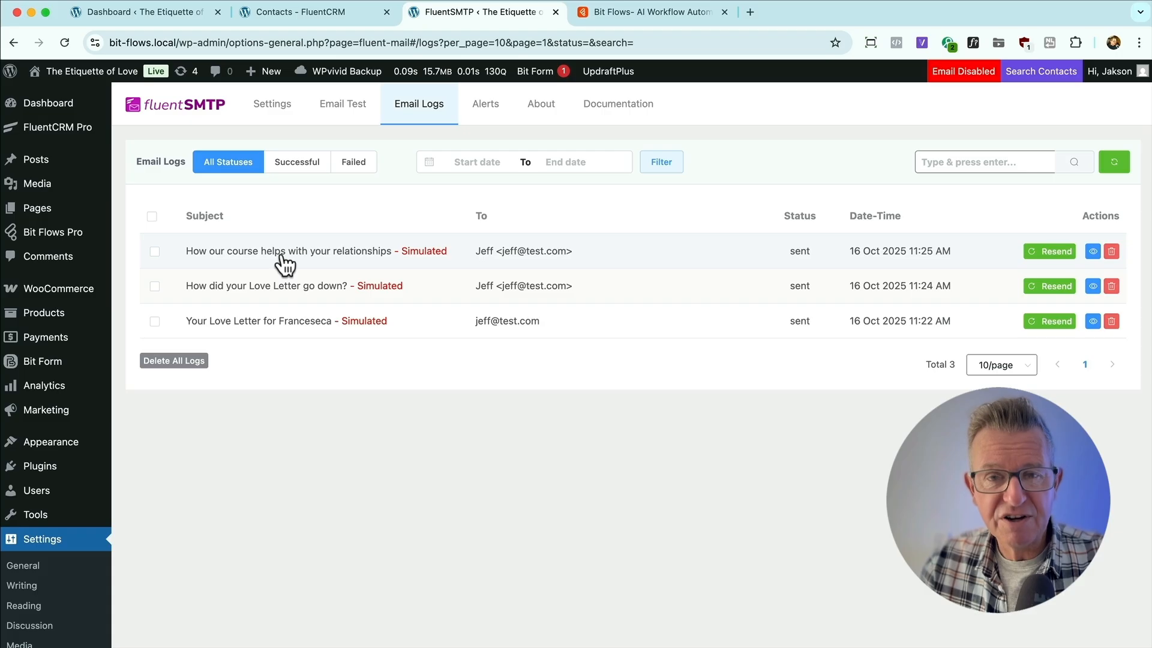
{"action": "left_click", "coordinate": [1092, 250]}
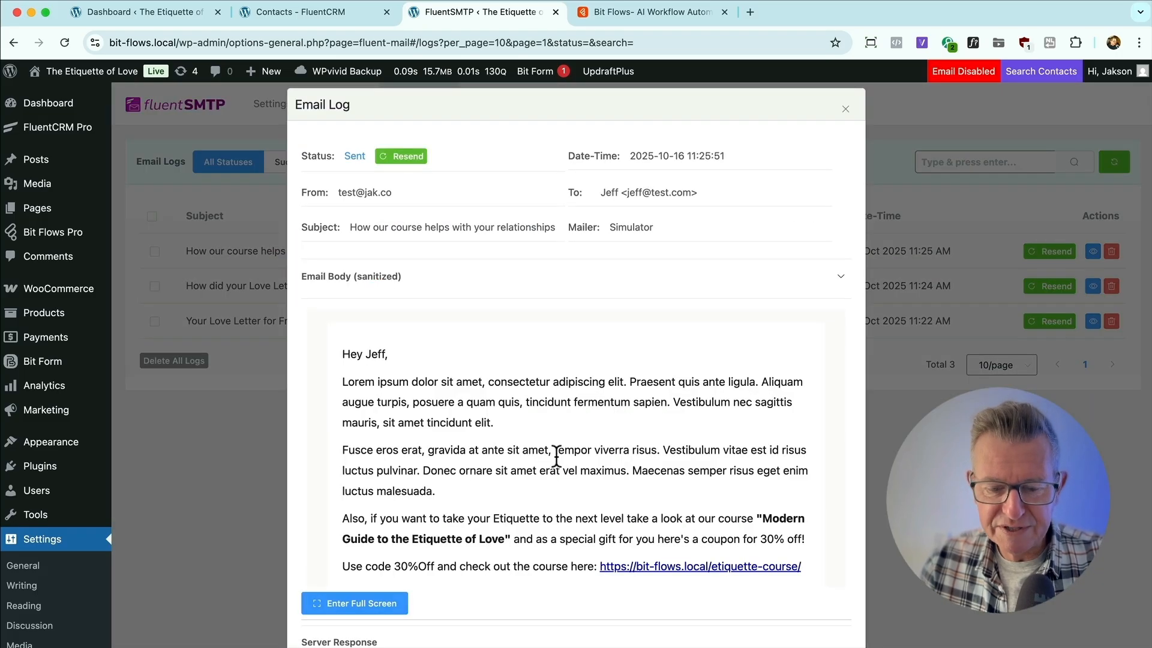
{"action": "scroll", "scroll_direction": "down", "scroll_amount": 3}
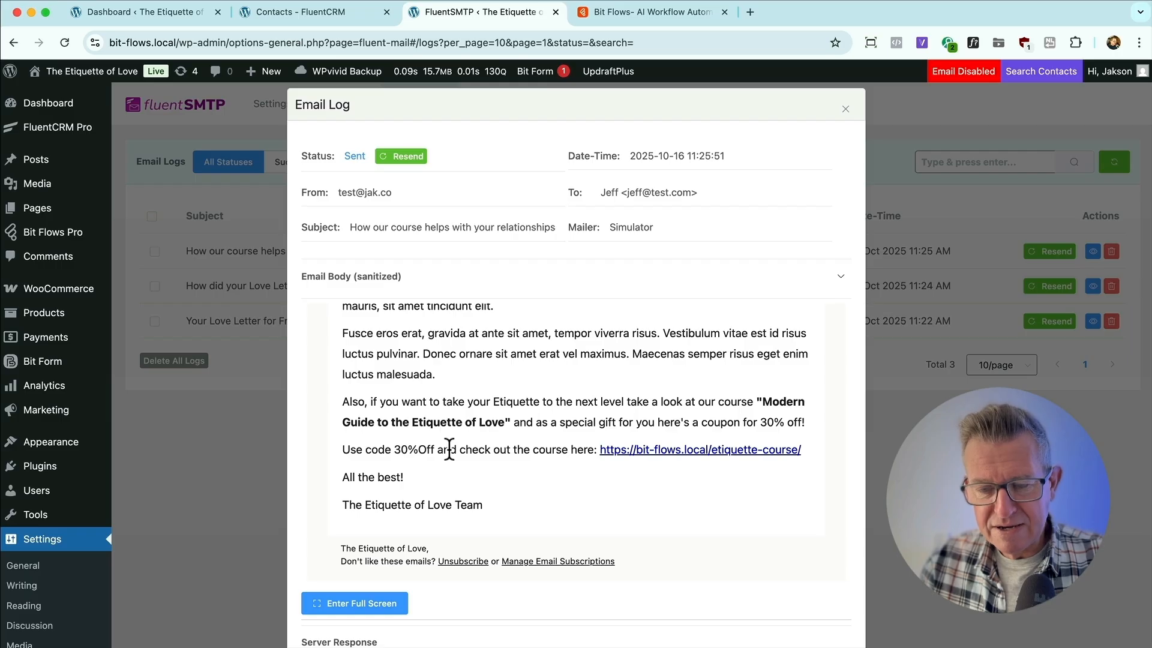
{"action": "mouse_move", "coordinate": [534, 396]}
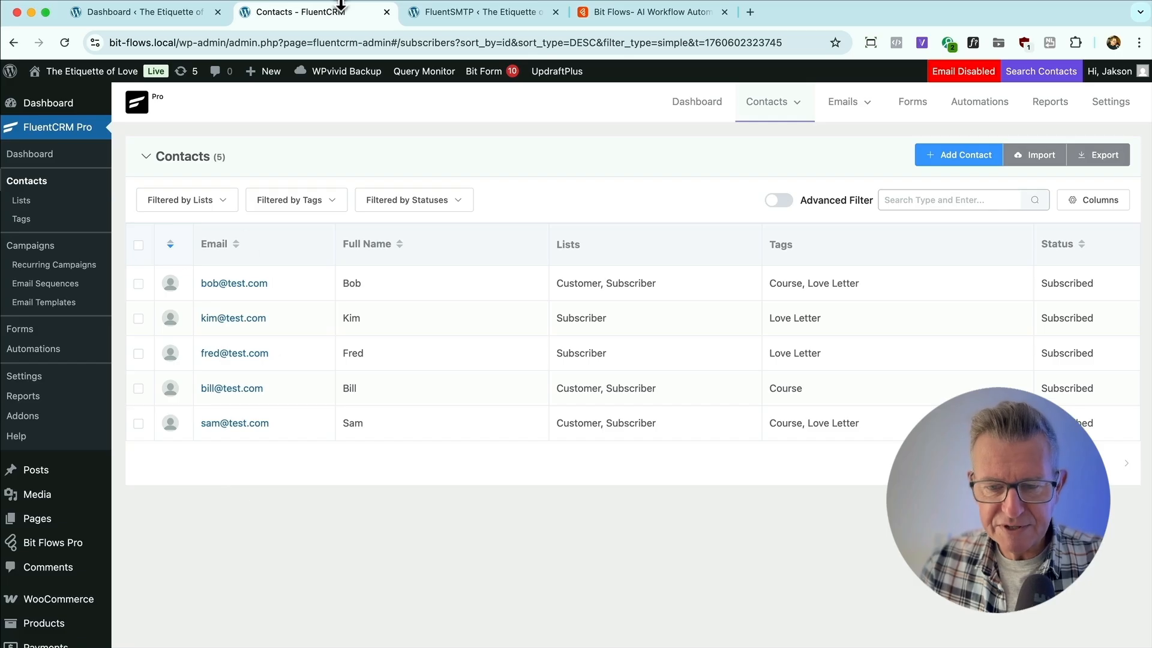
Browse the Bit Flows integrations catalogue filtered to CRM tools, then return to the FluentCRM contacts
{"action": "left_click", "coordinate": [653, 12]}
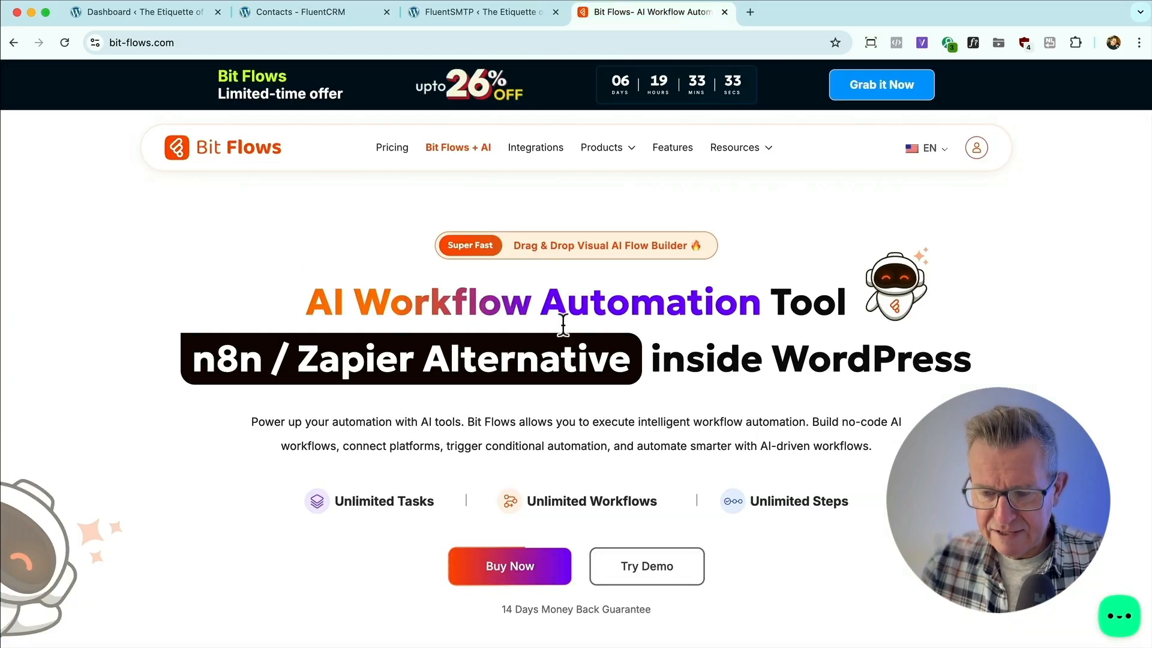
{"action": "mouse_move", "coordinate": [526, 164]}
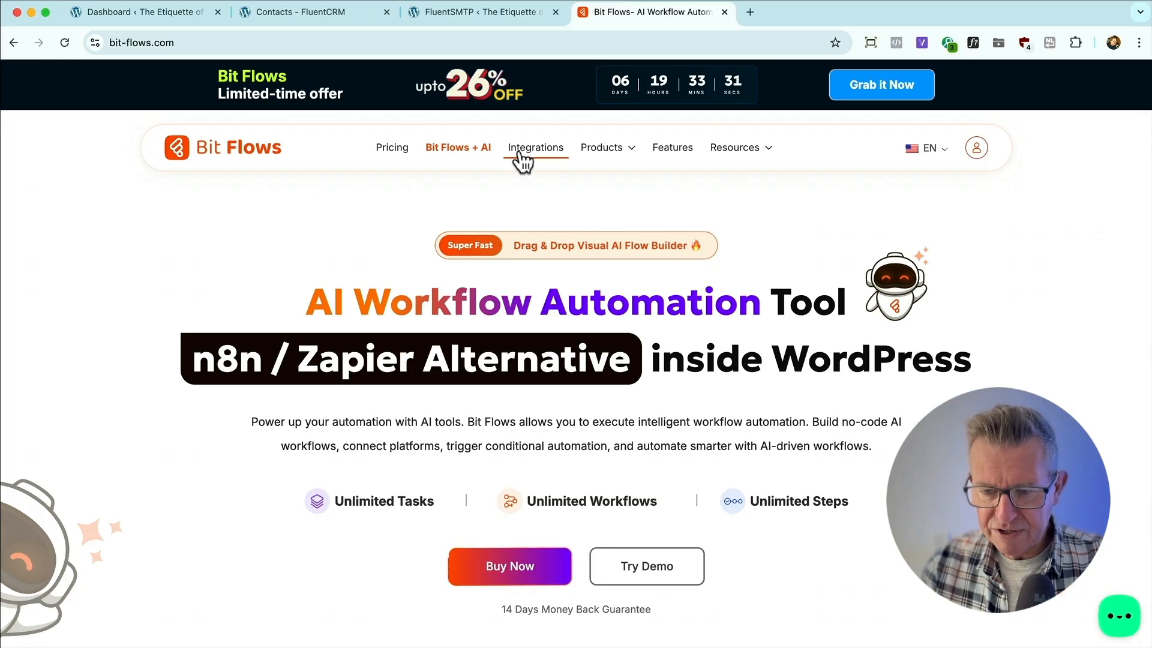
{"action": "left_click", "coordinate": [535, 147]}
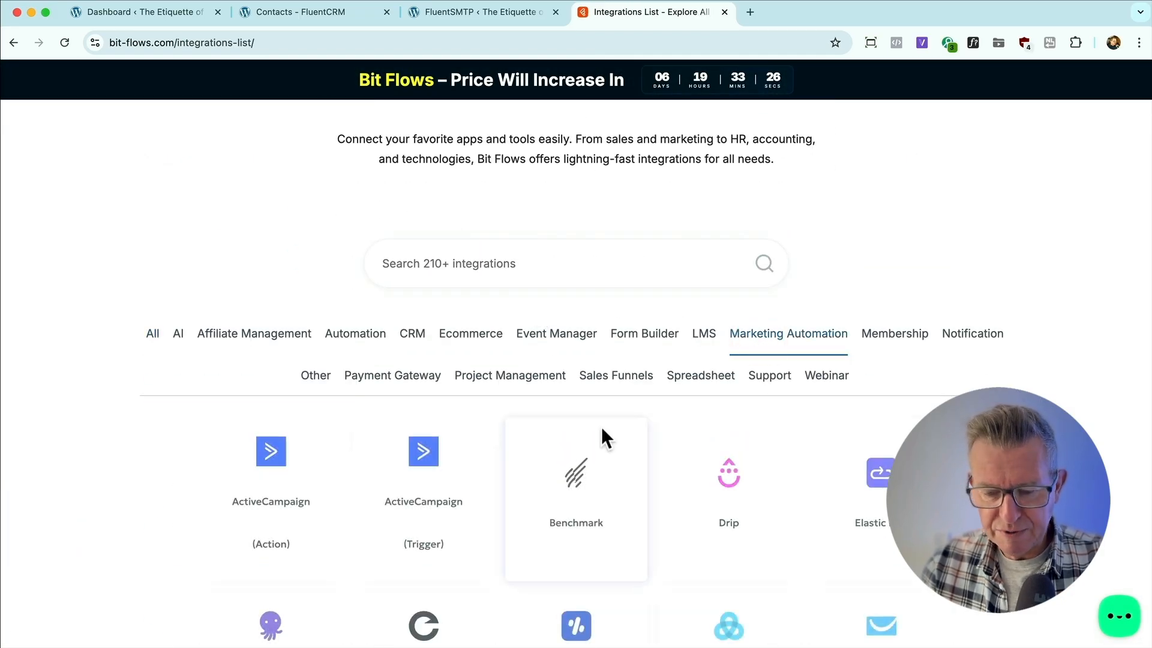
{"action": "scroll", "scroll_direction": "down", "scroll_amount": 3}
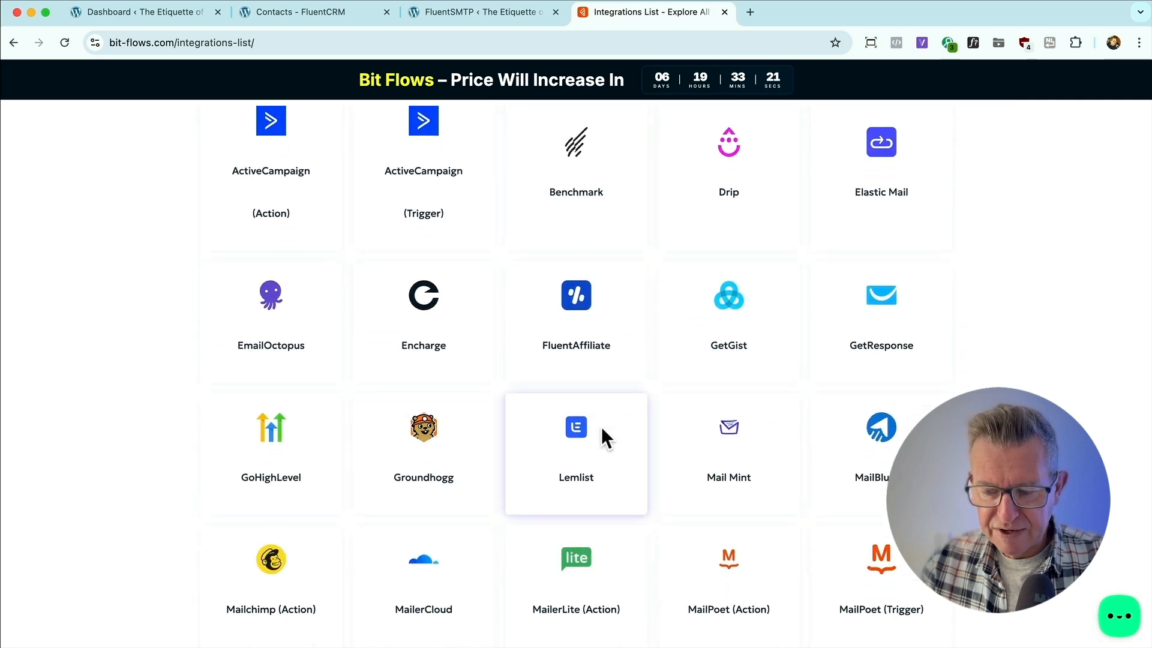
{"action": "scroll", "scroll_direction": "down", "scroll_amount": 3}
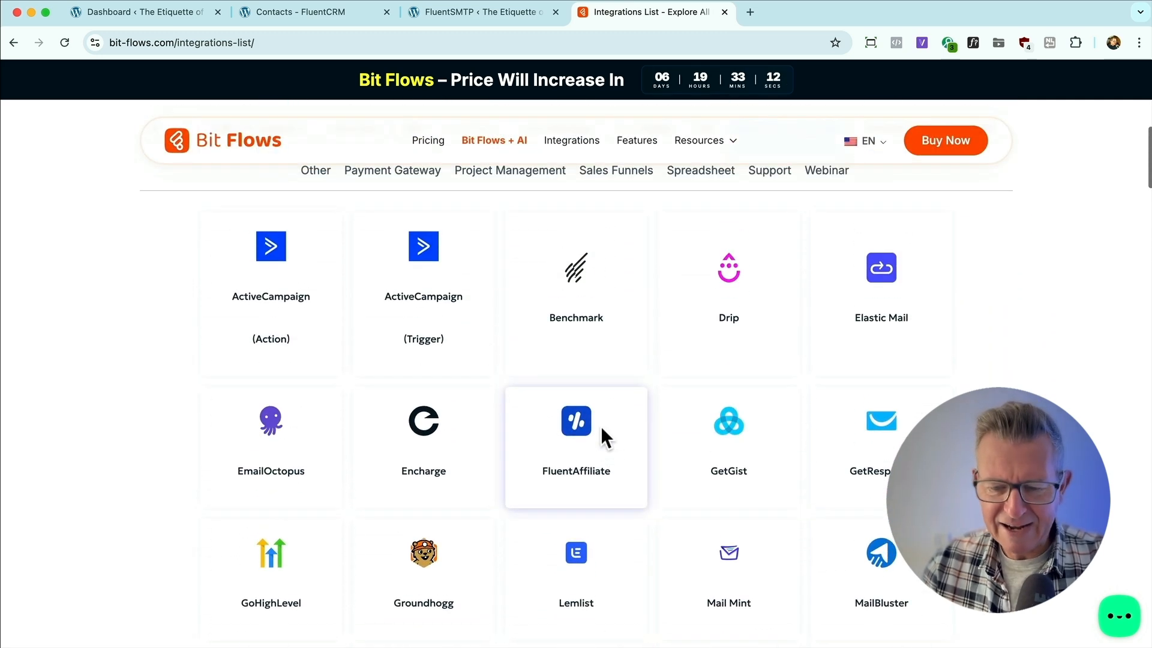
{"action": "mouse_move", "coordinate": [509, 218]}
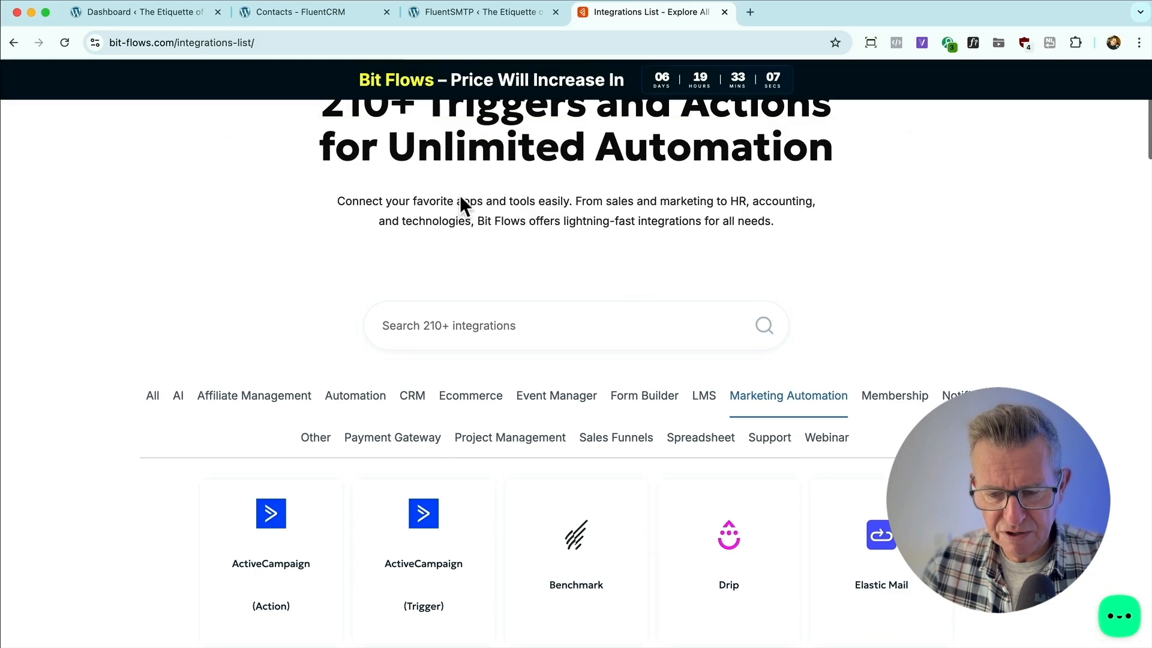
{"action": "left_click", "coordinate": [412, 369]}
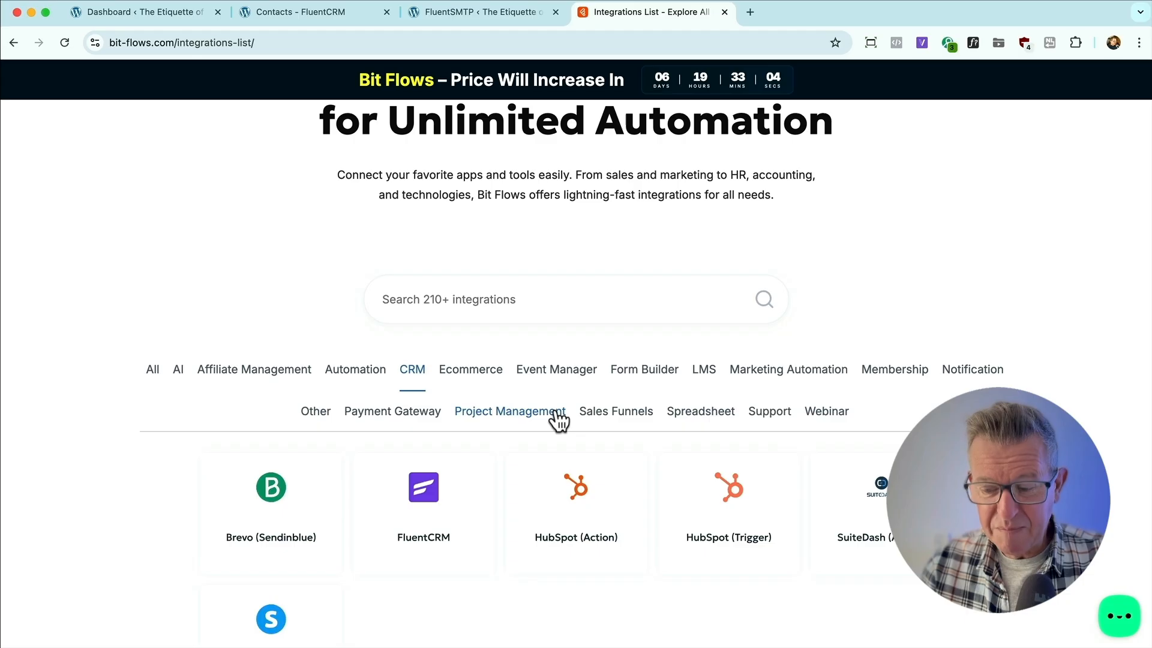
{"action": "scroll", "scroll_direction": "down", "scroll_amount": 3}
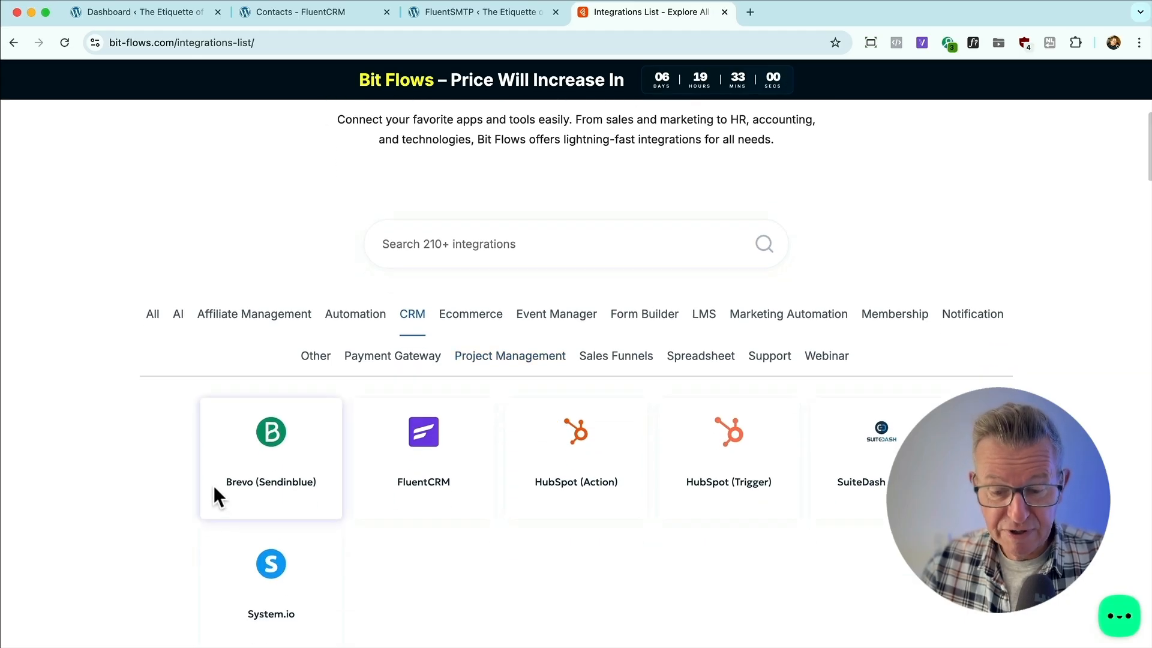
{"action": "mouse_move", "coordinate": [281, 467]}
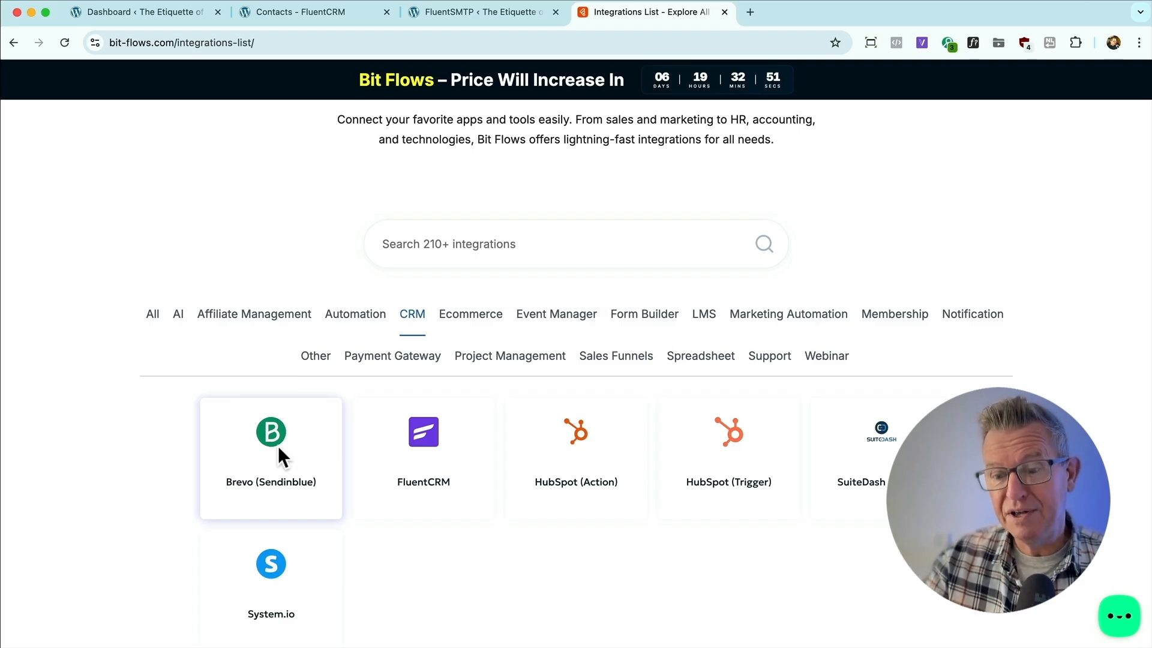
{"action": "mouse_move", "coordinate": [339, 502]}
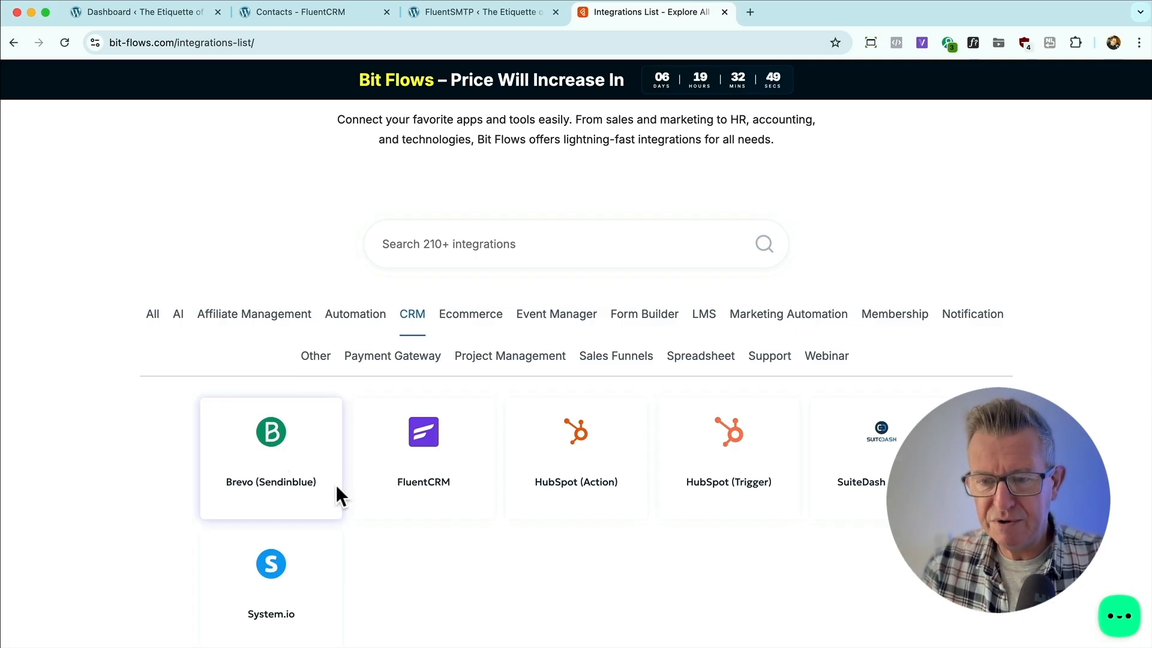
{"action": "left_click", "coordinate": [306, 12]}
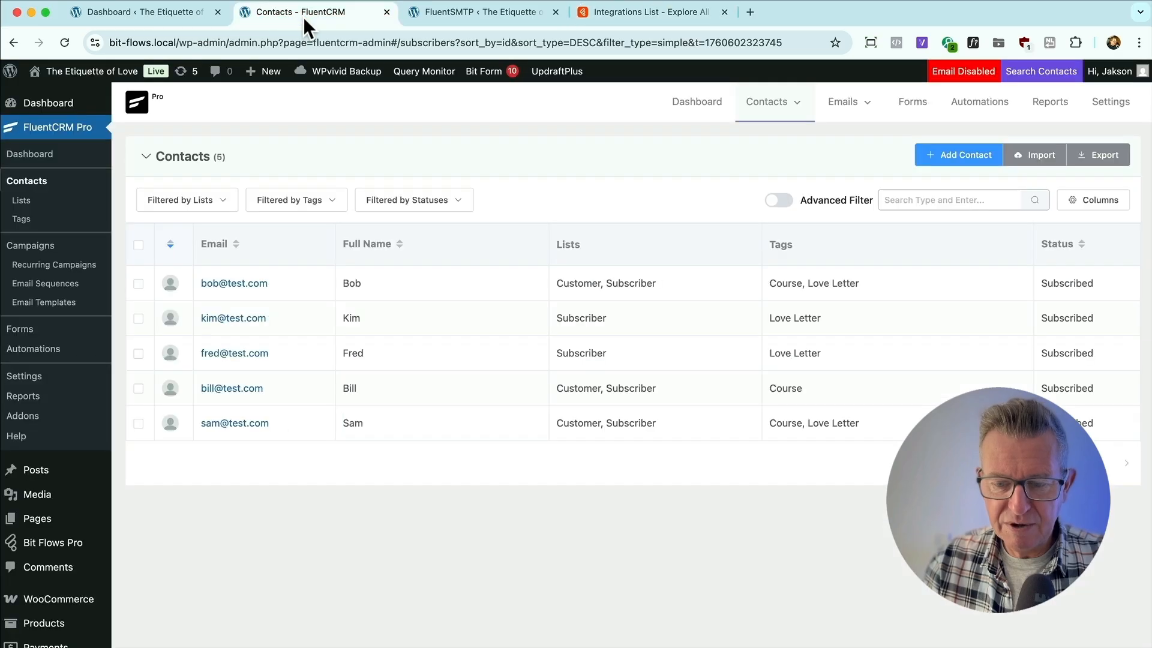
{"action": "mouse_move", "coordinate": [254, 341]}
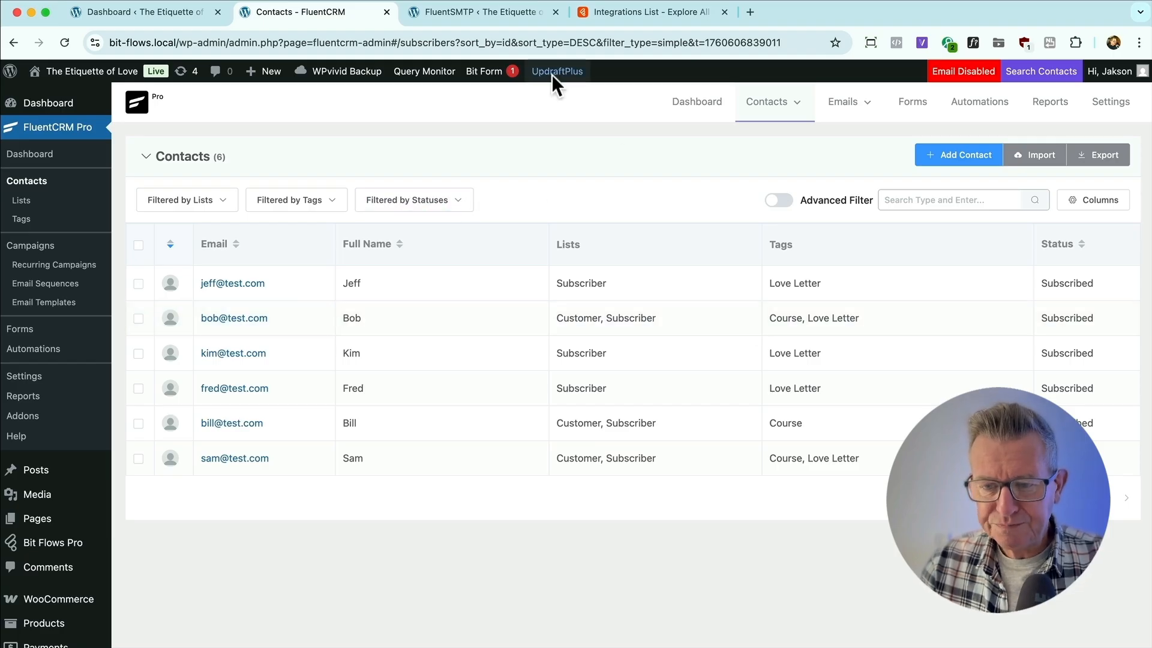
Return to the FluentSMTP email log after seeing the new Love Letter subscriber
{"action": "left_click", "coordinate": [483, 12]}
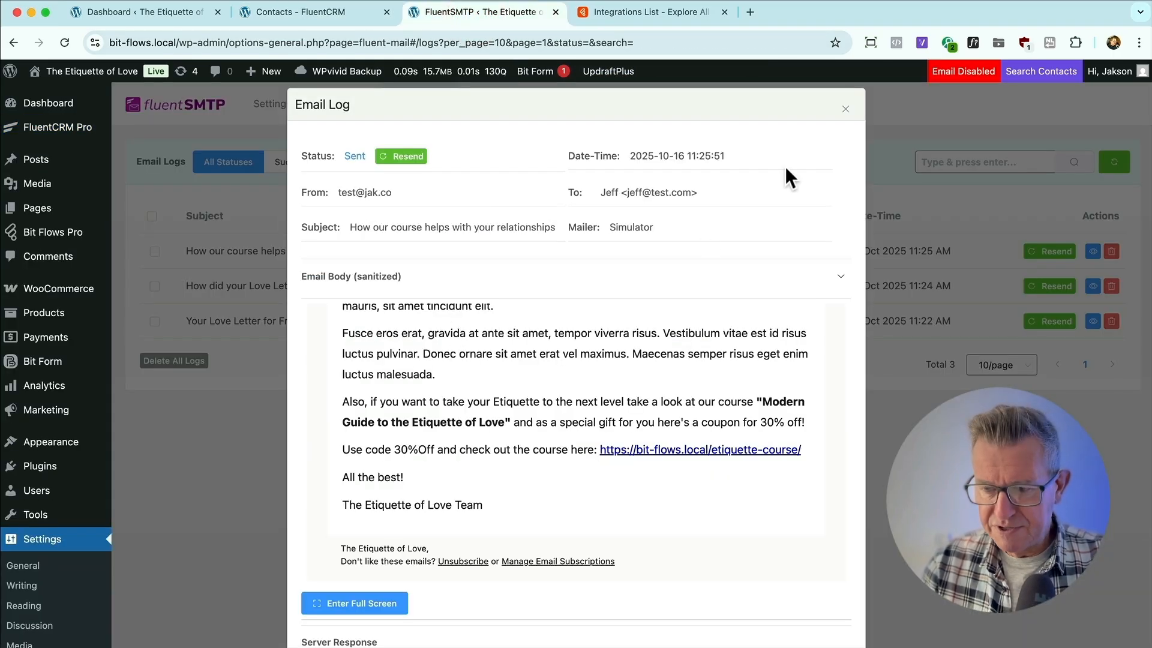
View the newest logged email, 'More reasons to enrol in our course!', sent to Jeff
{"action": "left_click", "coordinate": [845, 108]}
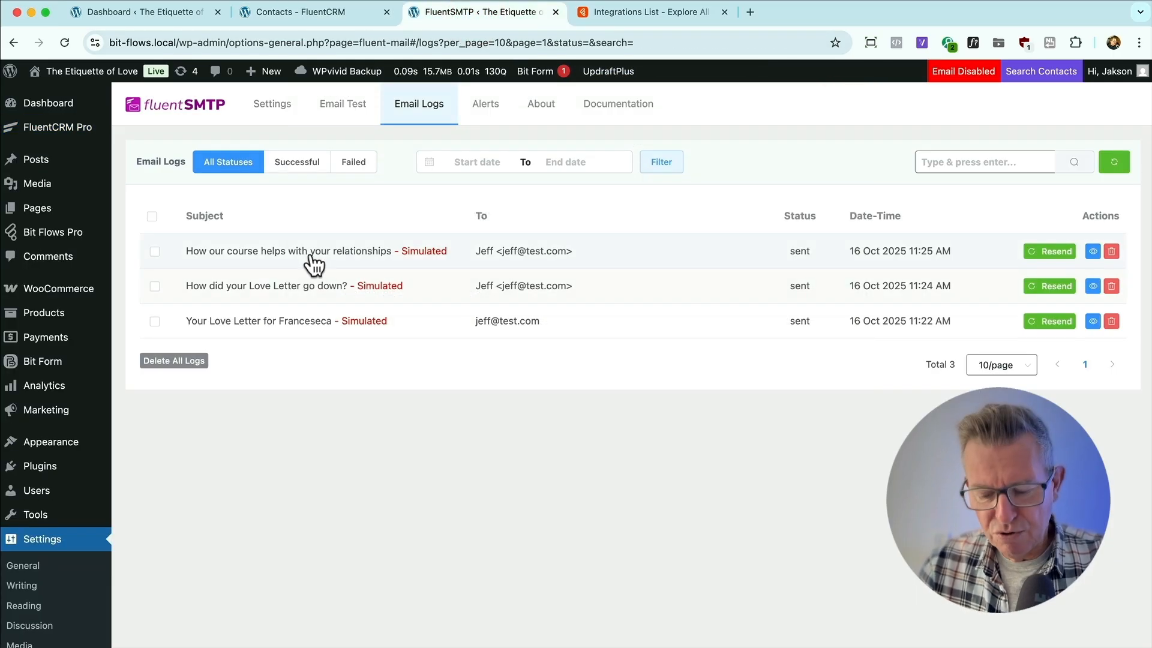
{"action": "left_click", "coordinate": [1094, 251]}
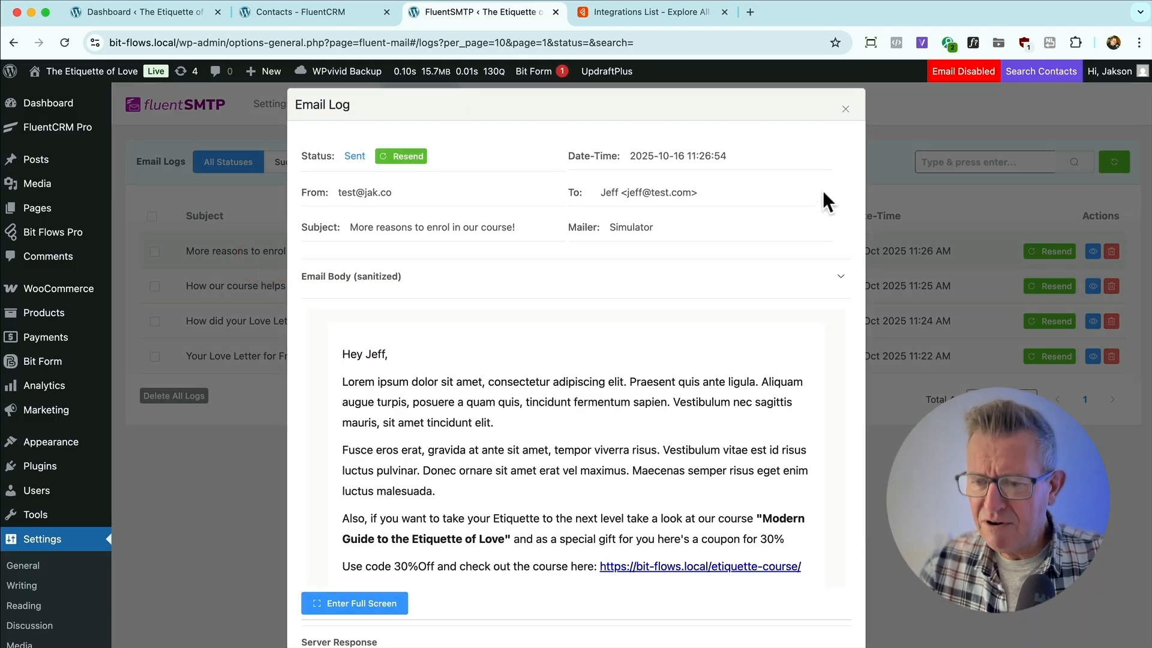
{"action": "mouse_move", "coordinate": [845, 108]}
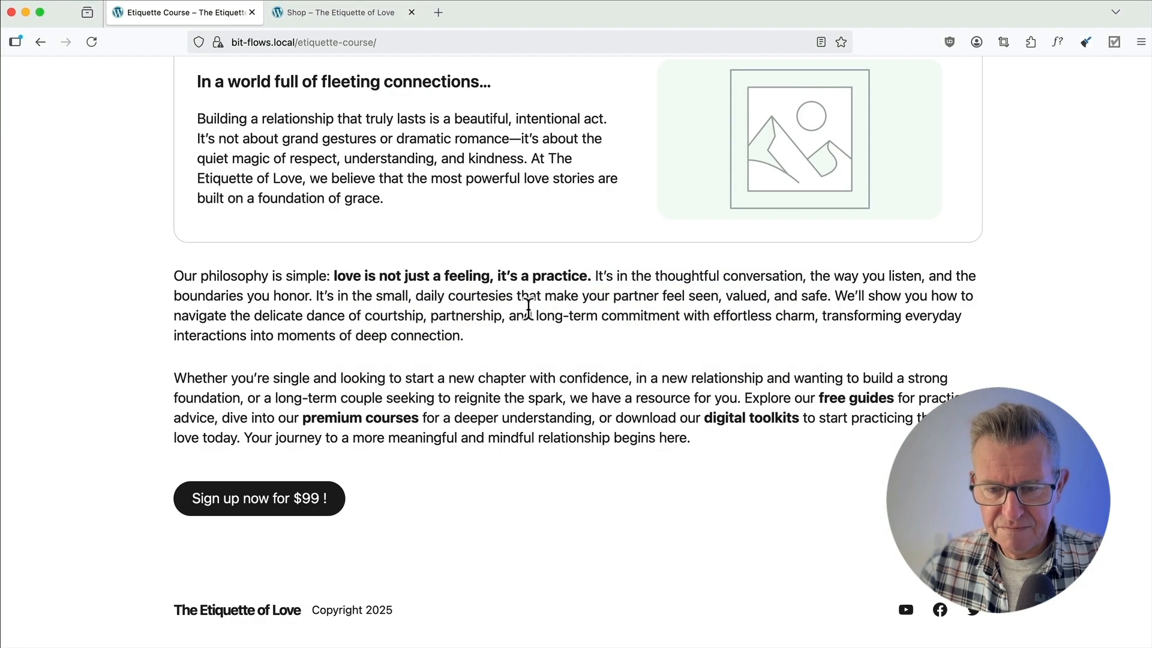
{"action": "left_click", "coordinate": [260, 498]}
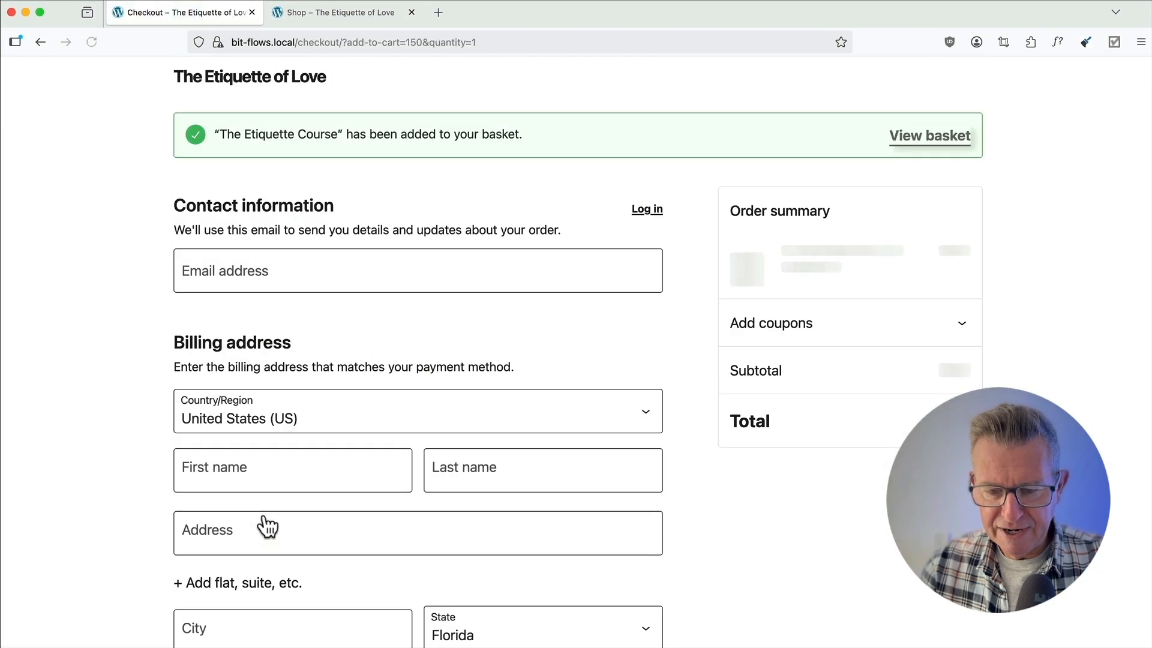
{"action": "type", "text": "jeff@"}
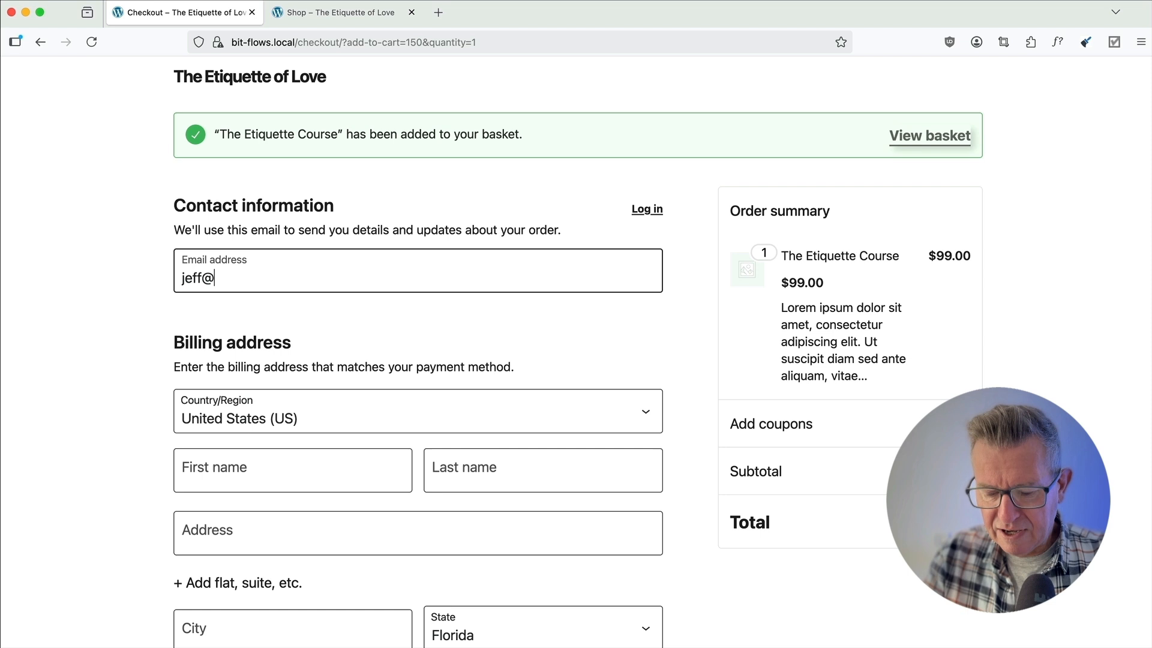
{"action": "type", "text": "test.comn"}
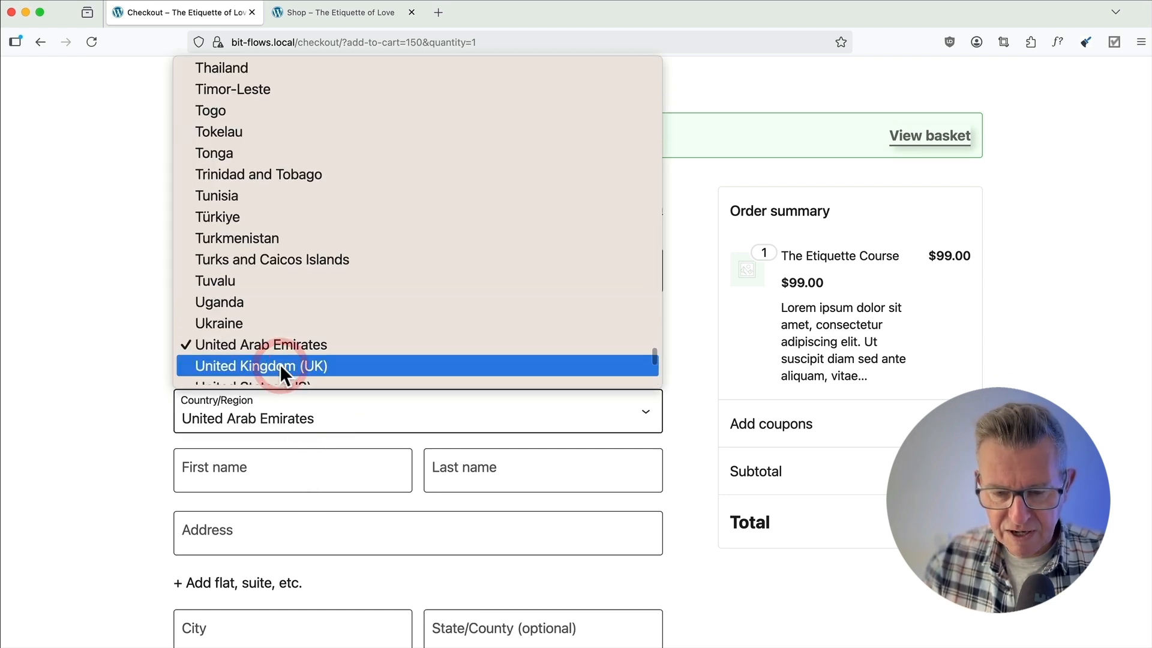
{"action": "left_click", "coordinate": [260, 365]}
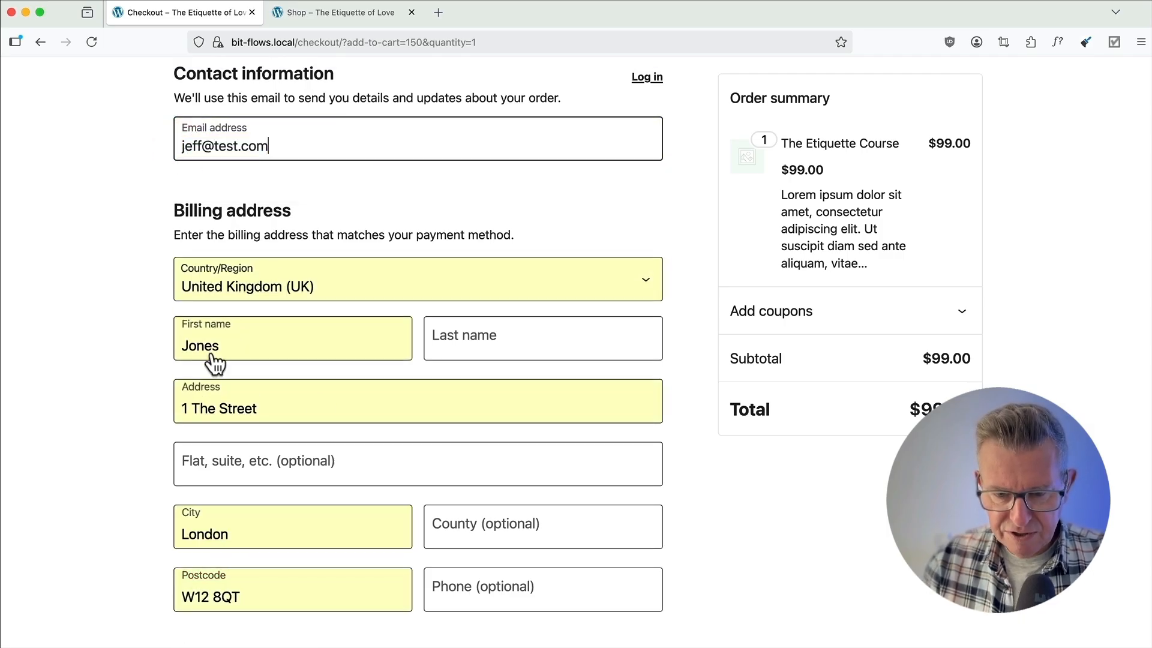
{"action": "type", "text": "Jeff"}
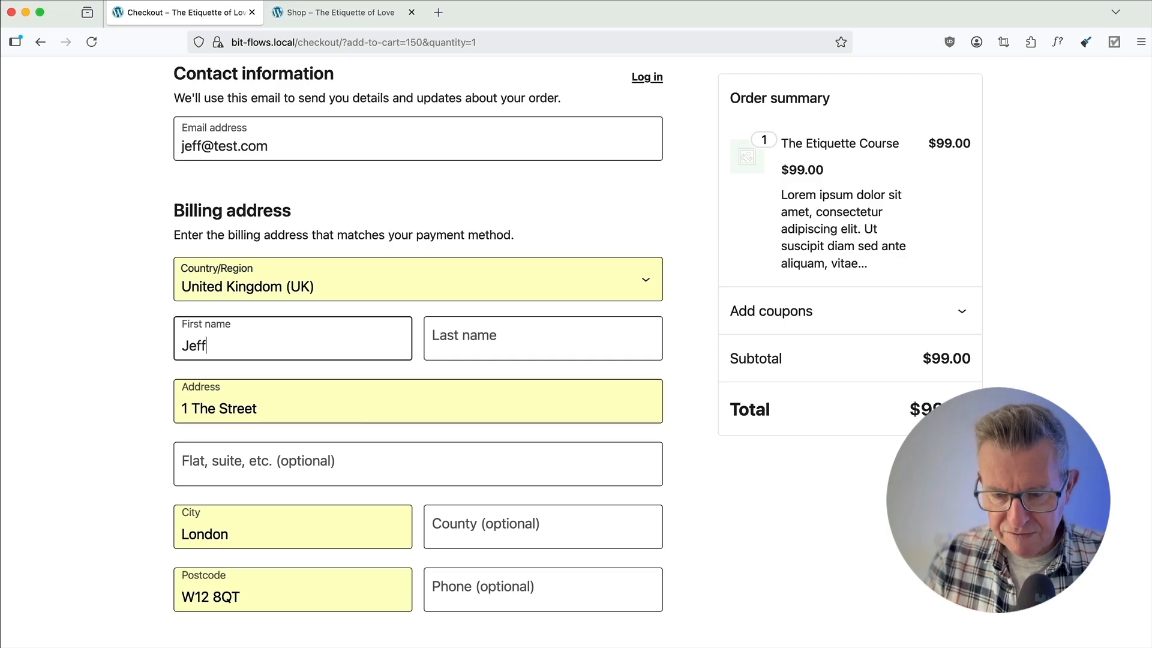
{"action": "type", "text": "Smit"}
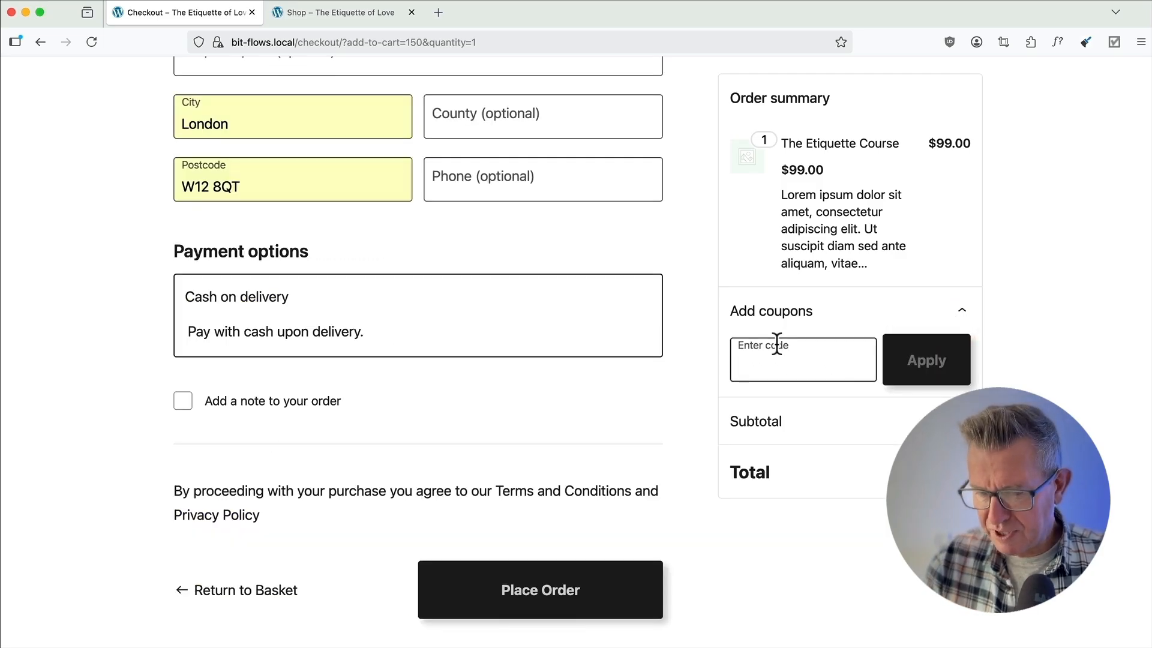
Apply the 30%Off coupon taking $29.70 off and place the $69.30 order
{"action": "type", "text": "30%"}
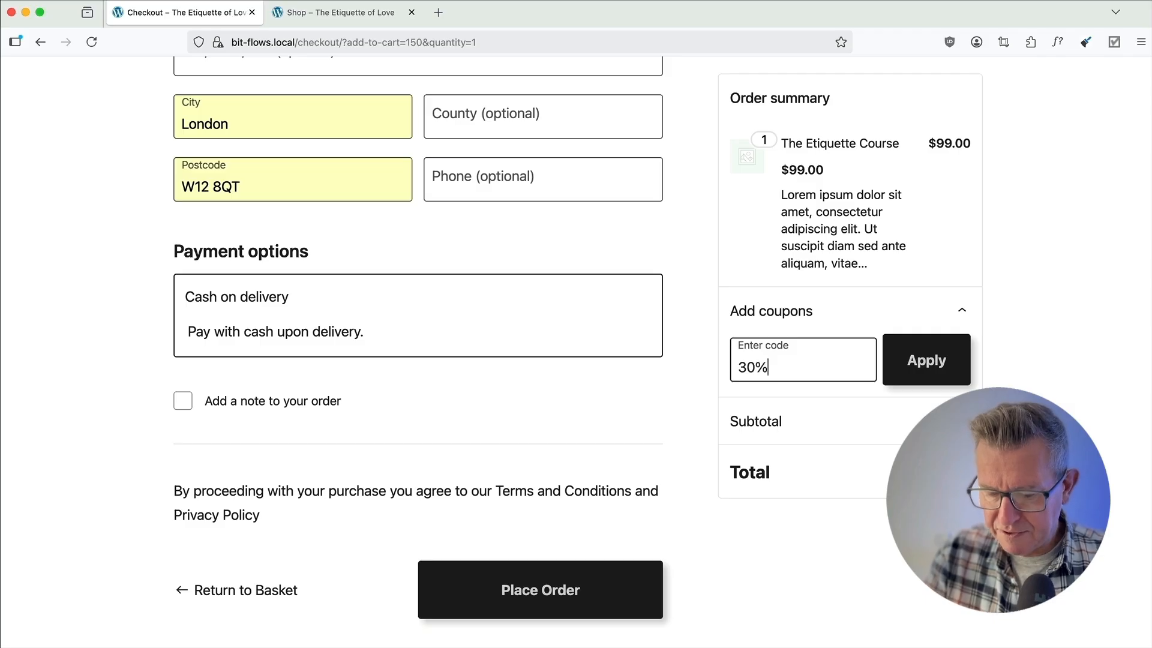
{"action": "left_click", "coordinate": [926, 360]}
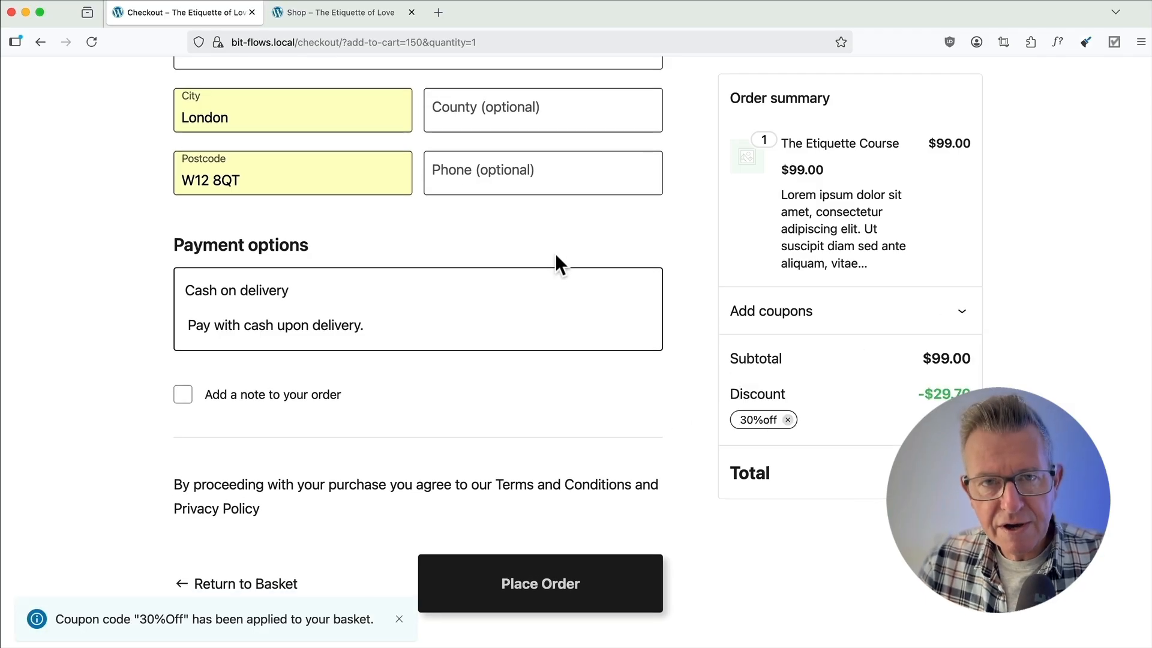
{"action": "mouse_move", "coordinate": [553, 520]}
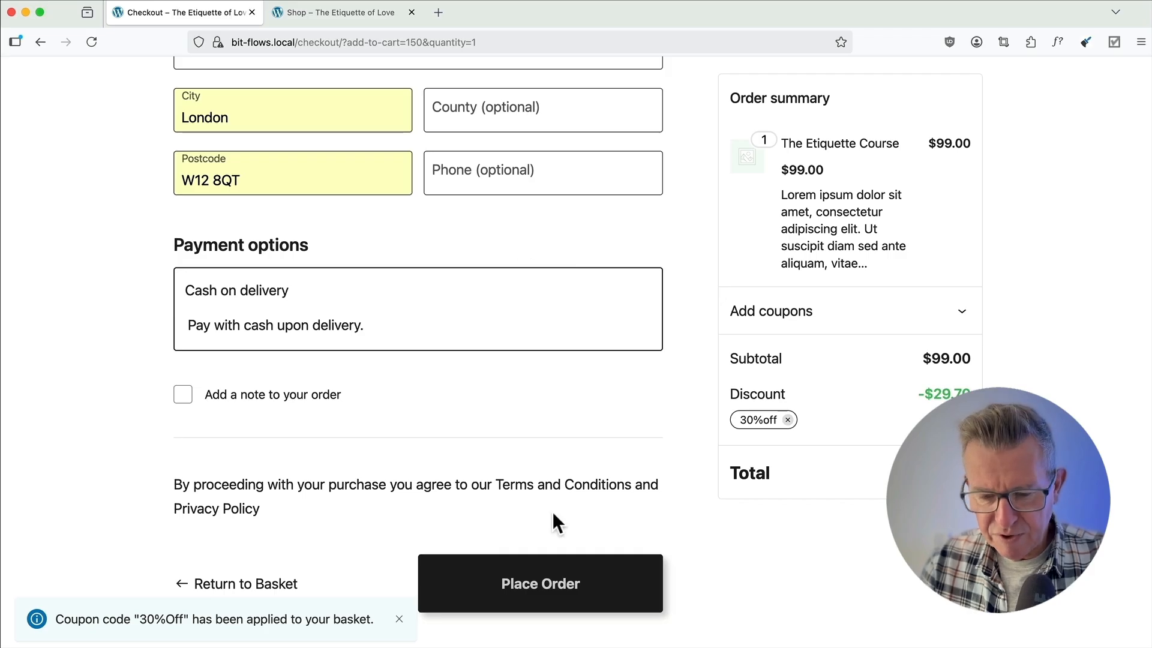
{"action": "left_click", "coordinate": [539, 583]}
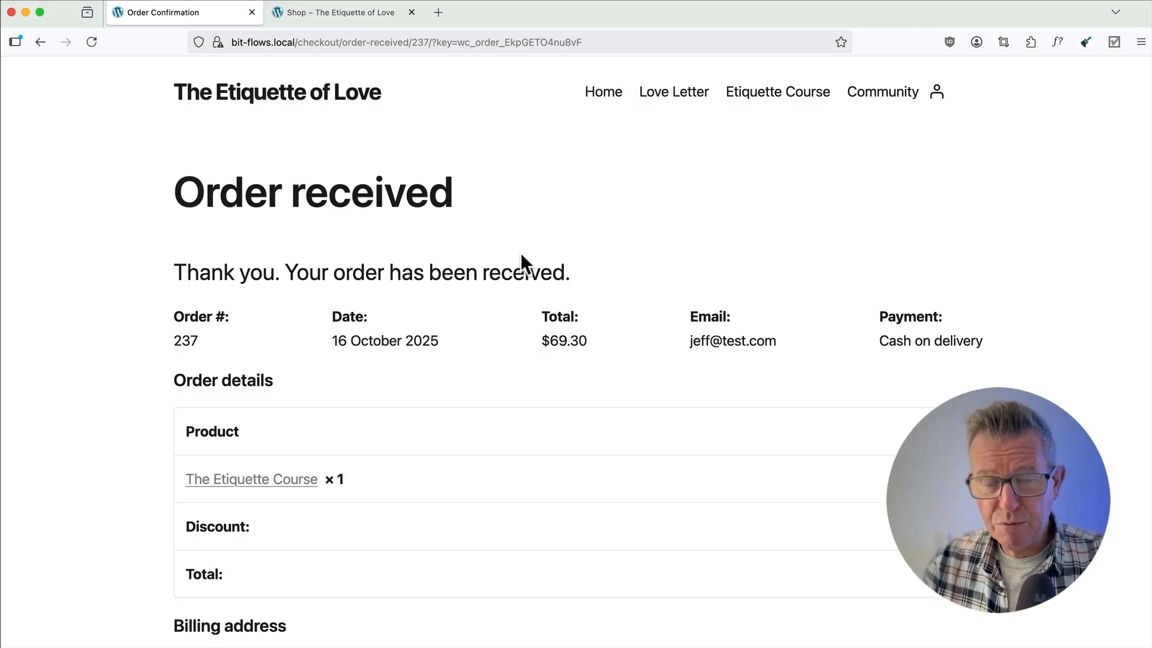
{"action": "mouse_move", "coordinate": [504, 151]}
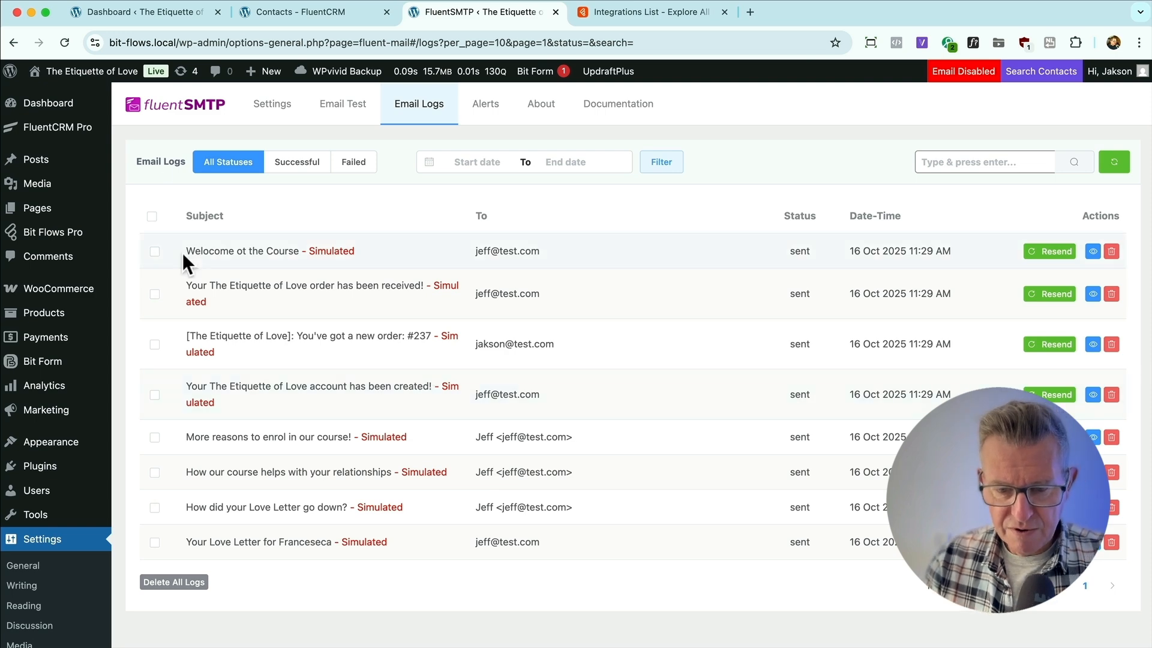
{"action": "mouse_move", "coordinate": [304, 400]}
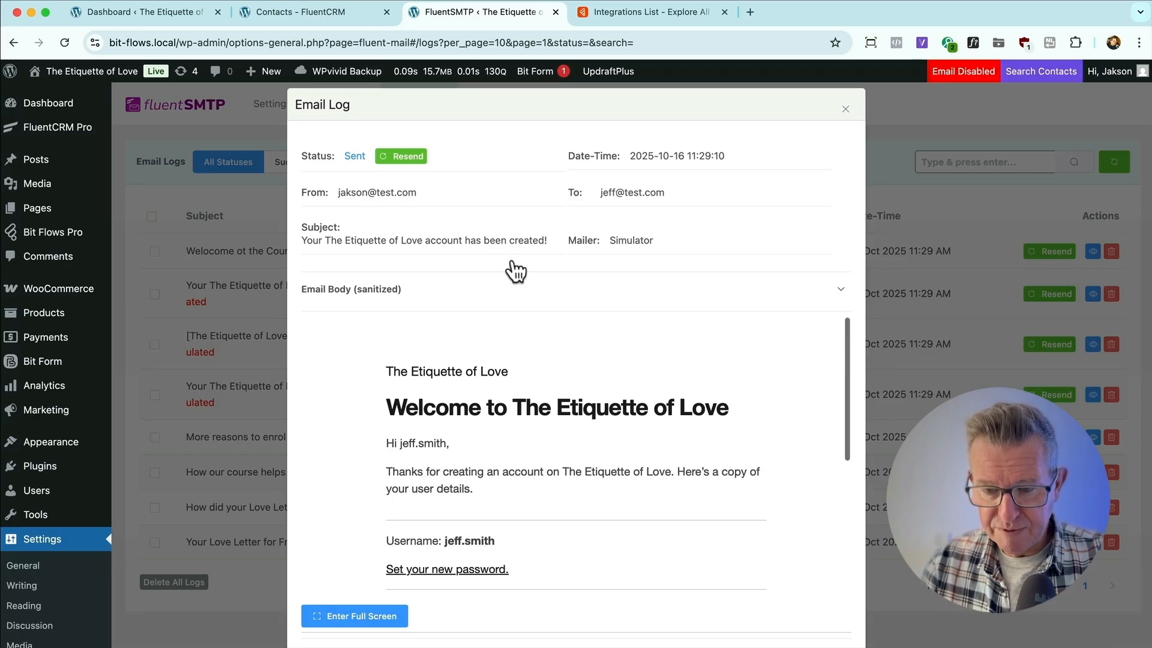
Close the account-created email log and view the 'Welcome to the Course' email to Jeff
{"action": "left_click", "coordinate": [844, 108]}
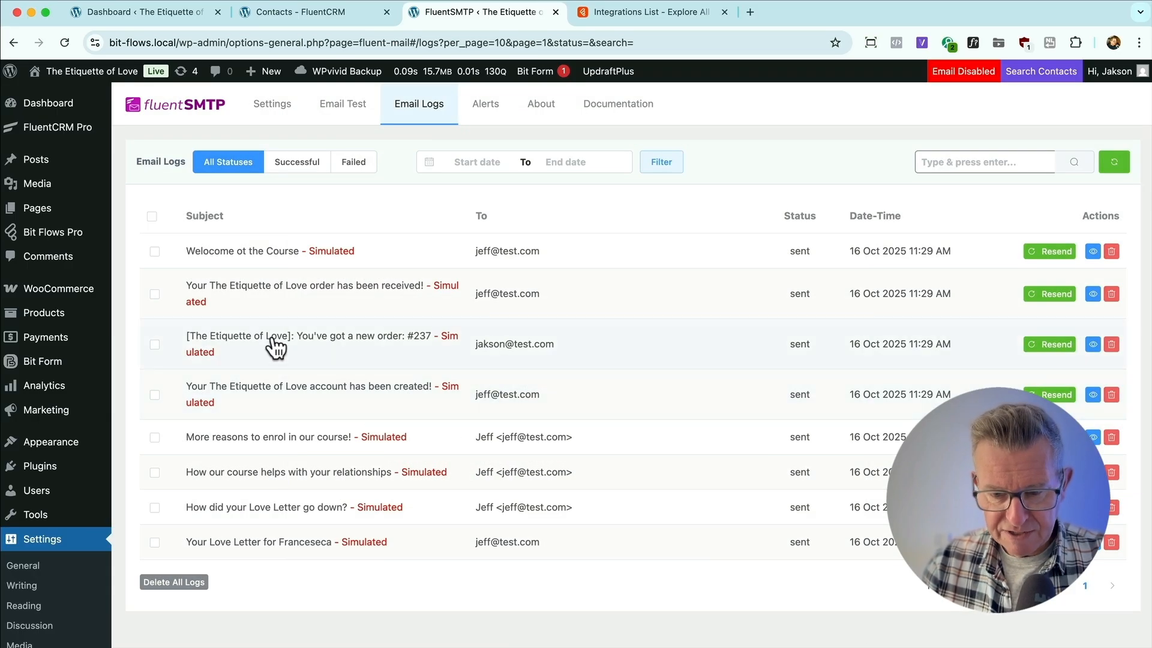
{"action": "mouse_move", "coordinate": [281, 291]}
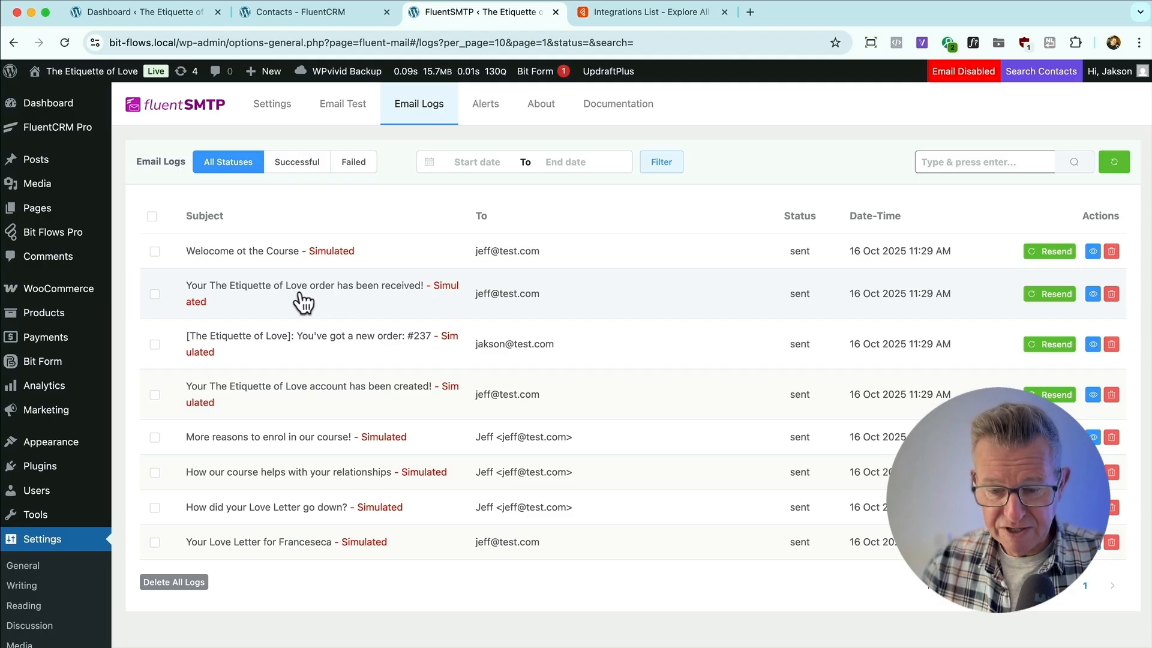
{"action": "mouse_move", "coordinate": [267, 263]}
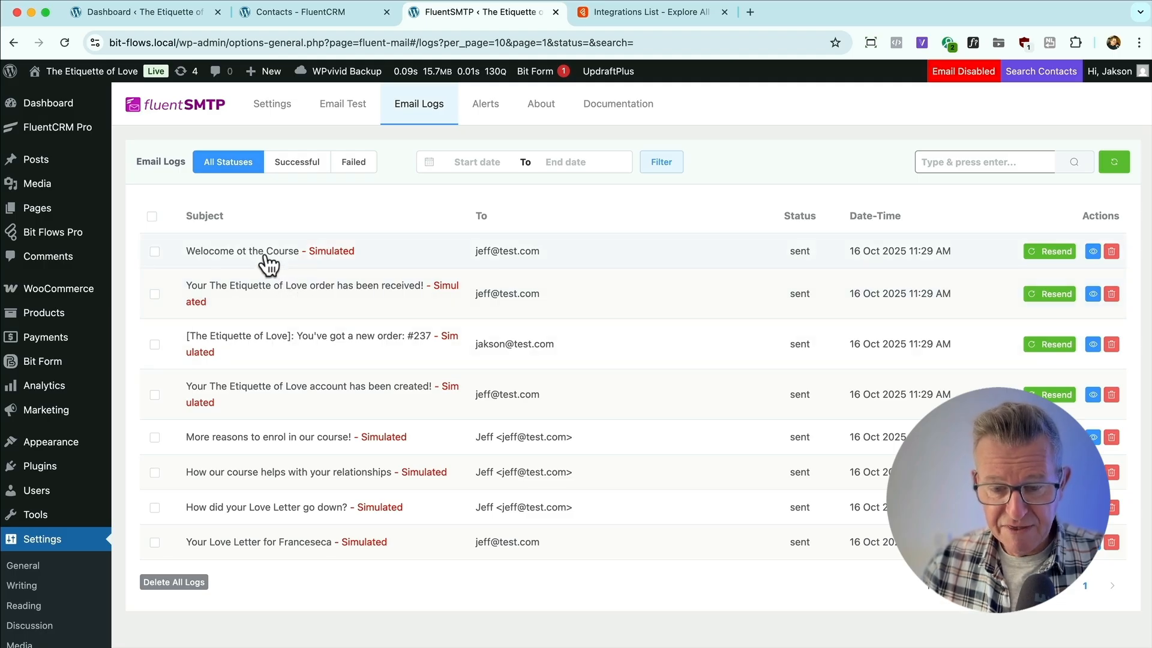
{"action": "left_click", "coordinate": [241, 251]}
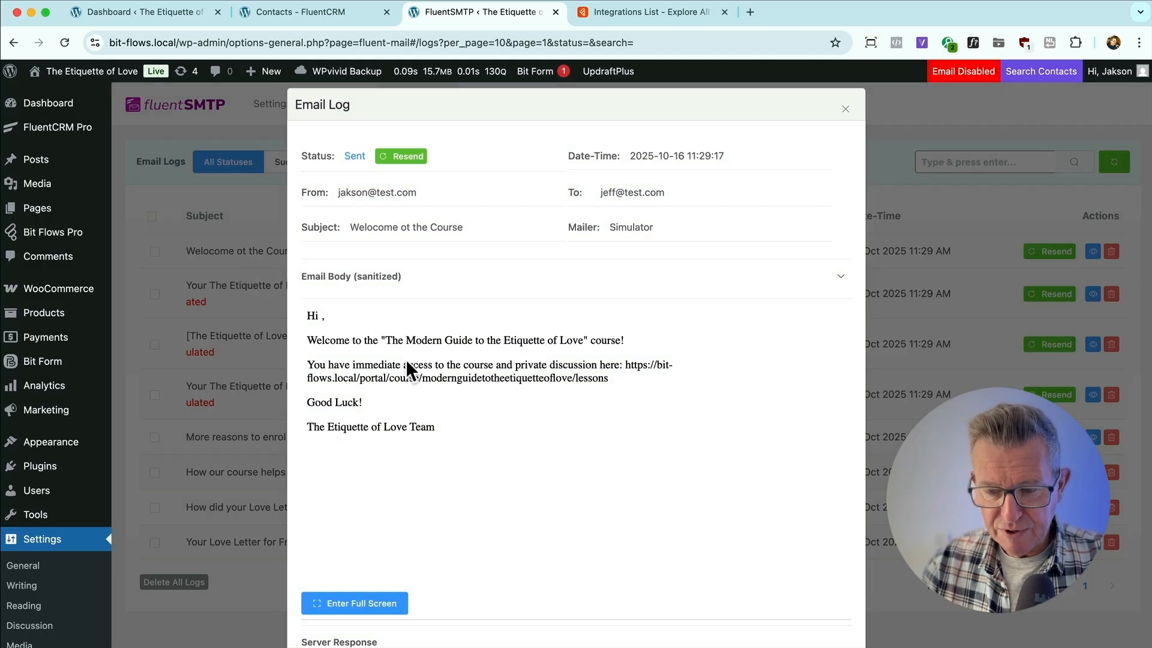
{"action": "mouse_move", "coordinate": [391, 360]}
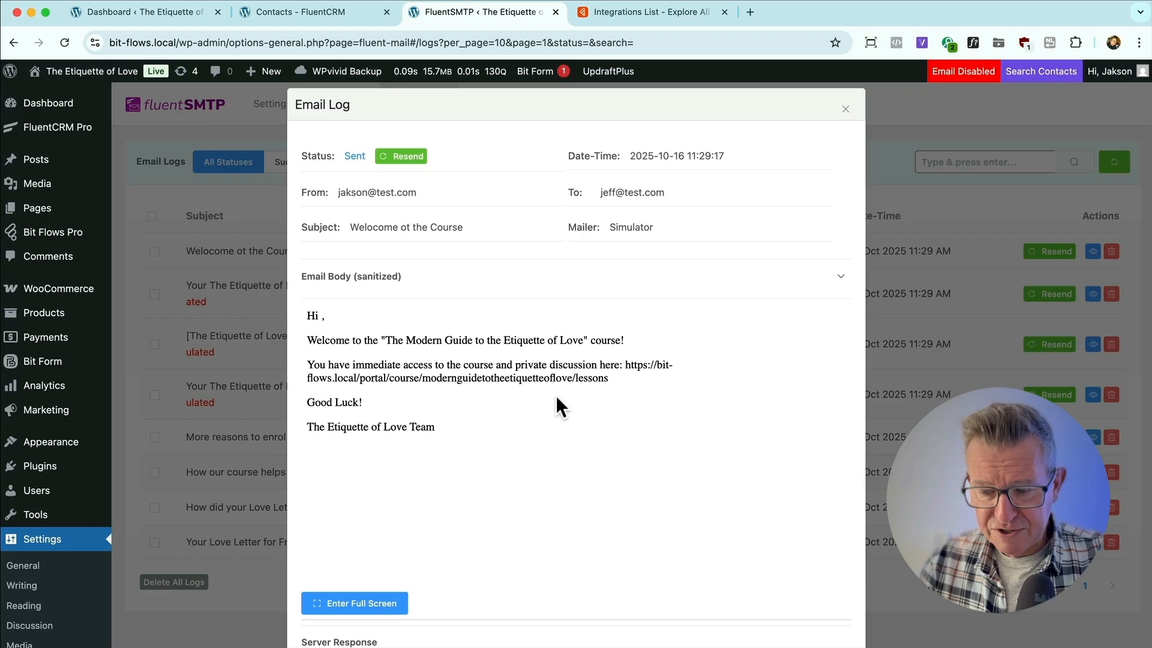
{"action": "mouse_move", "coordinate": [434, 336]}
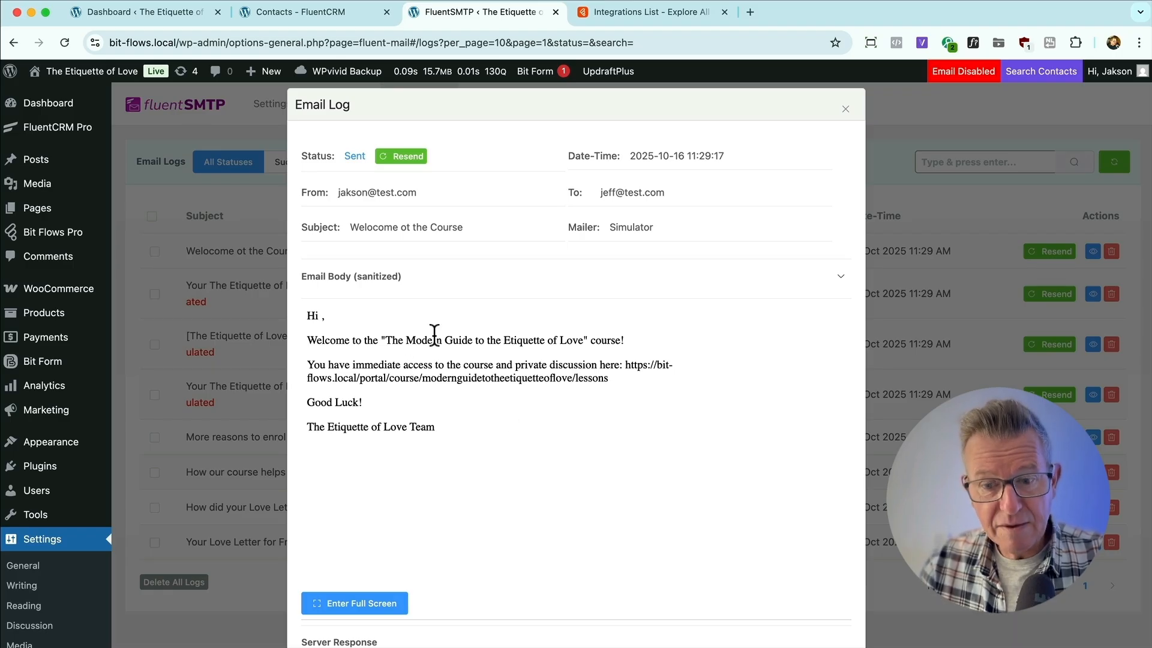
{"action": "mouse_move", "coordinate": [359, 197]}
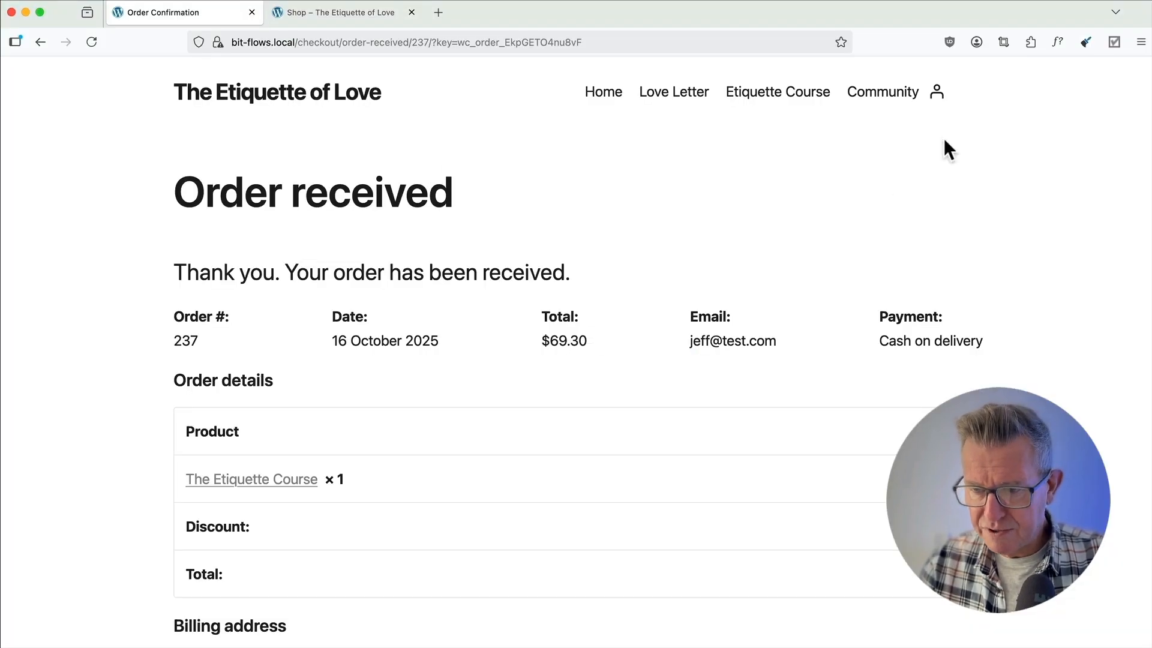
View the Modern Guide course in the community portal as Jeff, then as Dave who sees it as private
{"action": "left_click", "coordinate": [883, 92]}
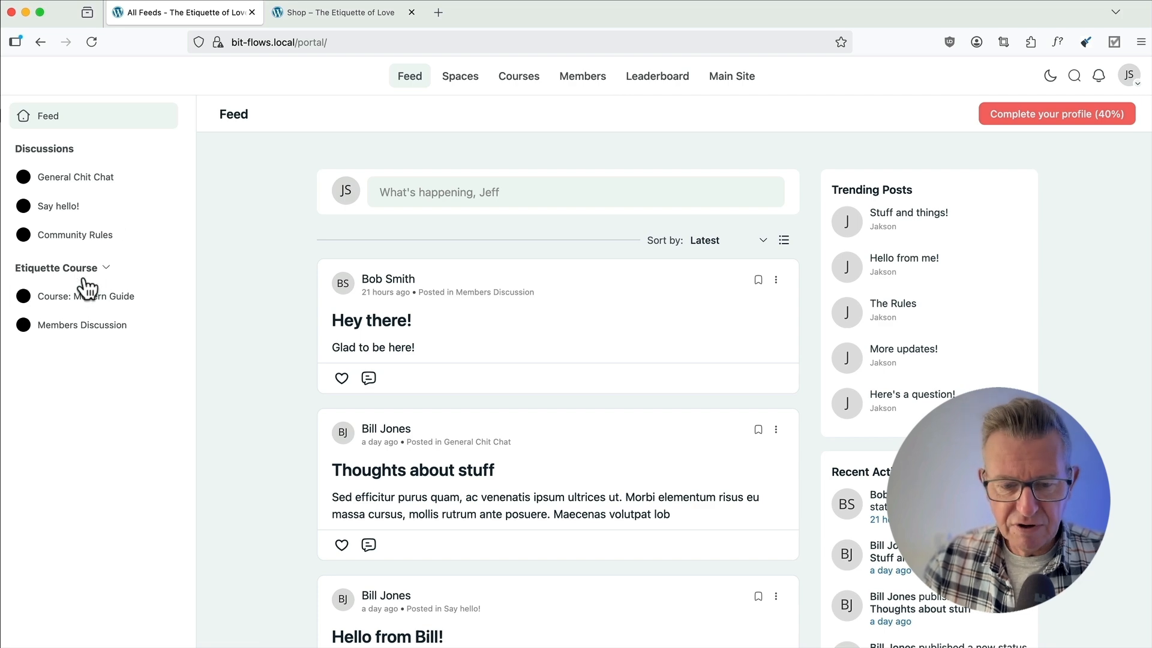
{"action": "left_click", "coordinate": [82, 324]}
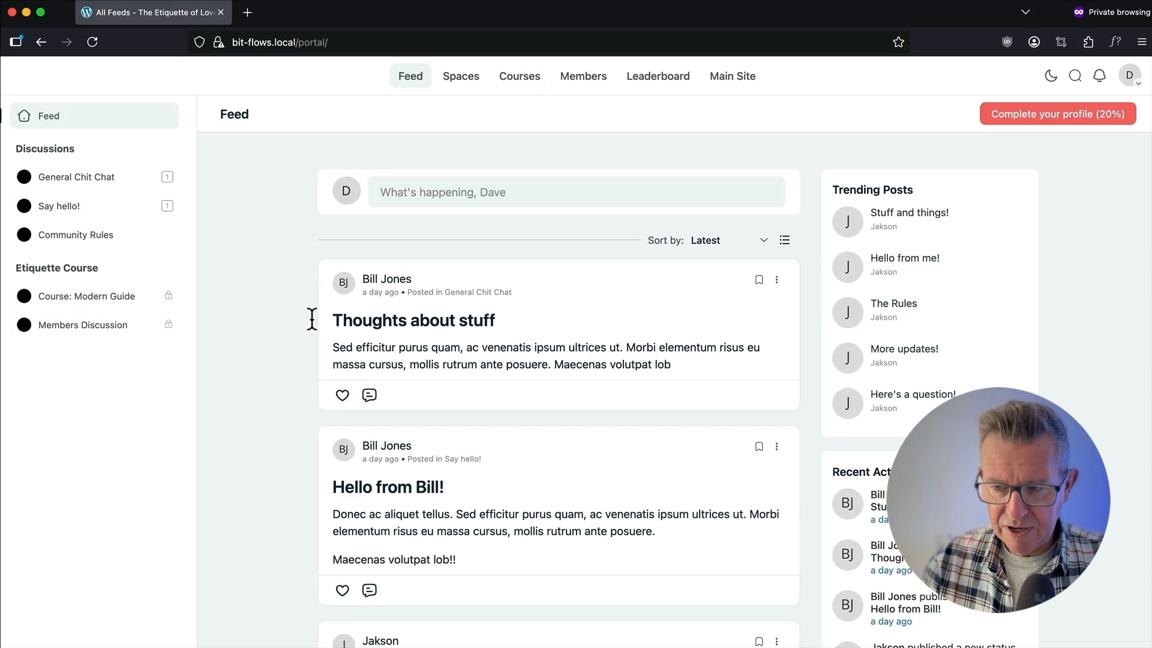
{"action": "left_click", "coordinate": [1130, 74]}
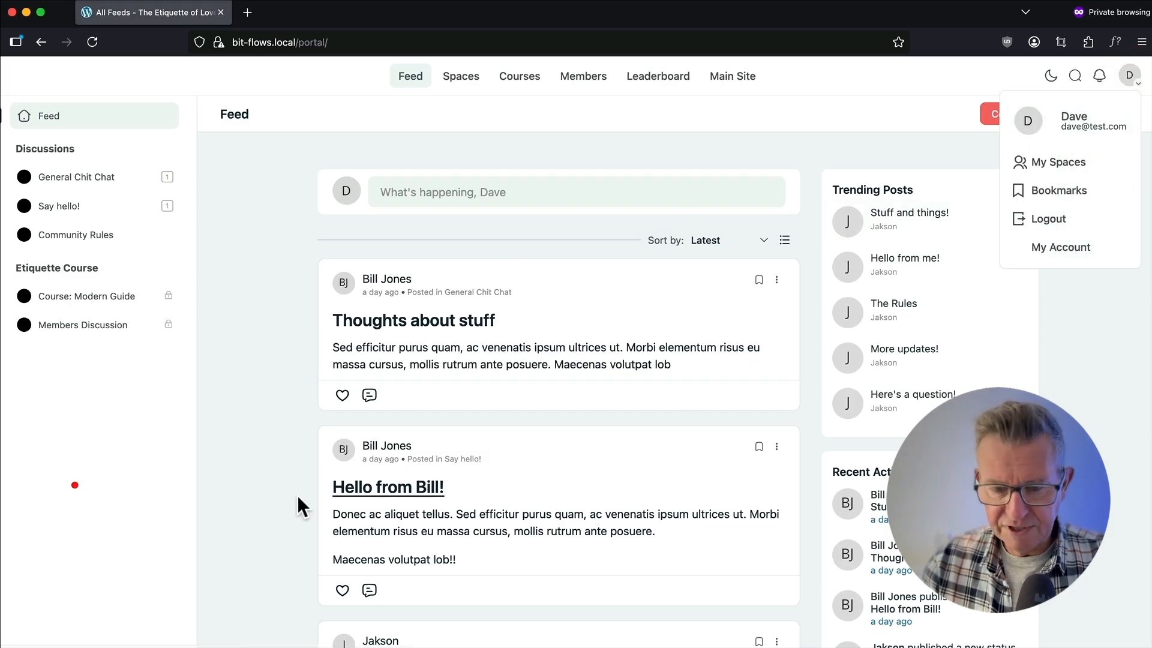
{"action": "left_click", "coordinate": [87, 296]}
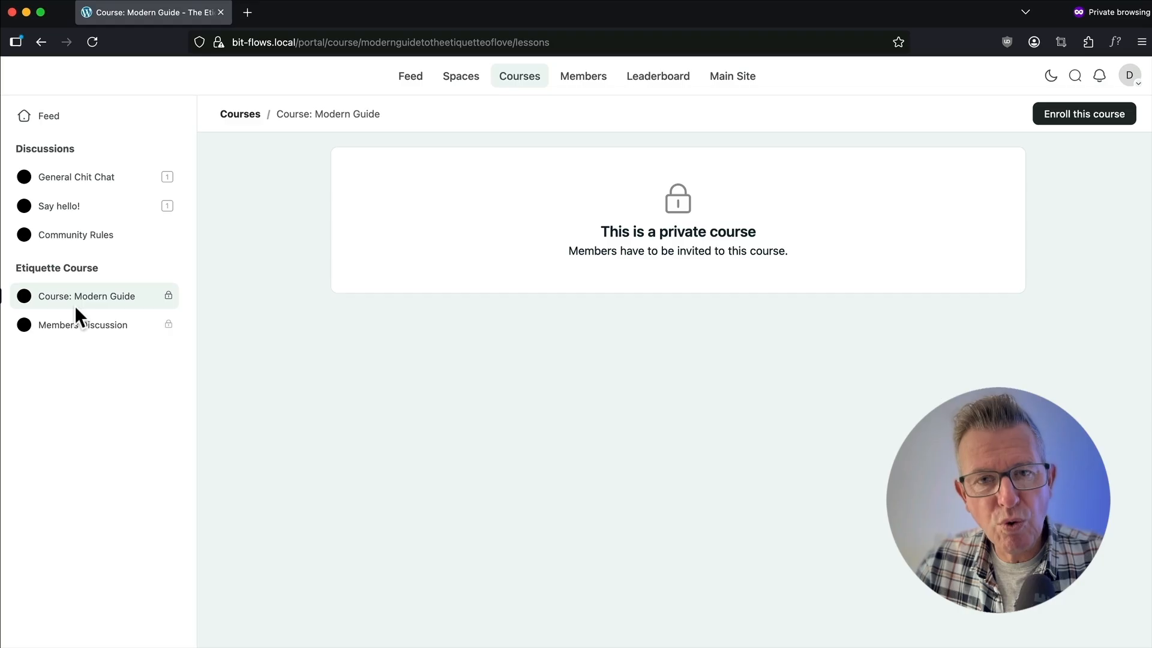
{"action": "left_click", "coordinate": [82, 324]}
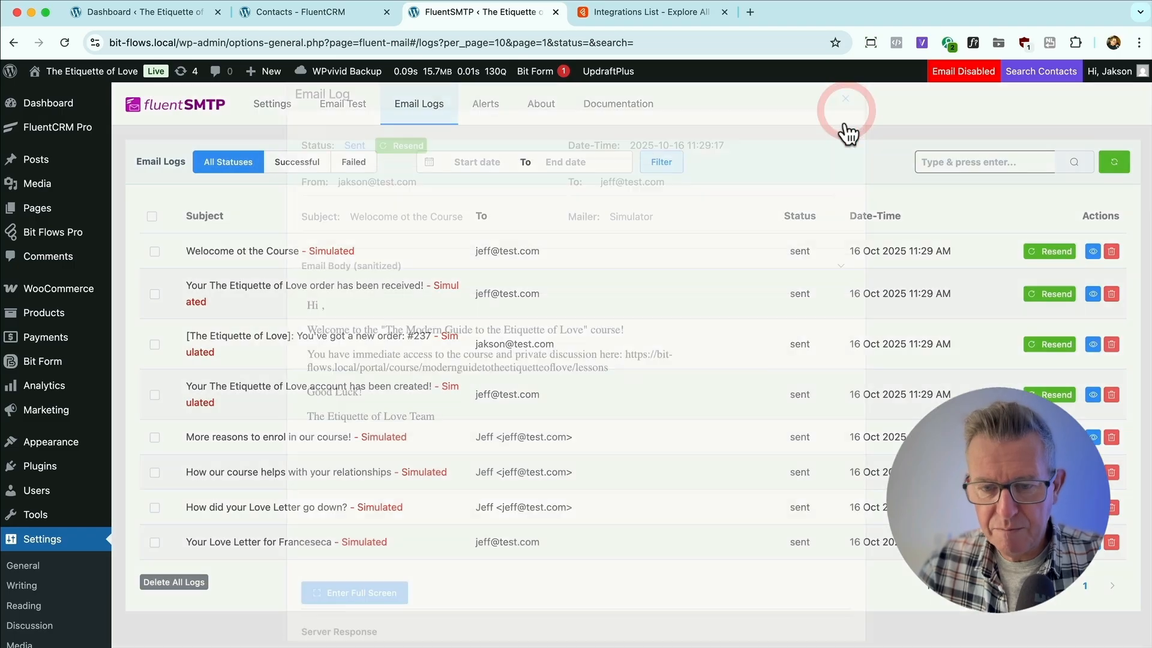
Dismiss the welcome email details to return to the FluentCRM contacts list
{"action": "left_click", "coordinate": [300, 12]}
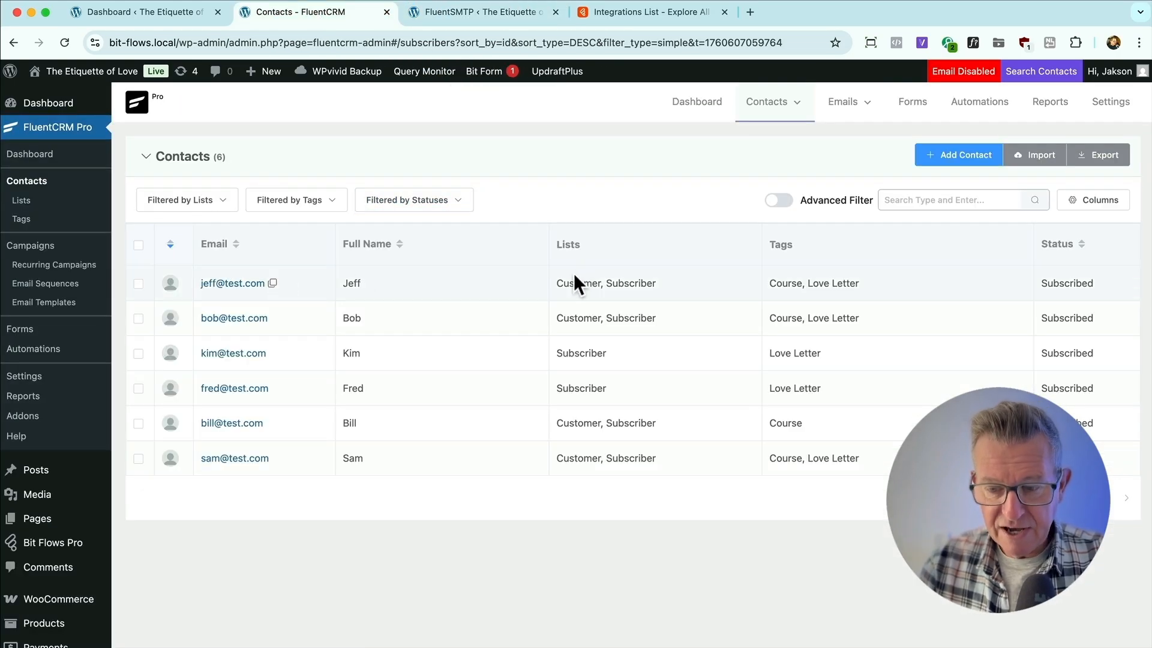
{"action": "mouse_move", "coordinate": [781, 300]}
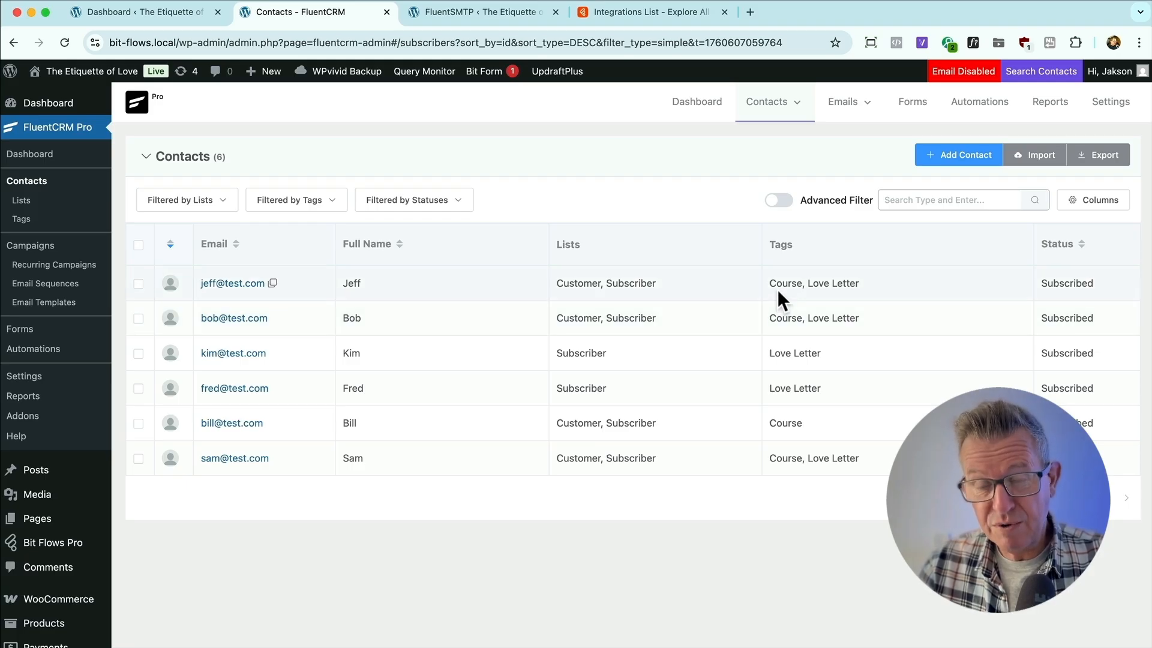
{"action": "mouse_move", "coordinate": [809, 271]}
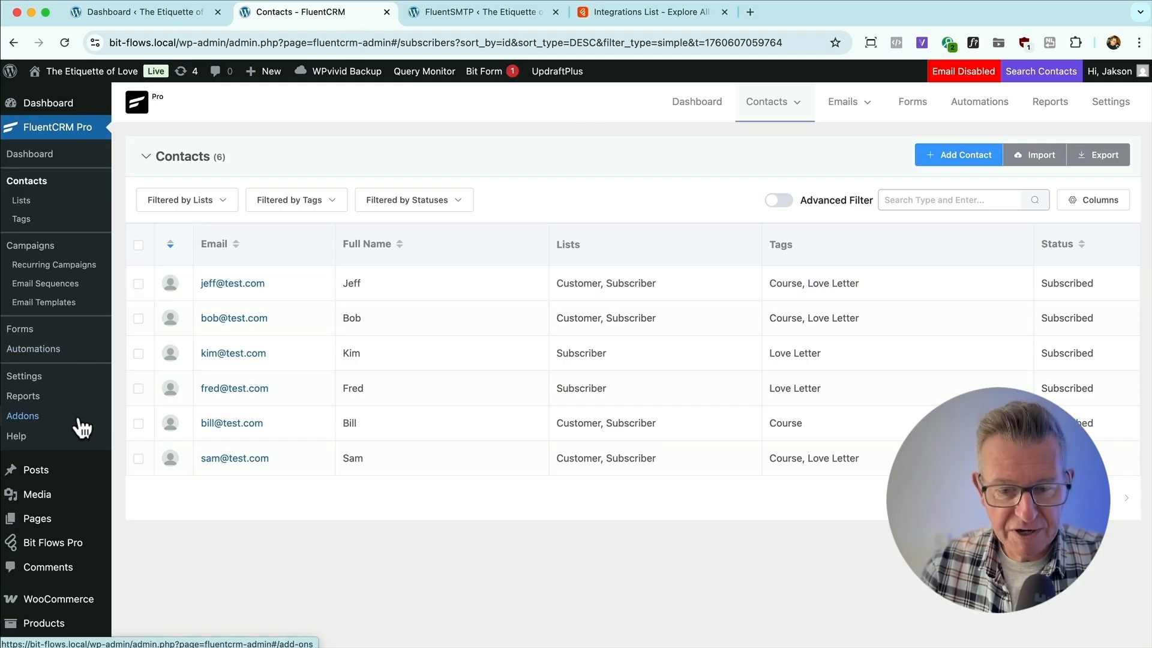
{"action": "mouse_move", "coordinate": [37, 518]}
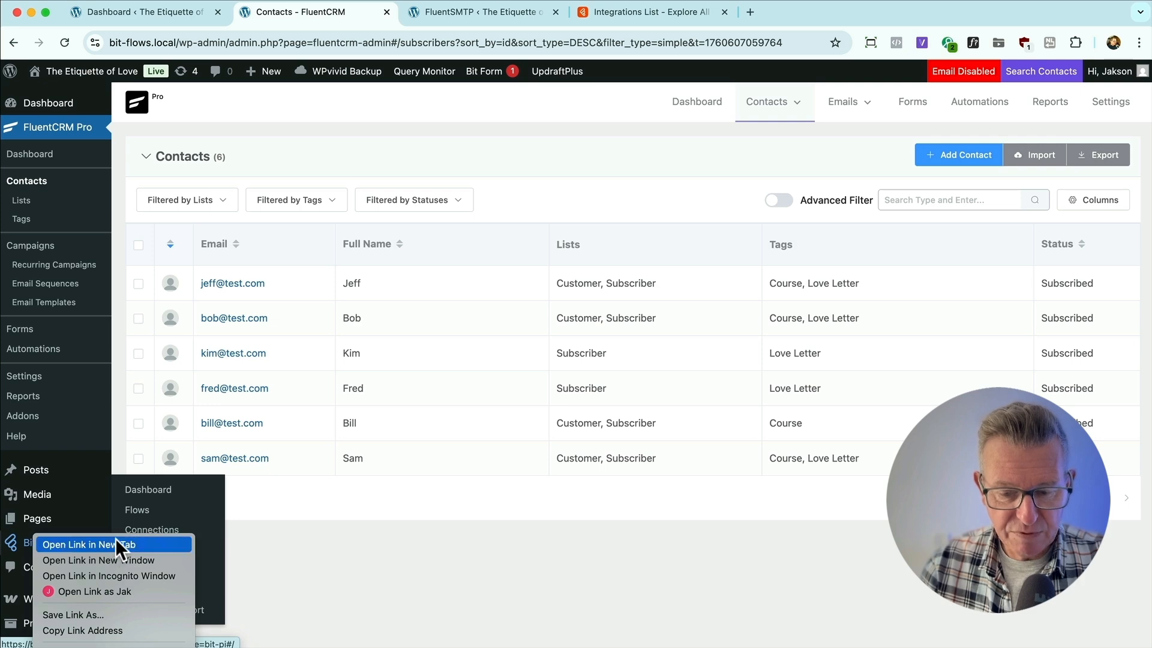
Bring up the Bit Flows Pro flows list with Course Sale v2 and Love Letter v2
{"action": "left_click", "coordinate": [84, 544]}
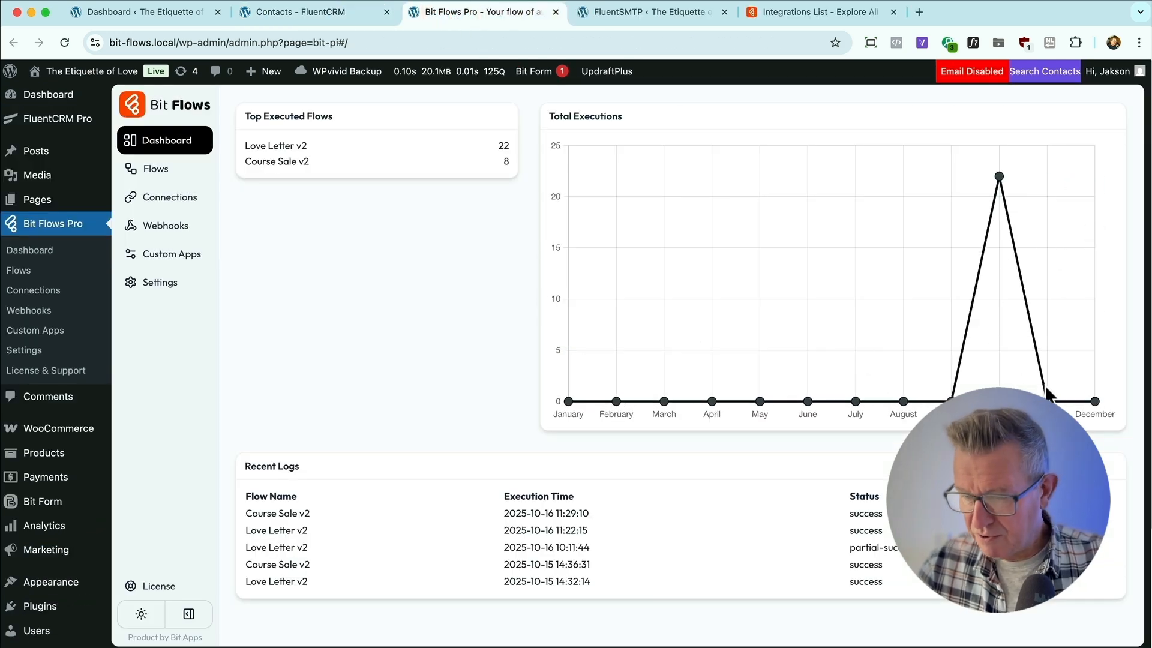
{"action": "mouse_move", "coordinate": [998, 190]}
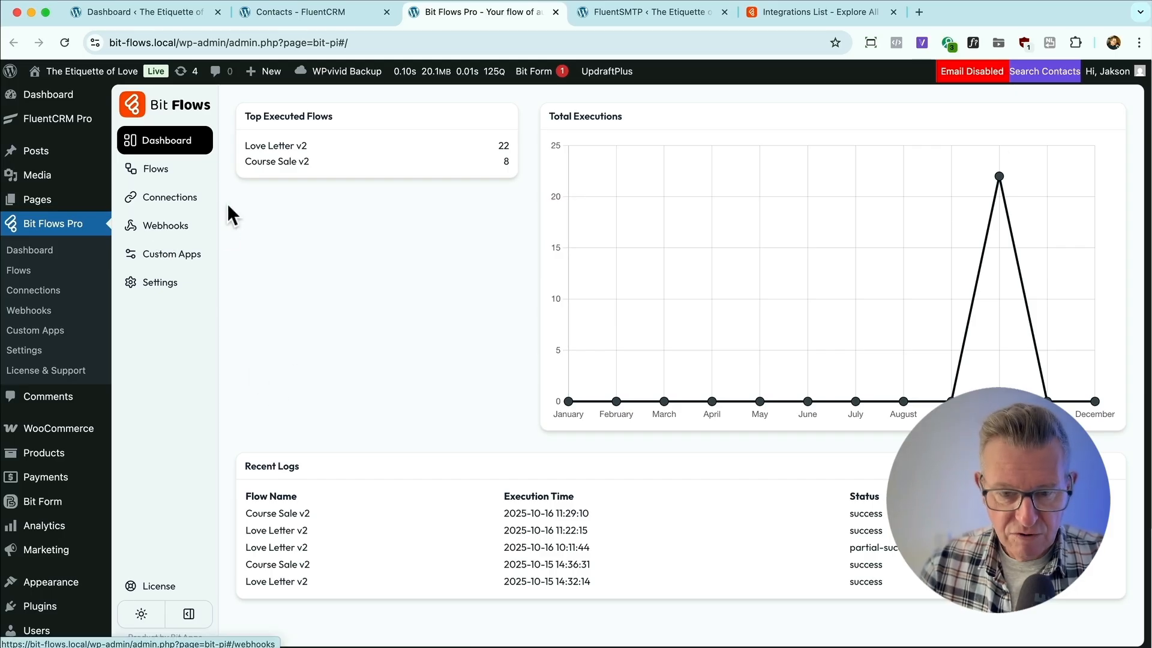
{"action": "left_click", "coordinate": [156, 168]}
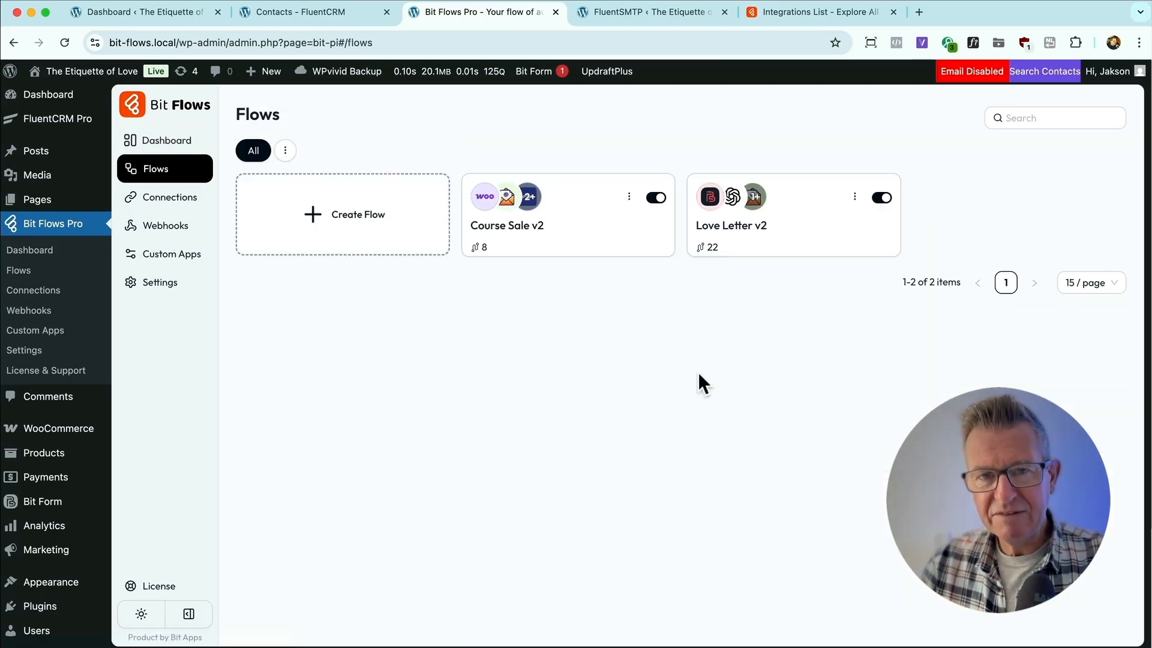
{"action": "mouse_move", "coordinate": [790, 238]}
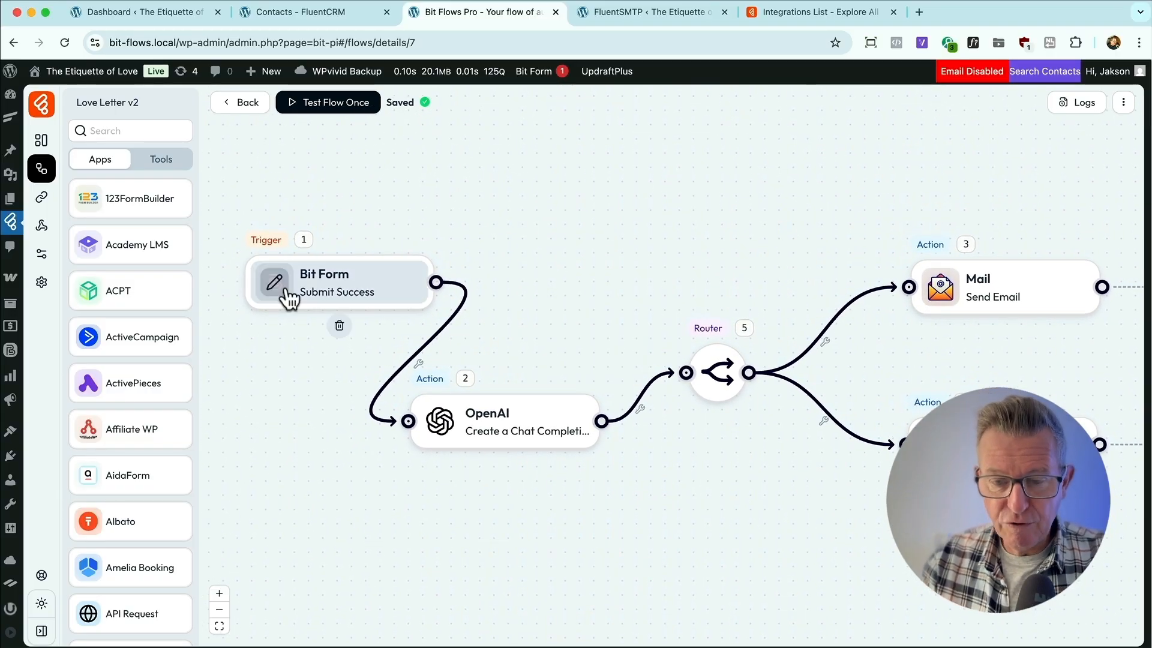
Inspect the Bit Form Submit Success trigger settings, then show the Bit Flows integrations list
{"action": "left_click", "coordinate": [336, 283]}
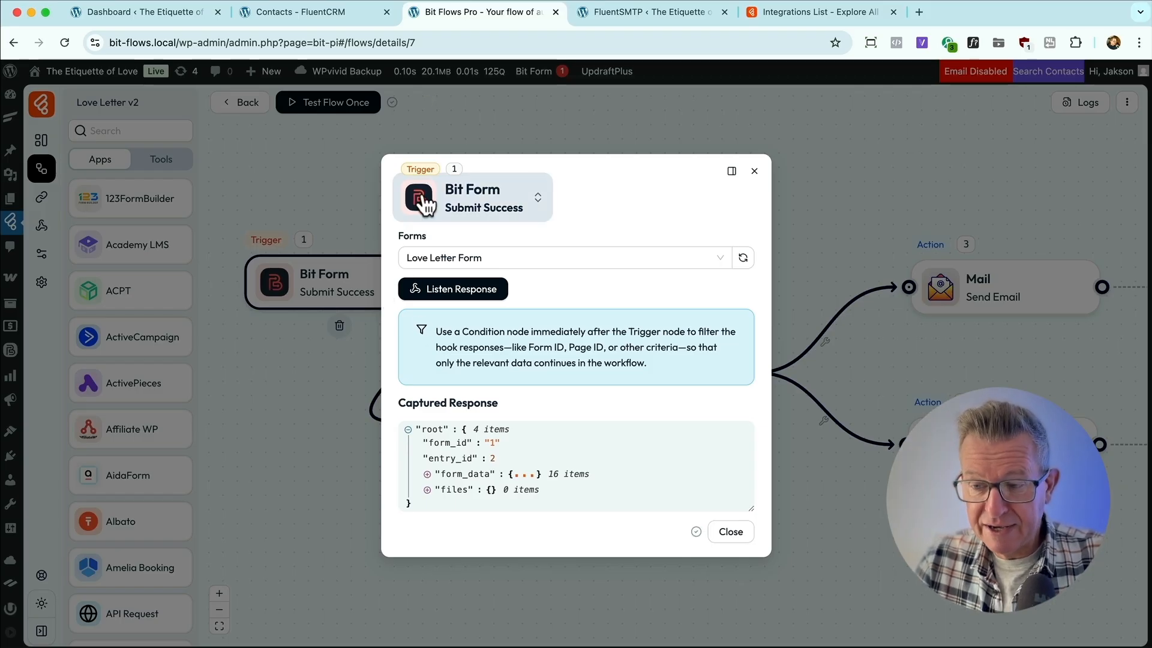
{"action": "left_click", "coordinate": [821, 12]}
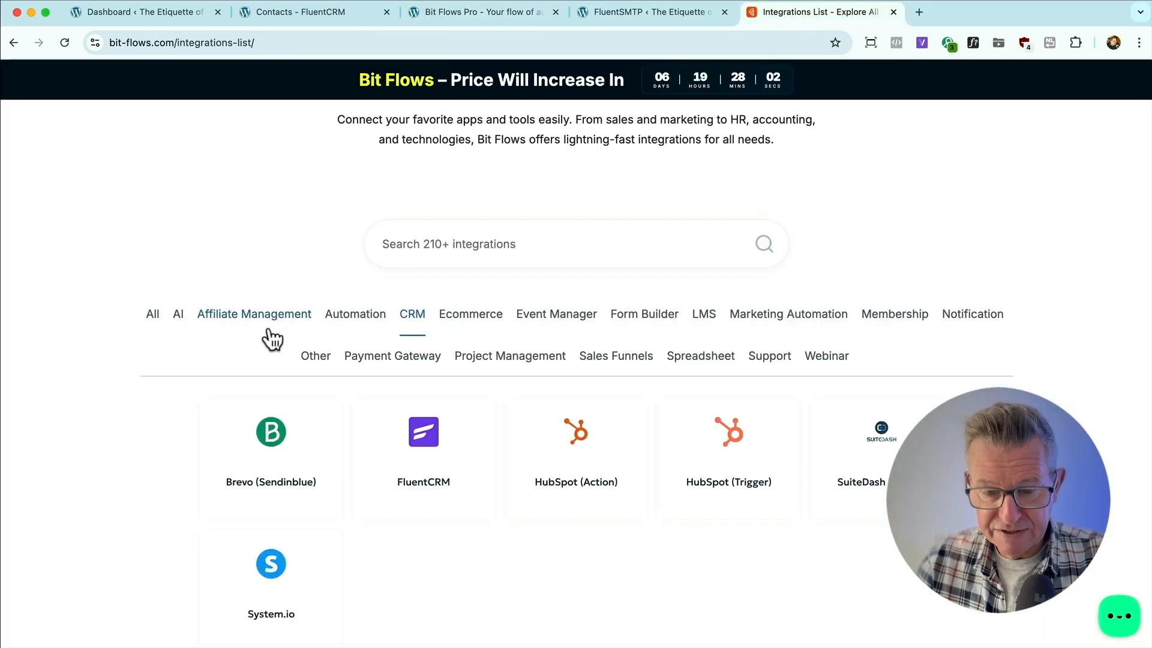
Filter integrations to Form Builder, browse them, and return to the Love Letter v2 editor
{"action": "left_click", "coordinate": [626, 315]}
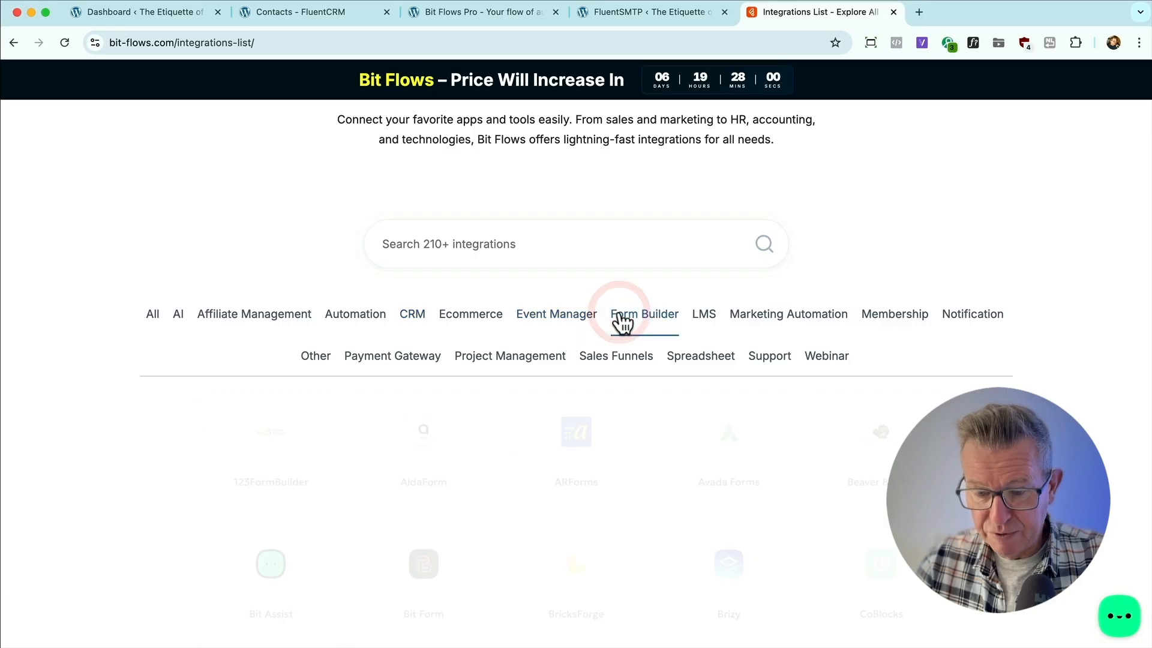
{"action": "scroll", "scroll_direction": "down", "scroll_amount": 3}
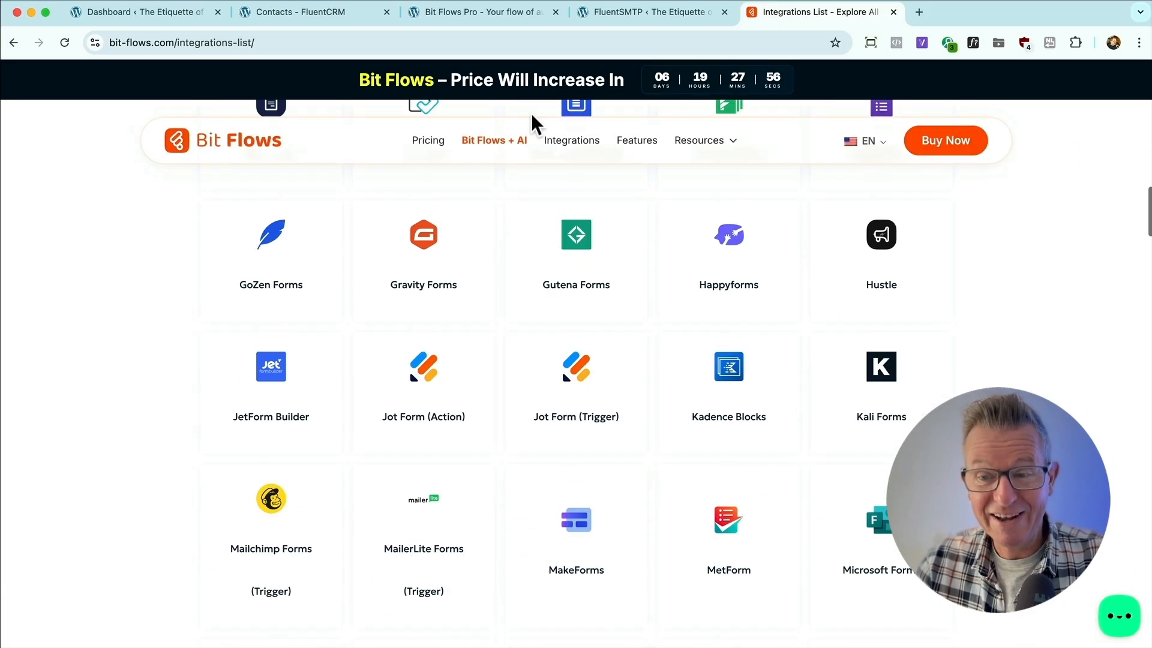
{"action": "left_click", "coordinate": [481, 11]}
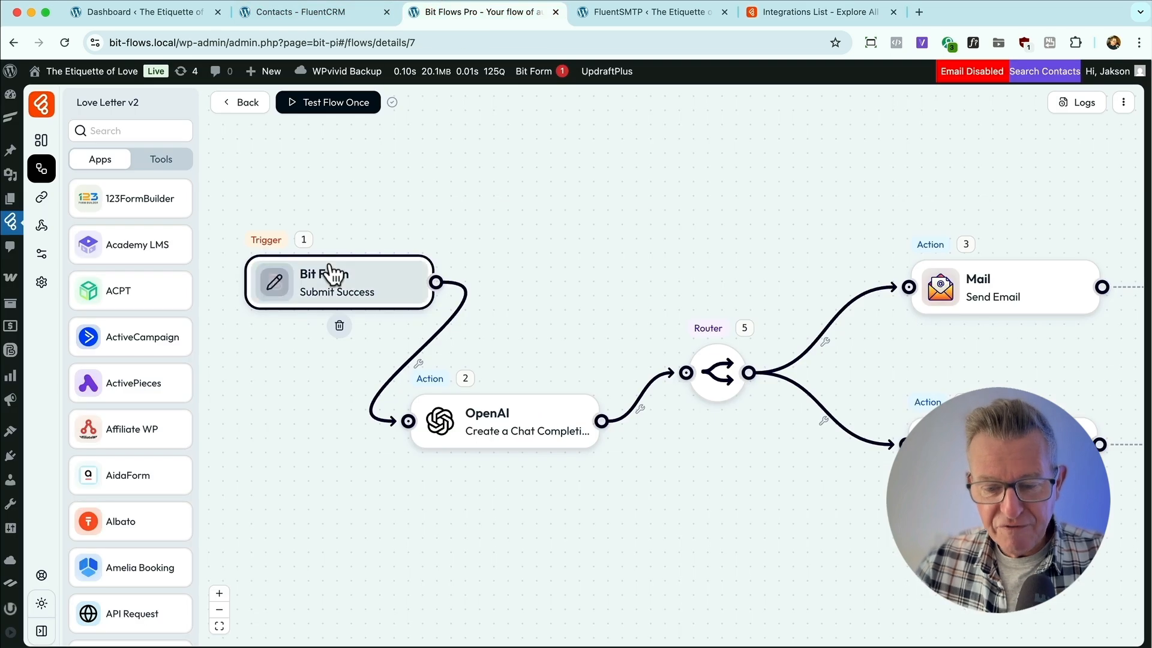
{"action": "mouse_move", "coordinate": [477, 385]}
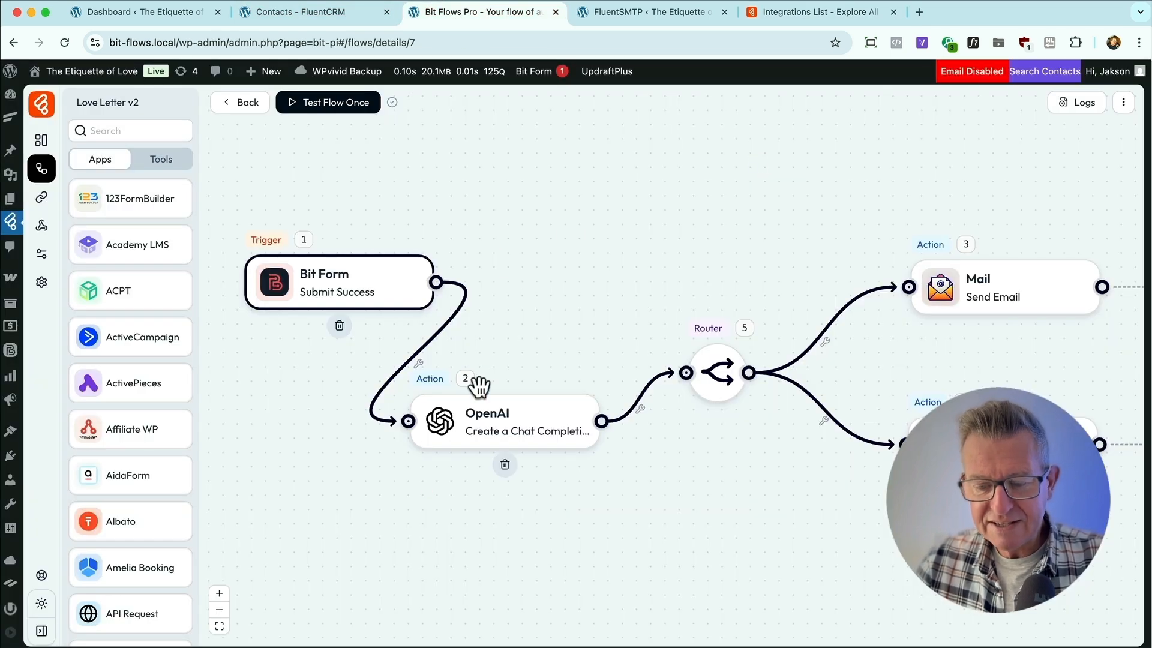
Show the OpenAI chat-completion step's settings and start a new API key connection
{"action": "left_click", "coordinate": [521, 422]}
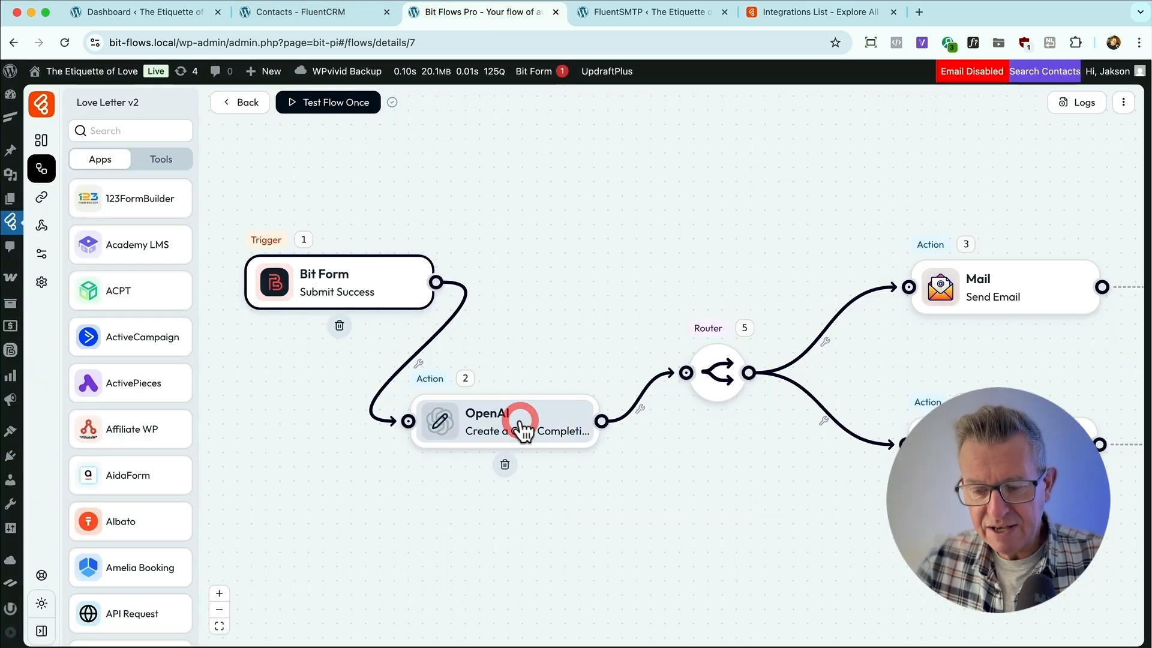
{"action": "left_click", "coordinate": [520, 423]}
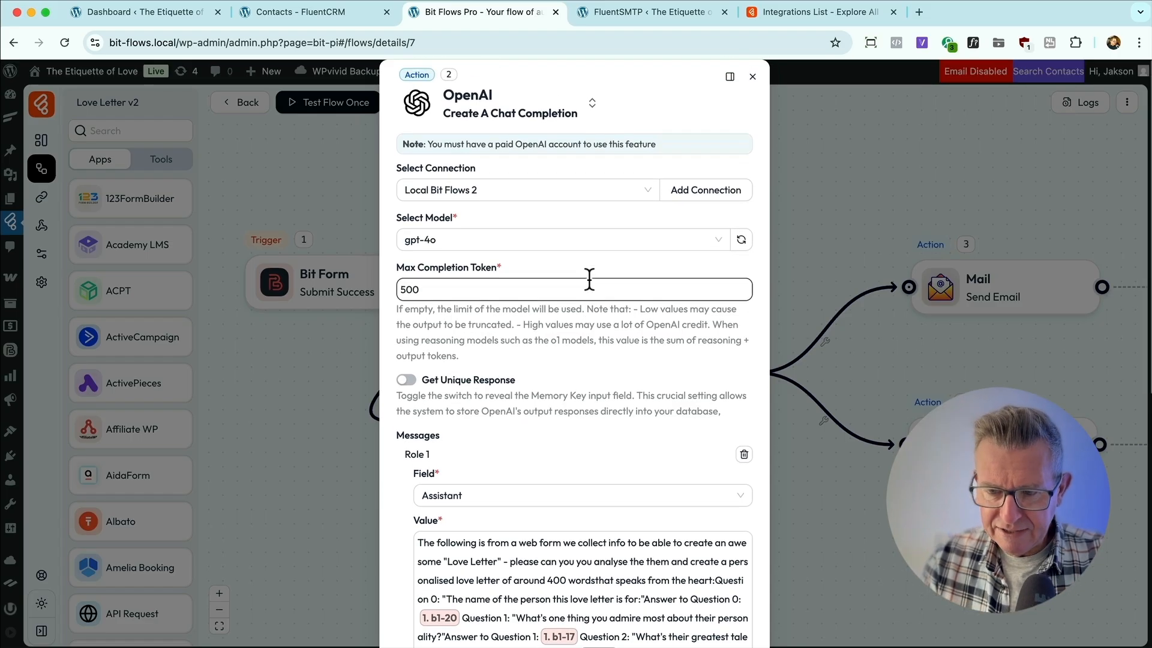
{"action": "left_click", "coordinate": [705, 190]}
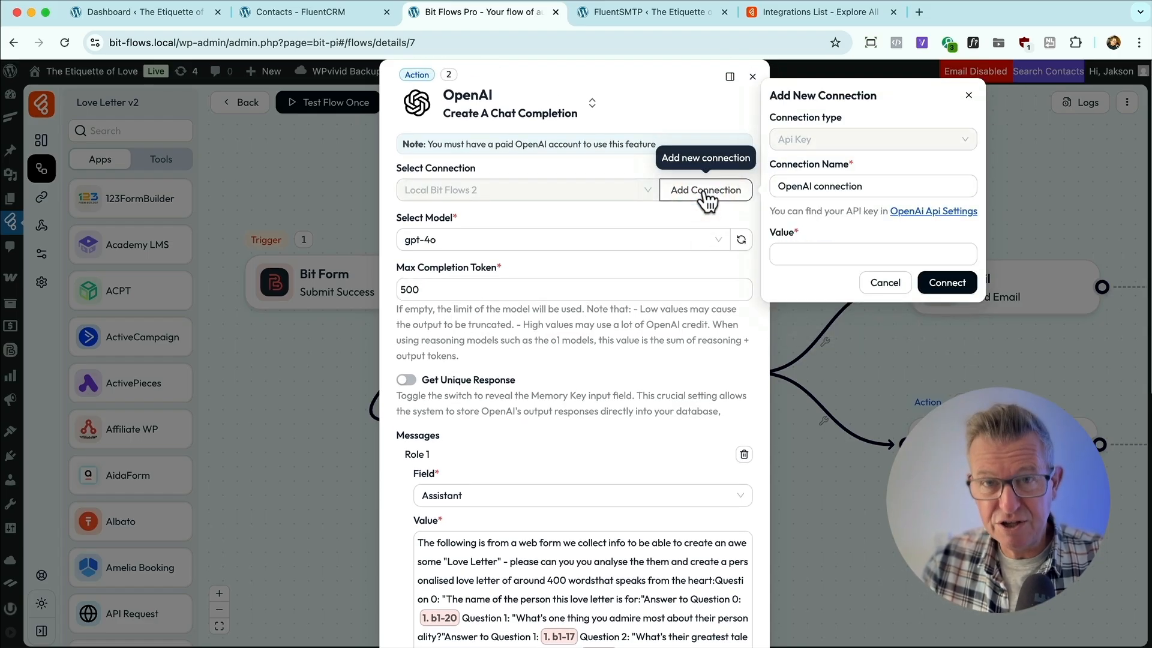
{"action": "mouse_move", "coordinate": [1032, 249]}
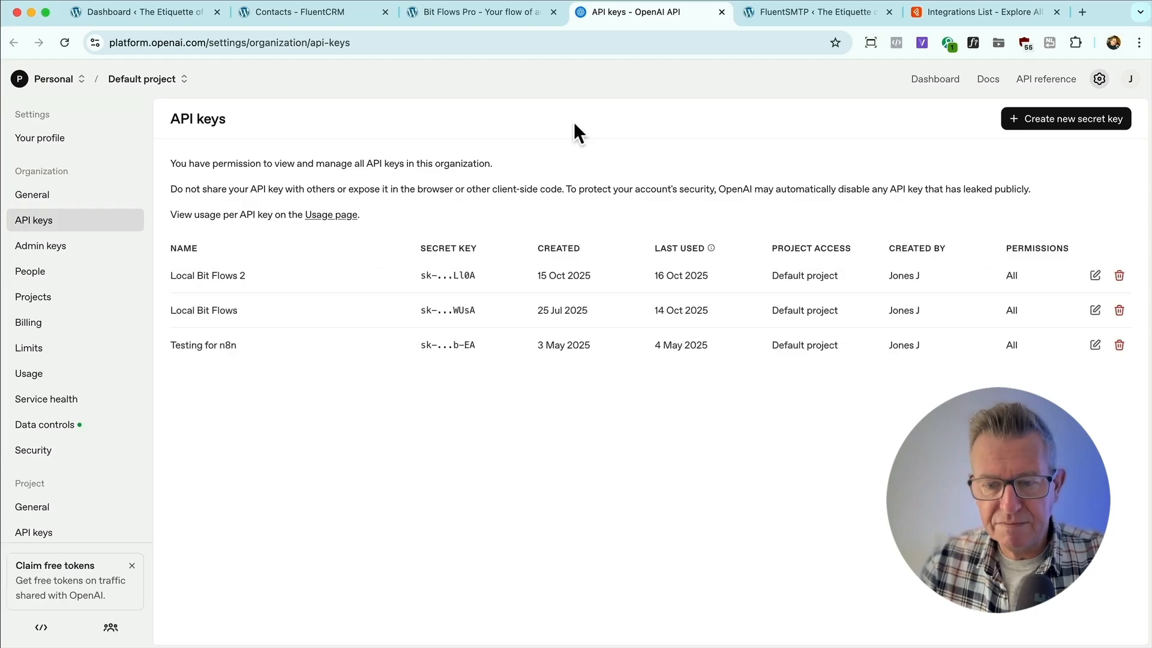
{"action": "mouse_move", "coordinate": [816, 122]}
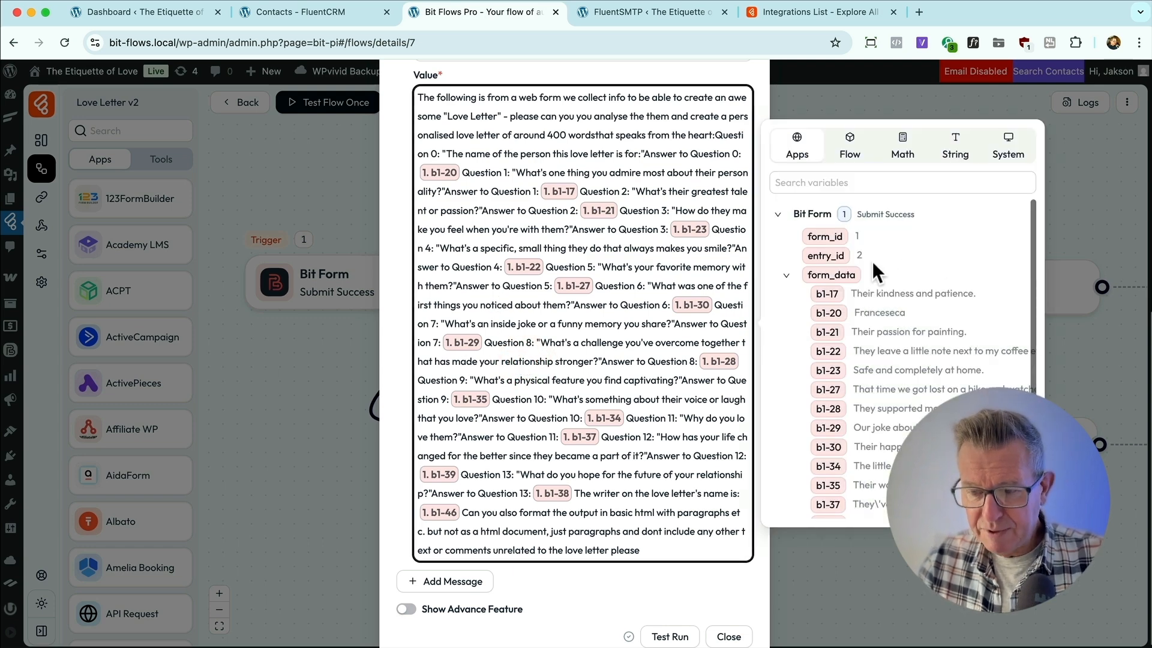
Review the prompt variables, cancel the new connection and close the OpenAI step settings
{"action": "scroll", "scroll_direction": "down", "scroll_amount": 3}
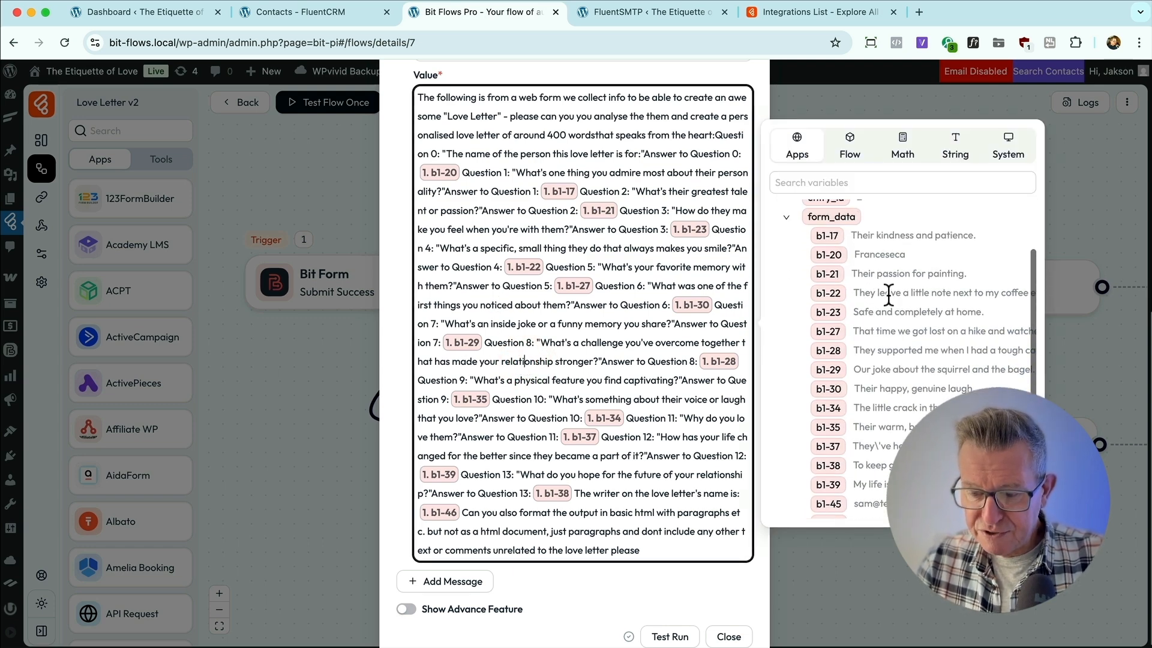
{"action": "scroll", "scroll_direction": "down", "scroll_amount": 3}
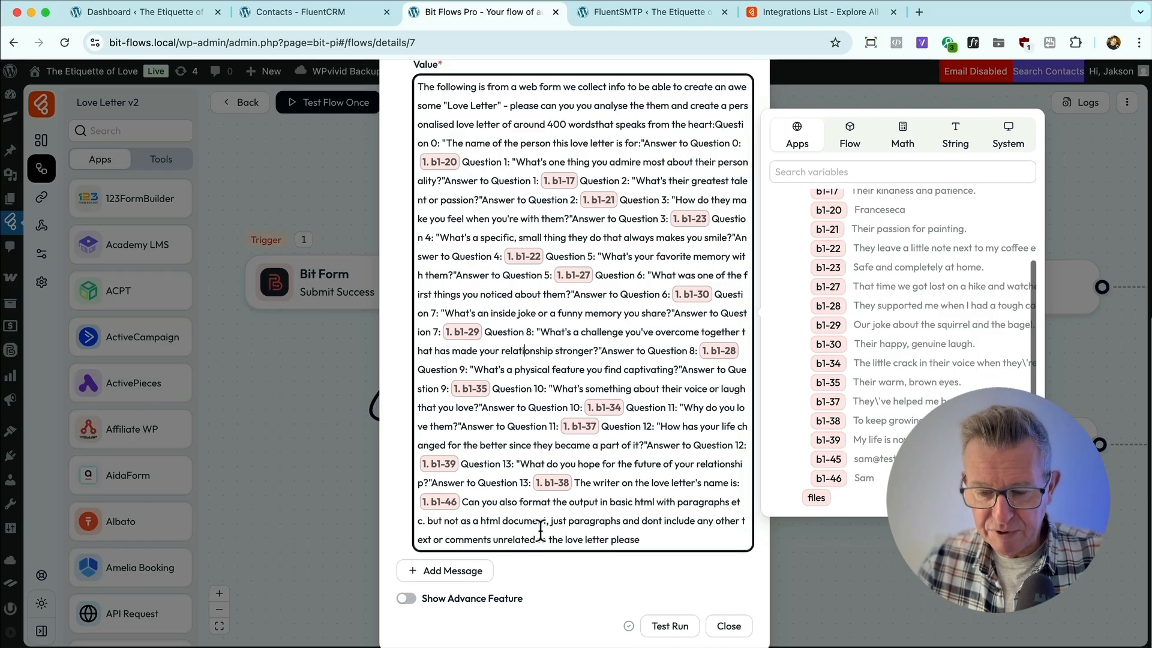
{"action": "left_click", "coordinate": [729, 626]}
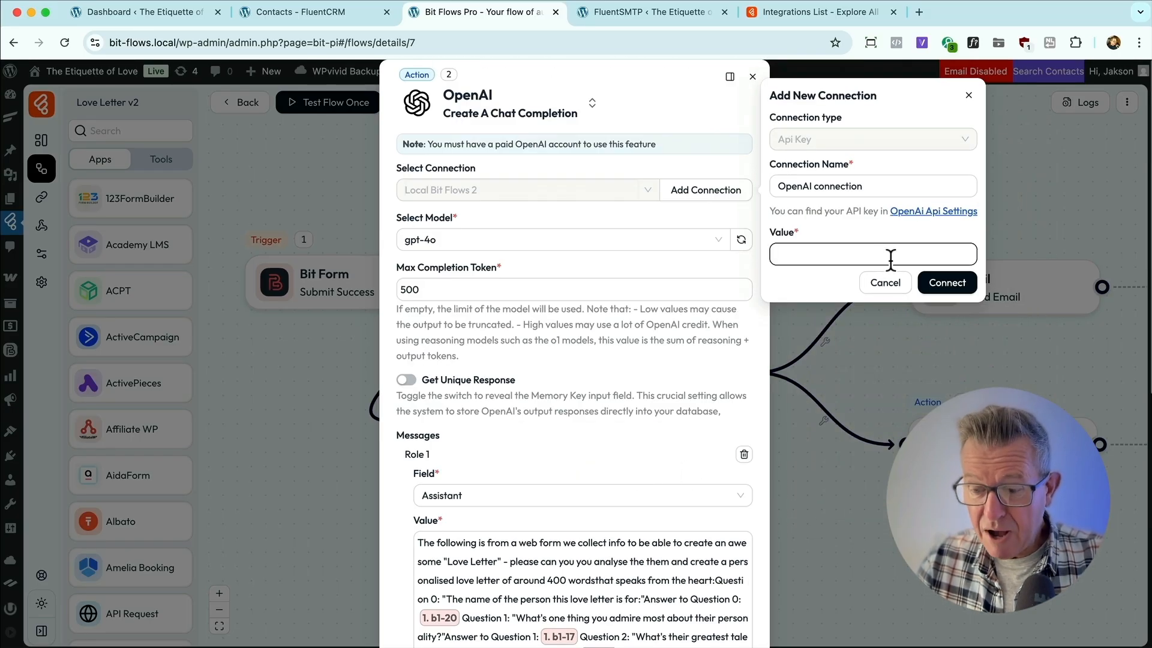
{"action": "left_click", "coordinate": [947, 282]}
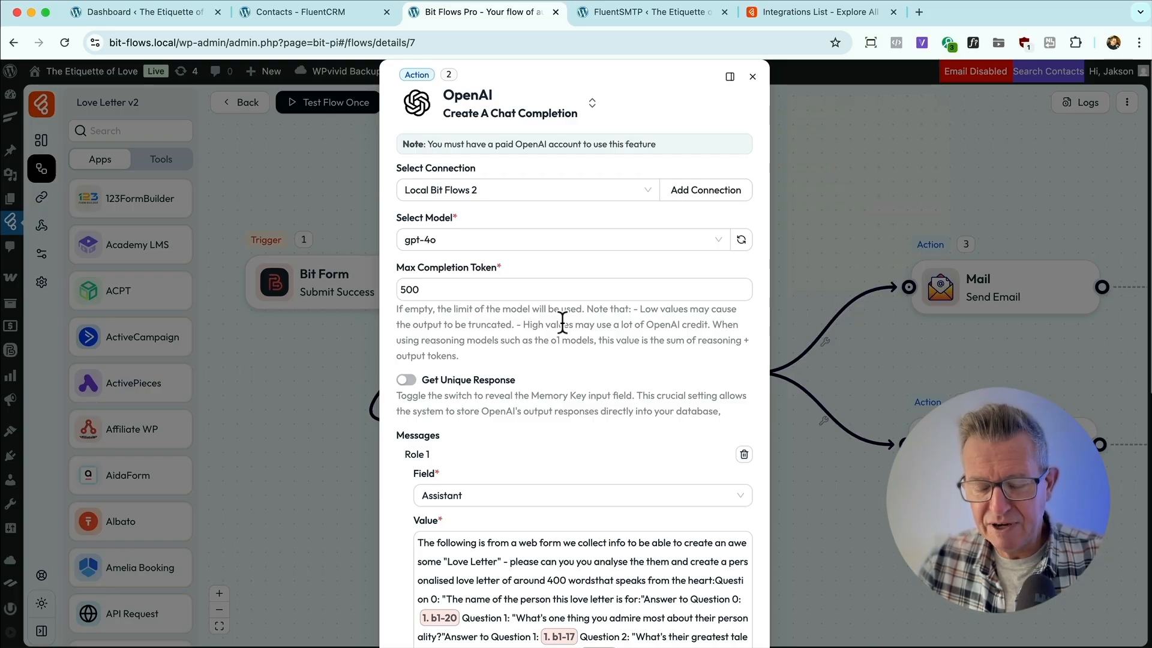
{"action": "scroll", "scroll_direction": "down", "scroll_amount": 3}
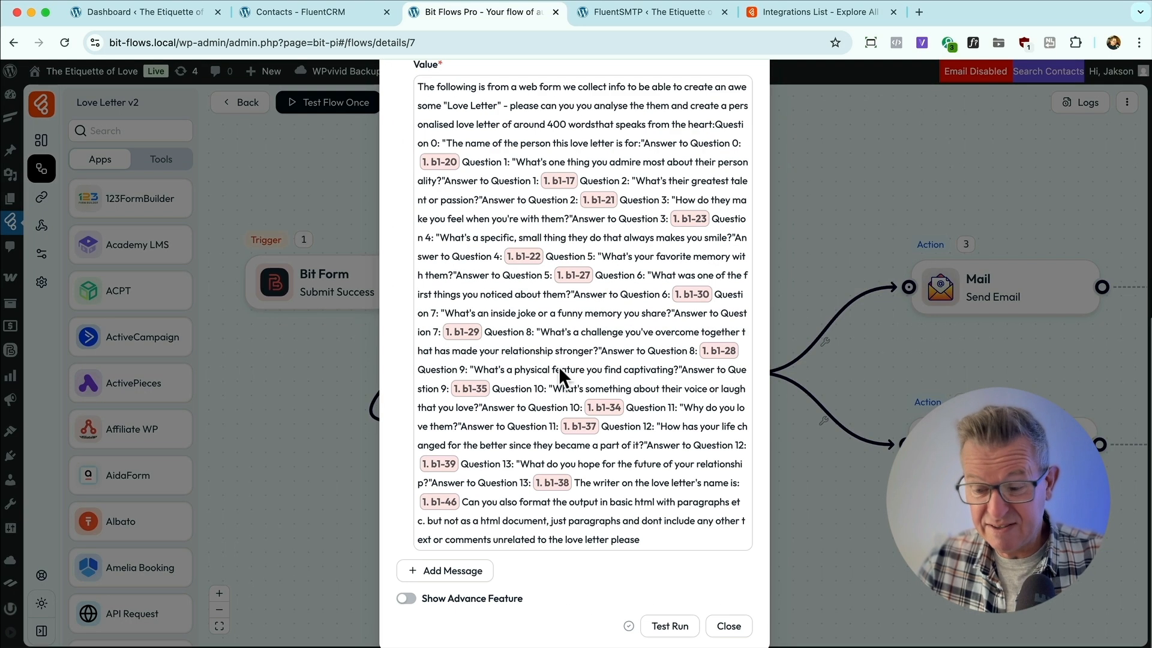
{"action": "left_click", "coordinate": [730, 626]}
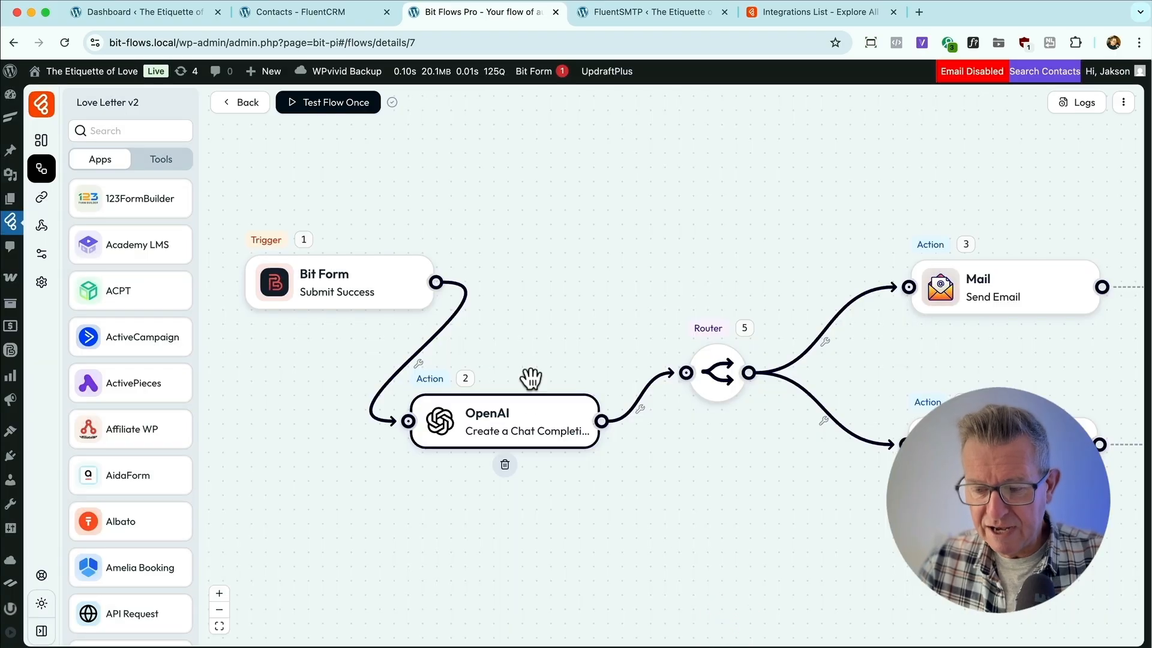
{"action": "mouse_move", "coordinate": [996, 292]}
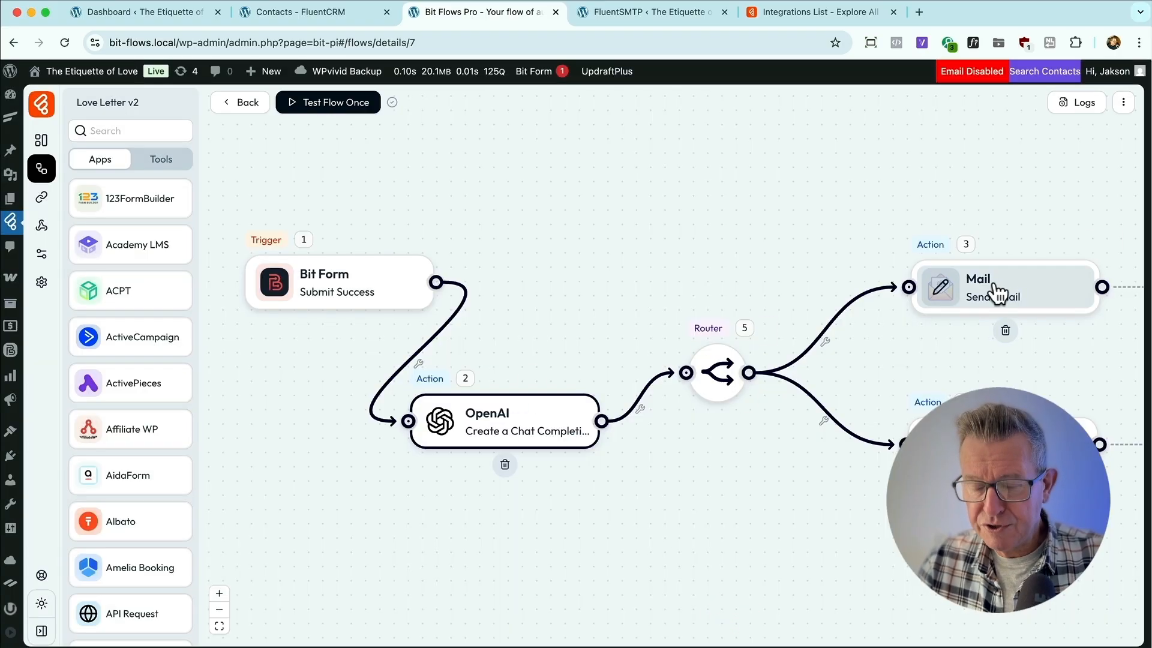
Inspect the Mail step's Your Love Letter subject and OpenAI-content HTML body variables
{"action": "left_click", "coordinate": [1003, 288]}
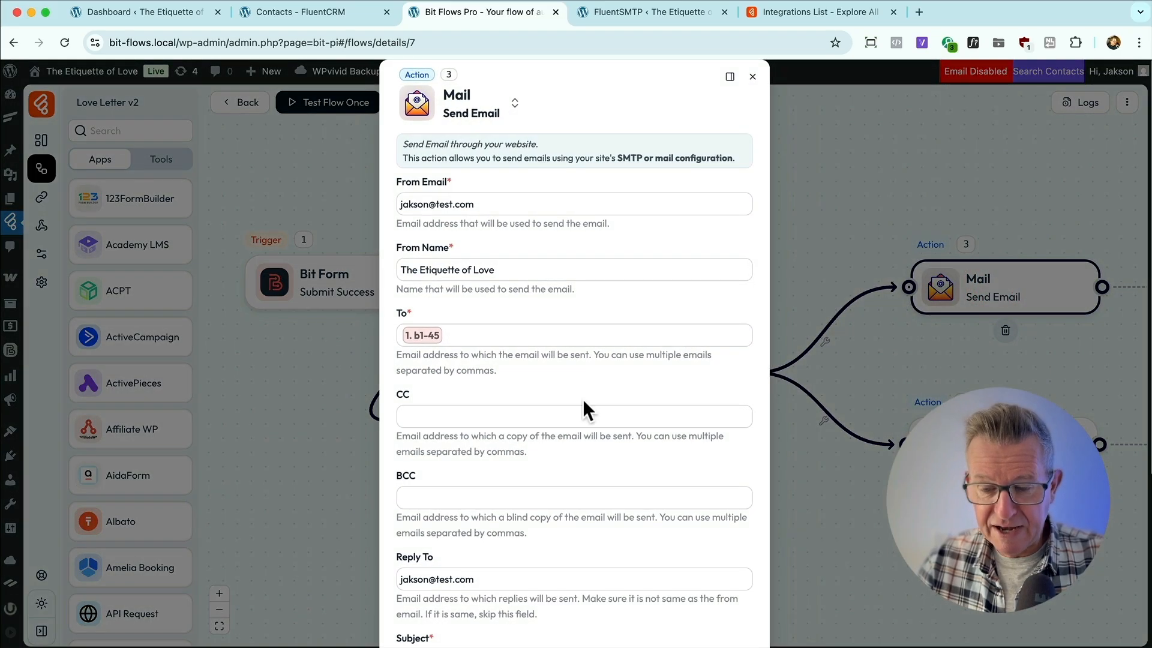
{"action": "scroll", "scroll_direction": "down", "scroll_amount": 3}
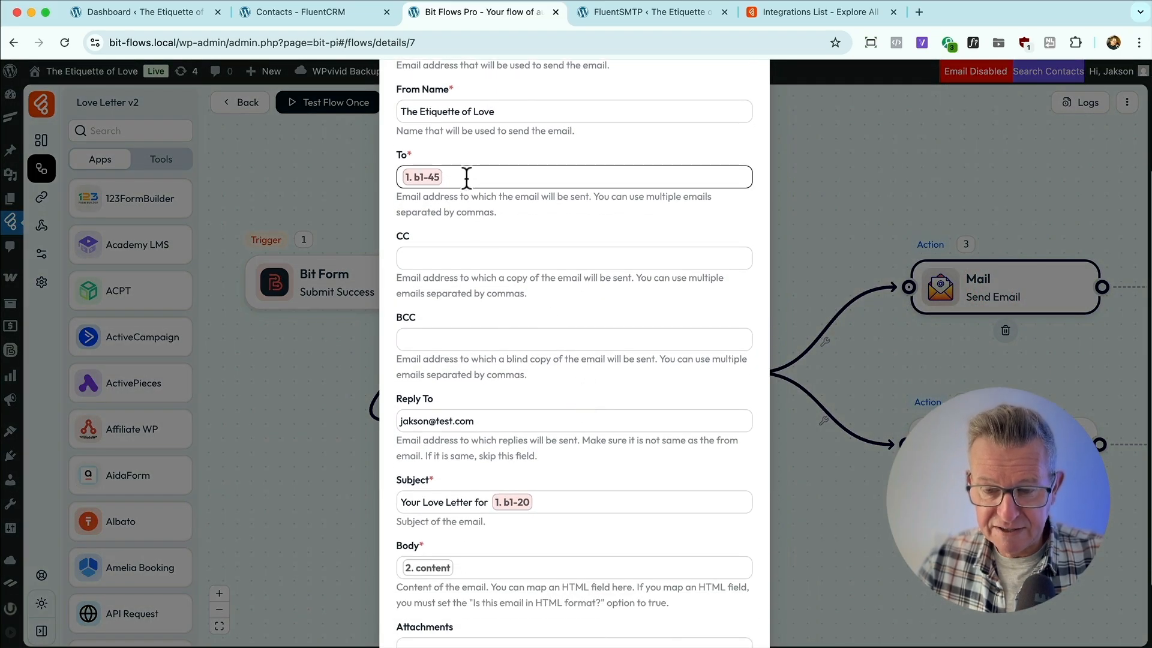
{"action": "left_click", "coordinate": [594, 421]}
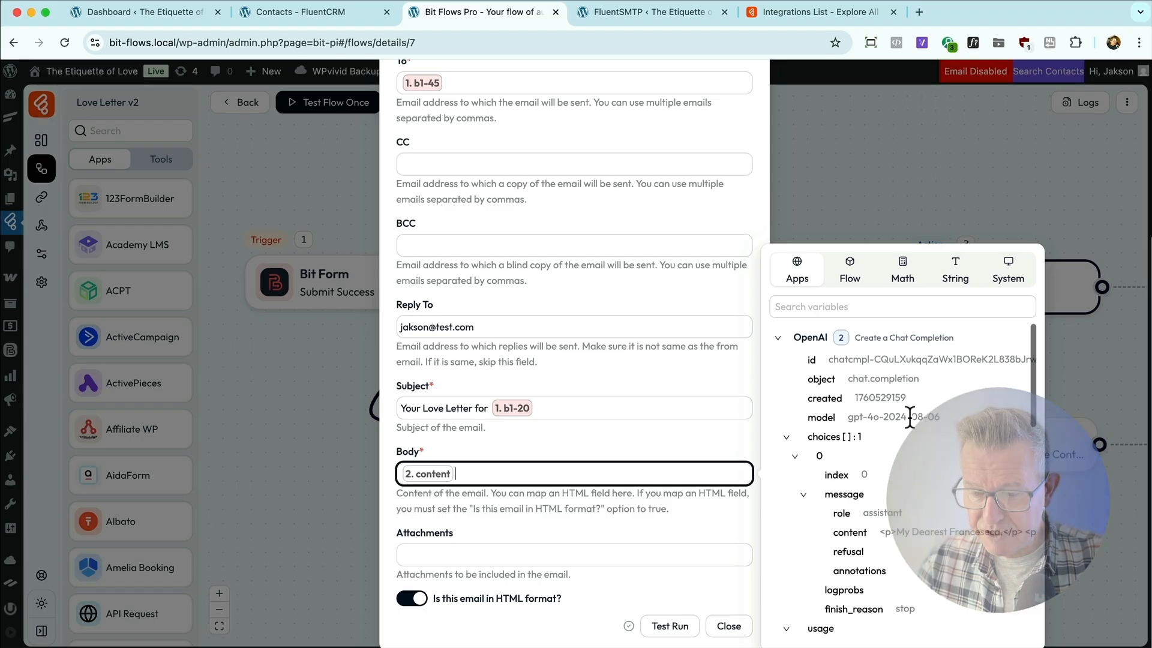
{"action": "scroll", "scroll_direction": "down", "scroll_amount": 3}
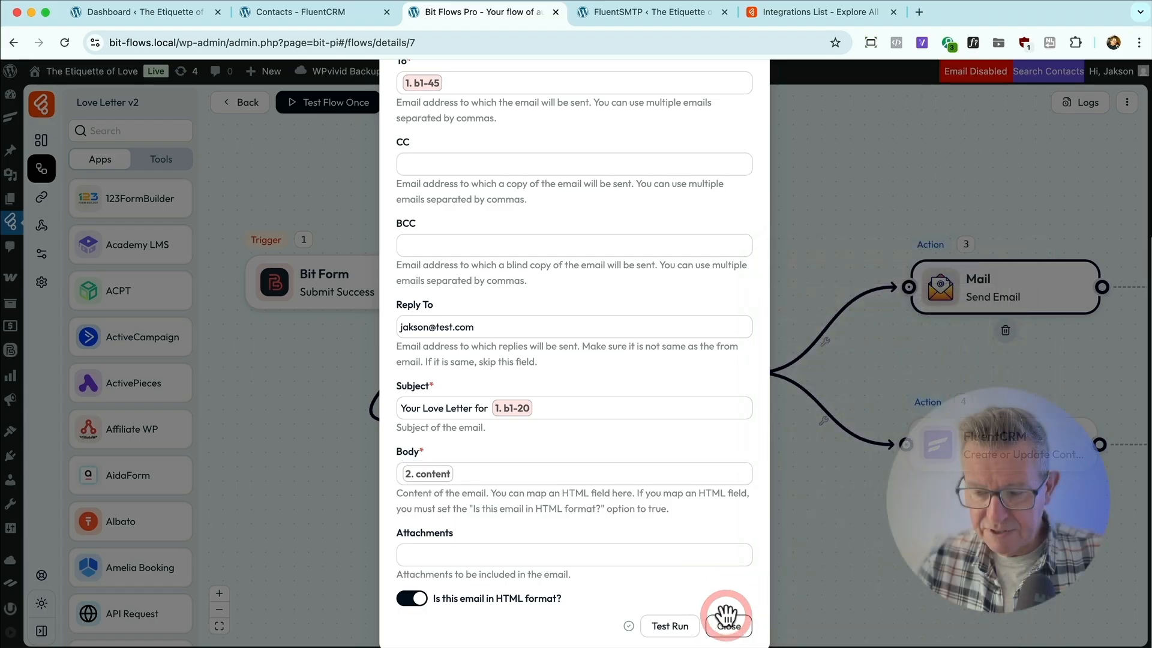
Close the Mail step, glance at integrations and FluentSMTP email logs, return to the flow canvas
{"action": "left_click", "coordinate": [728, 626]}
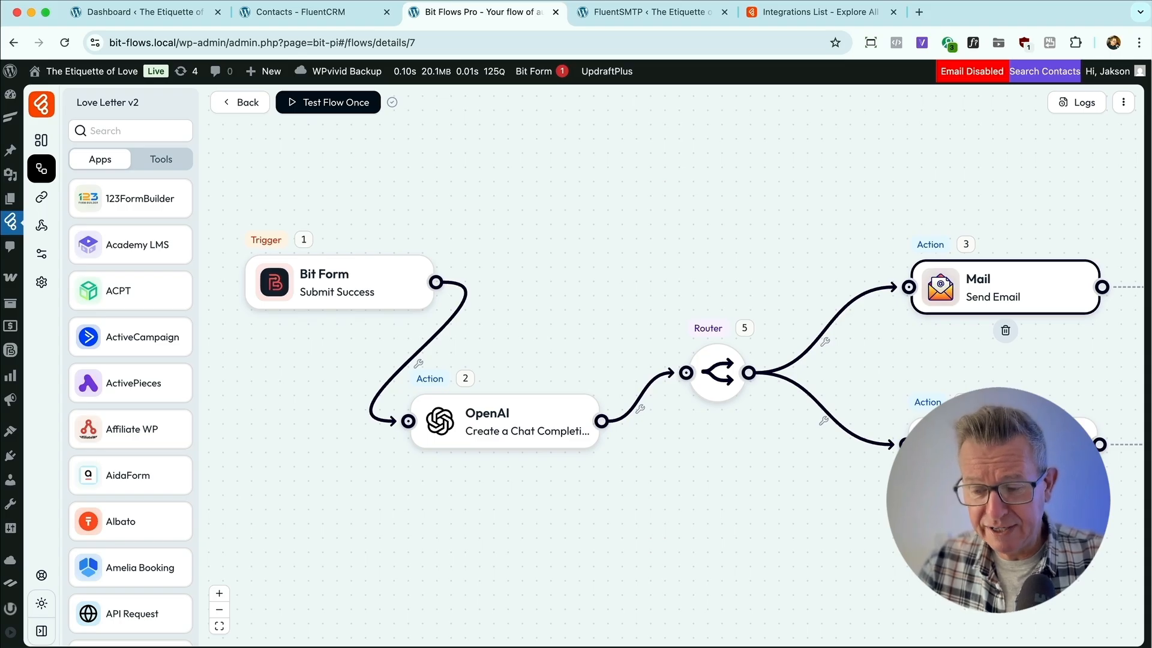
{"action": "scroll", "scroll_direction": "down", "scroll_amount": 3}
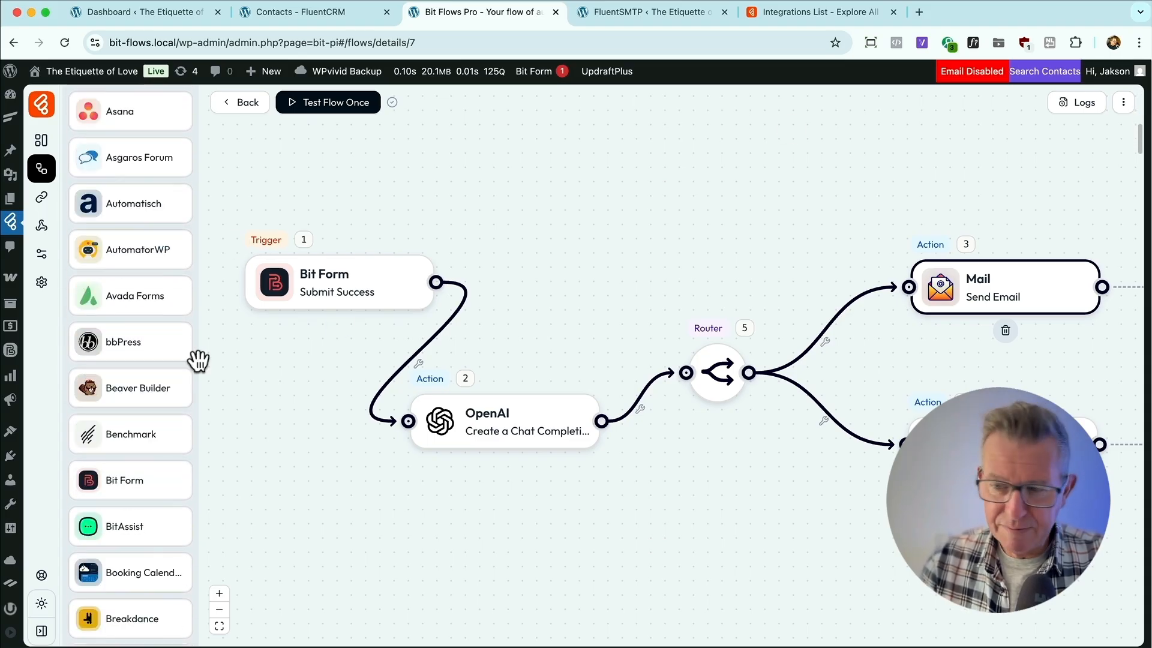
{"action": "left_click", "coordinate": [822, 12]}
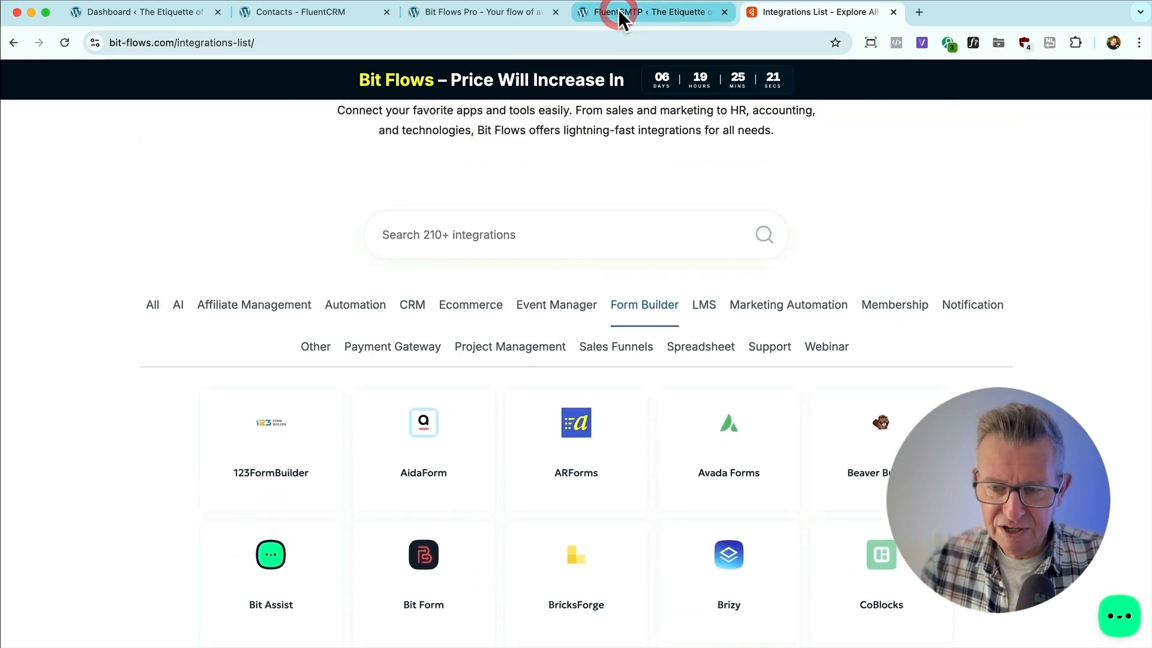
{"action": "left_click", "coordinate": [625, 12]}
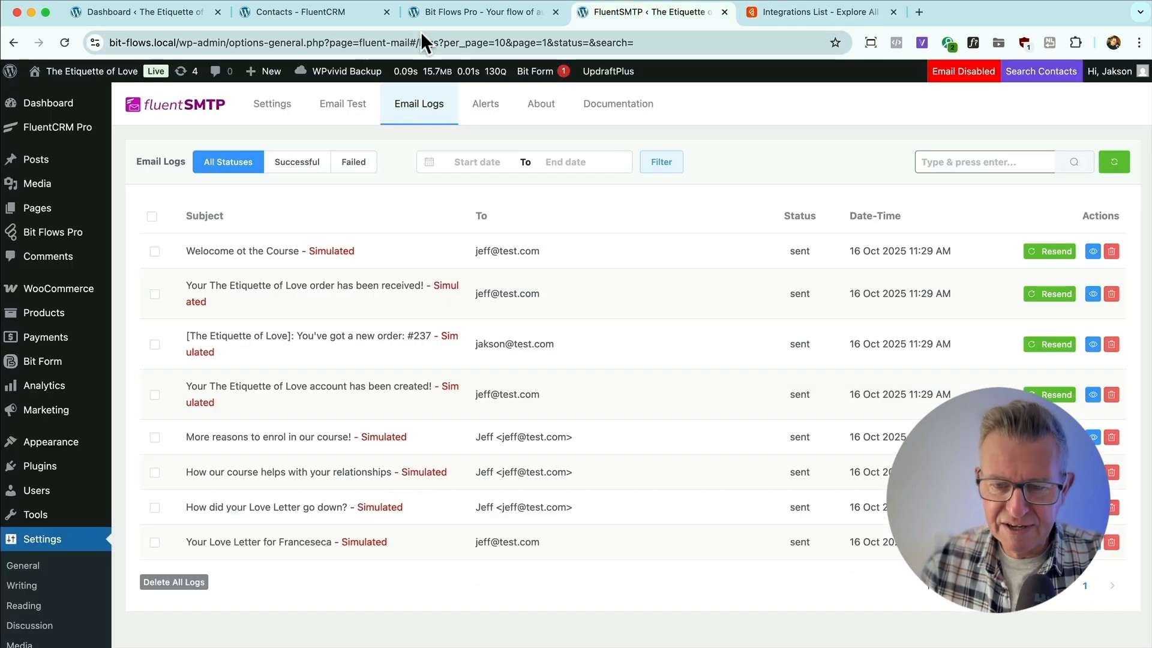
{"action": "left_click", "coordinate": [481, 12]}
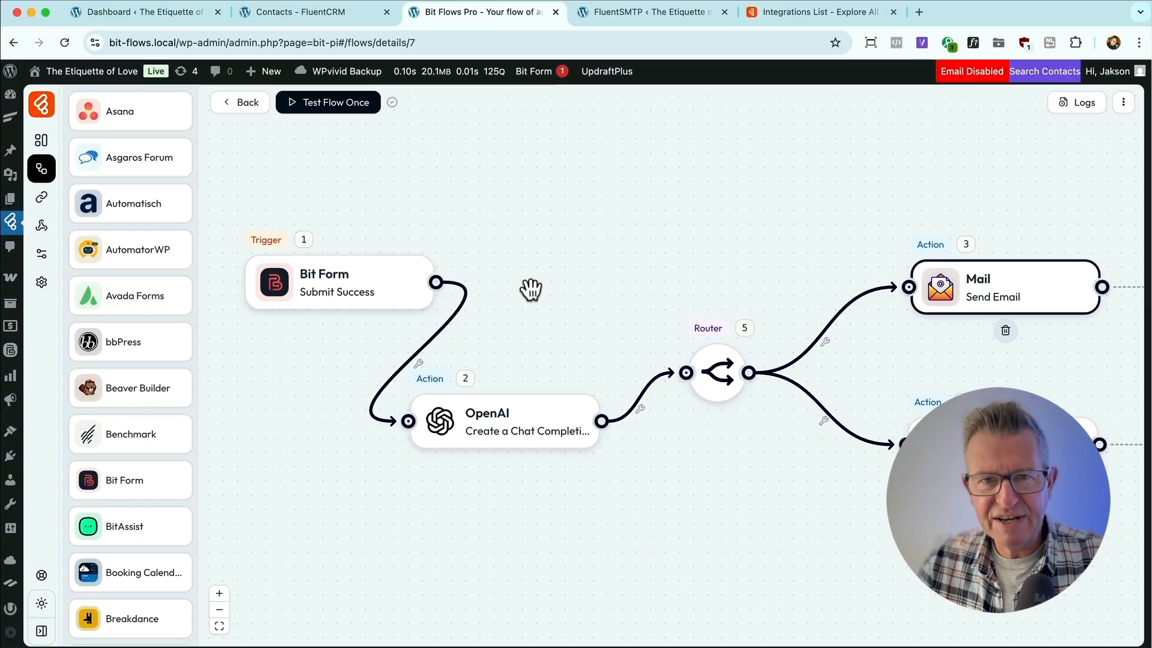
{"action": "mouse_move", "coordinate": [292, 377]}
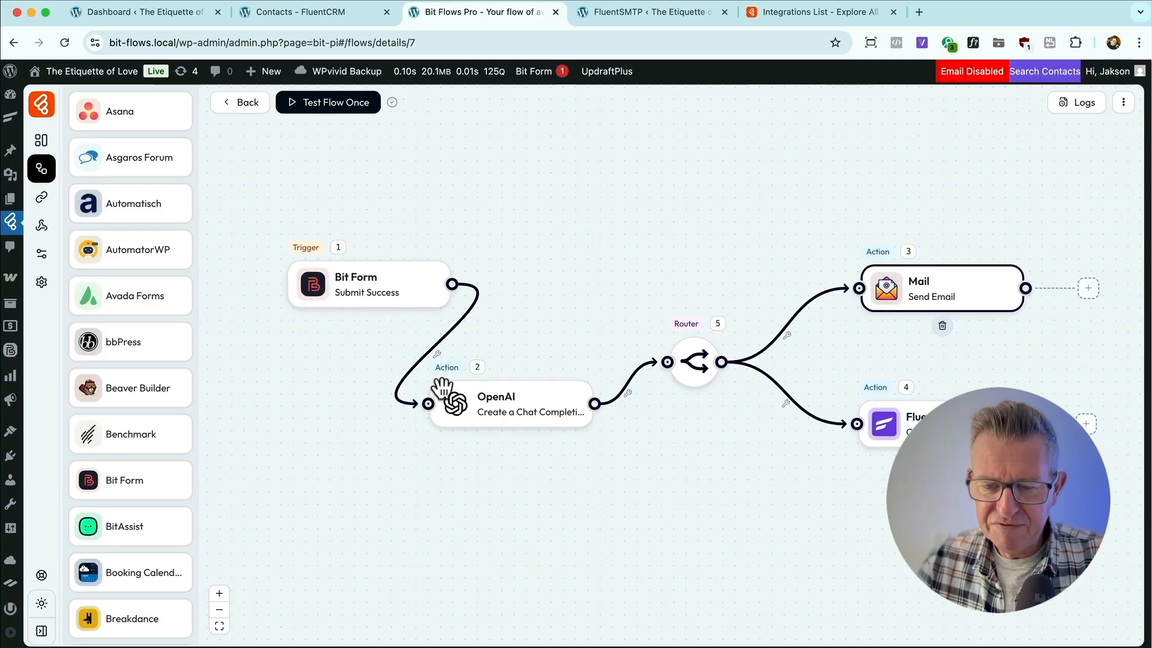
{"action": "mouse_move", "coordinate": [612, 194]}
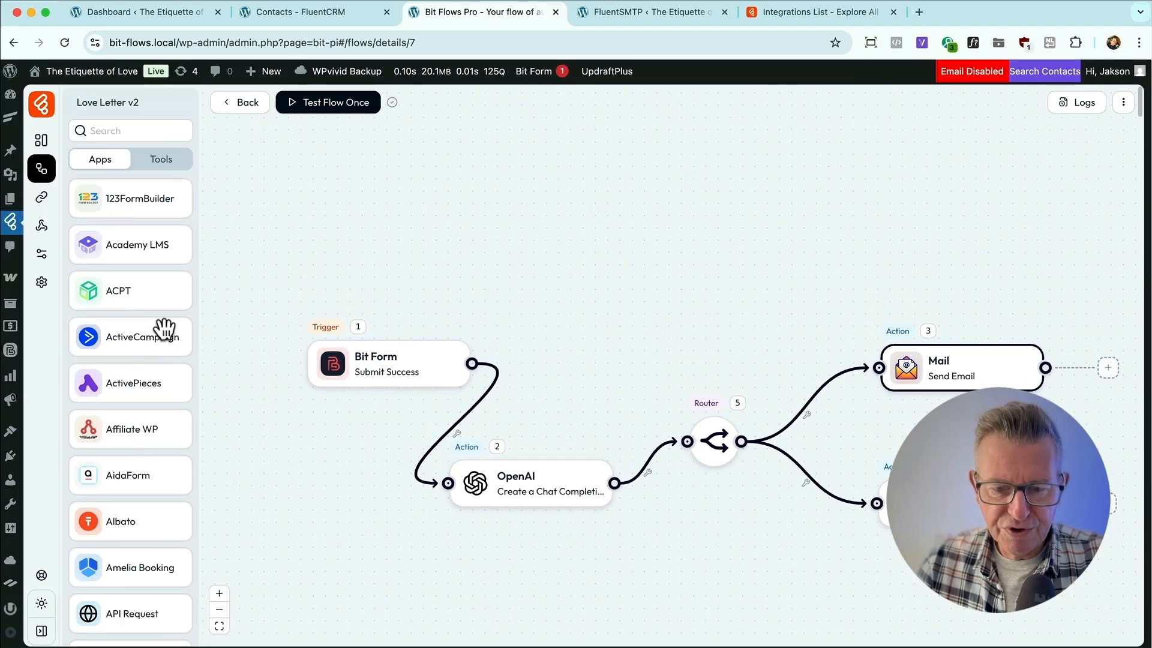
Show the flow Tools panel listing Router, Condition, Delay, Iterator and JSON Parser
{"action": "left_click", "coordinate": [160, 158]}
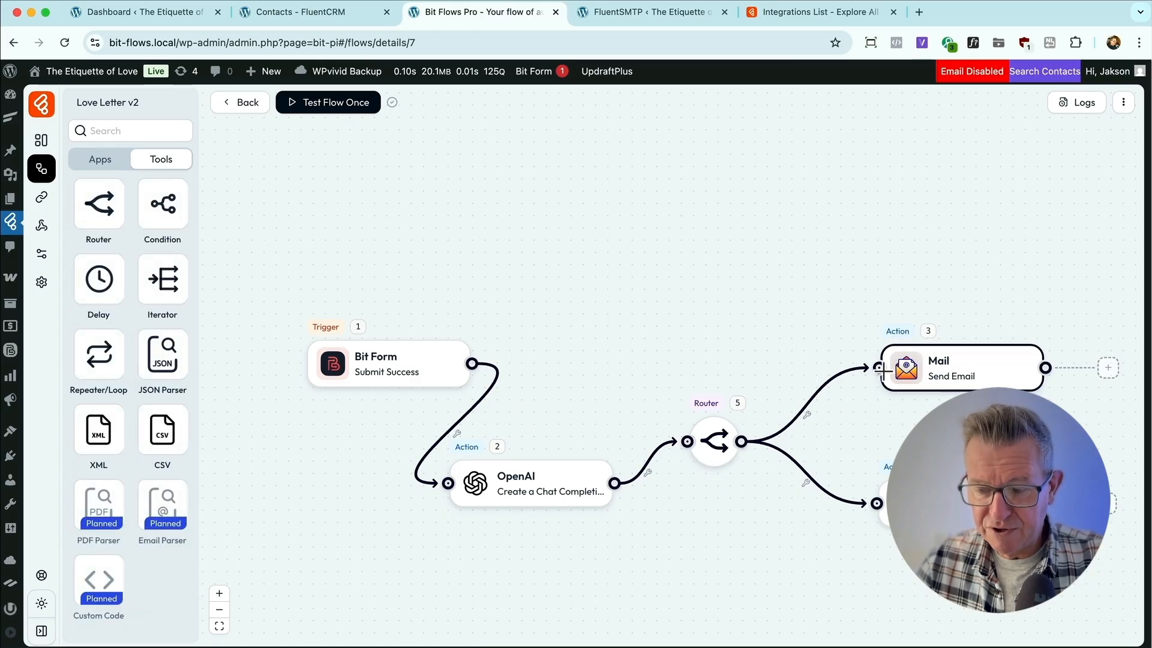
{"action": "mouse_move", "coordinate": [165, 207]}
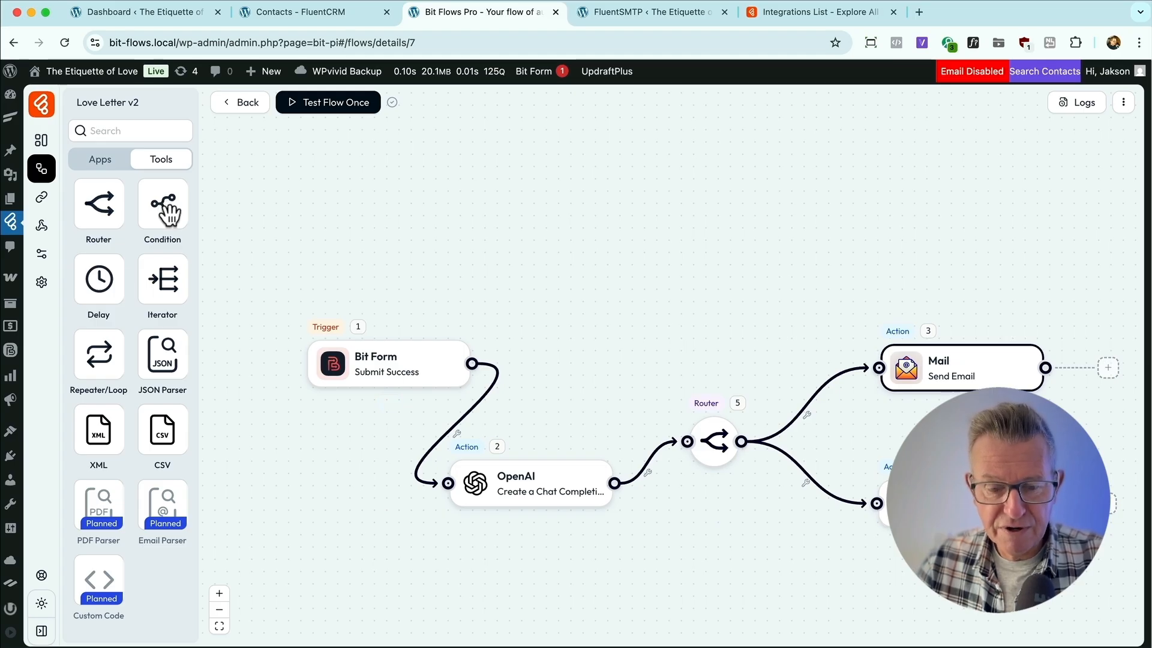
{"action": "mouse_move", "coordinate": [165, 285]}
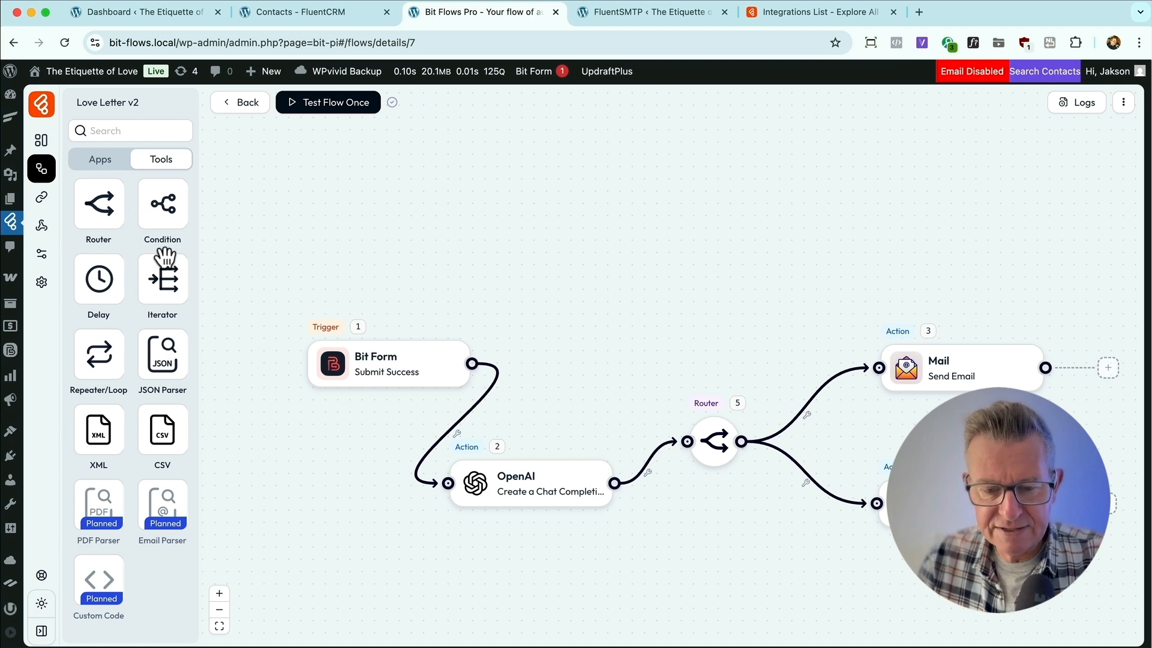
{"action": "mouse_move", "coordinate": [98, 354]}
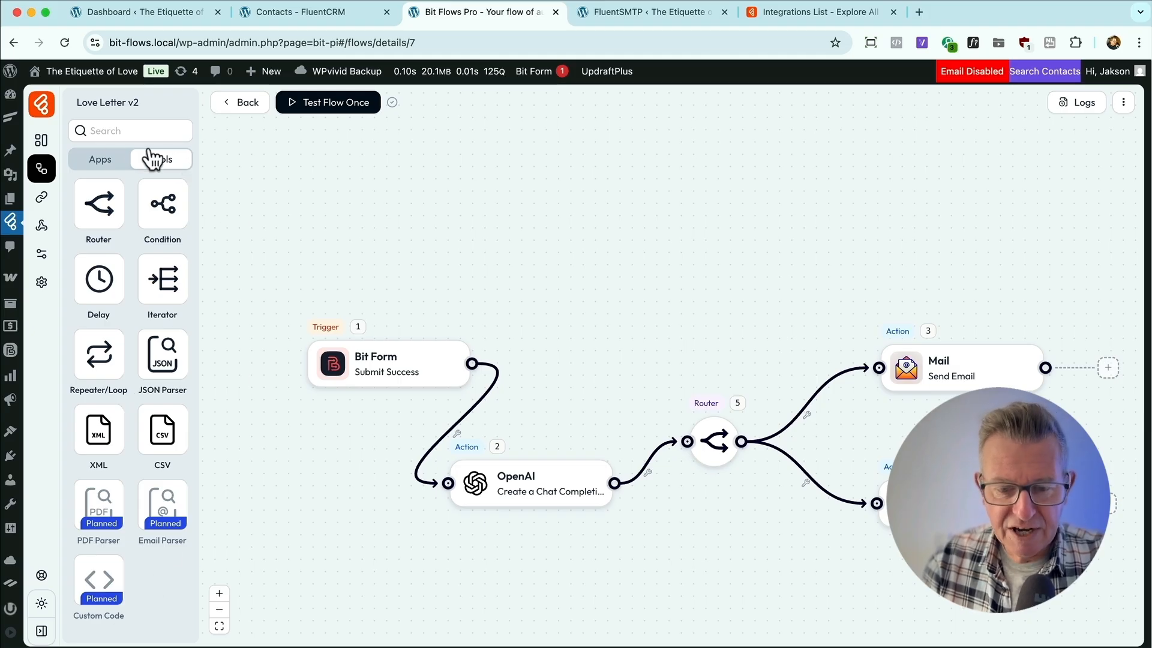
{"action": "mouse_move", "coordinate": [110, 164]}
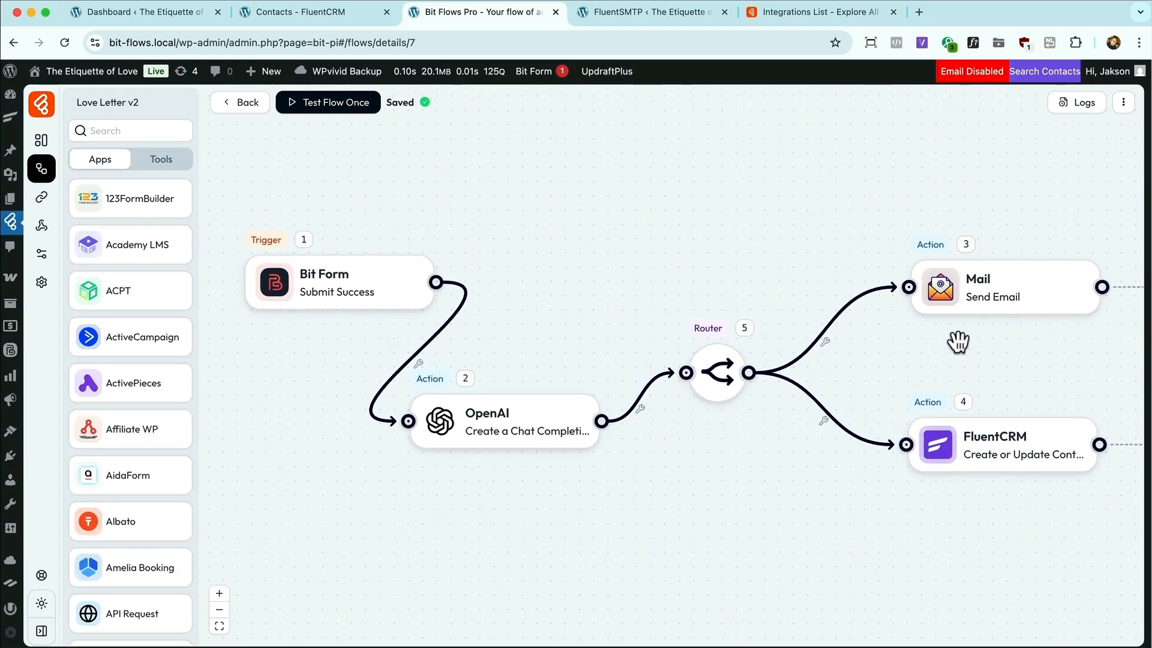
{"action": "mouse_move", "coordinate": [788, 158]}
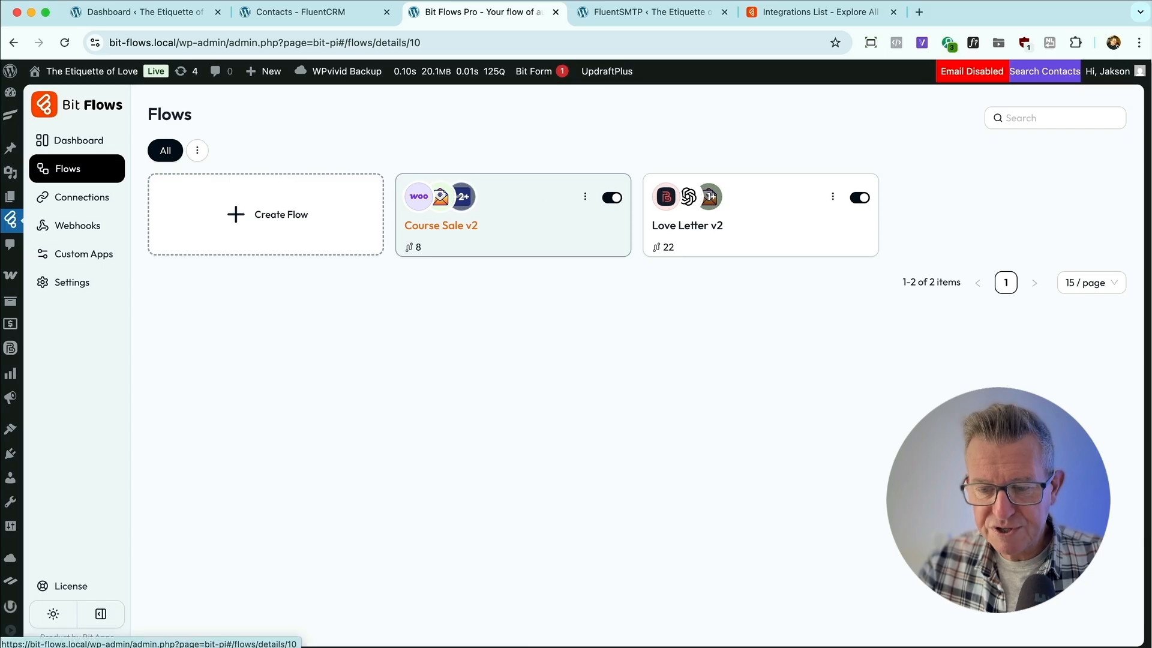
Open Course Sale v2 and view its Check is Course condition: product_id contains 150
{"action": "left_click", "coordinate": [441, 225]}
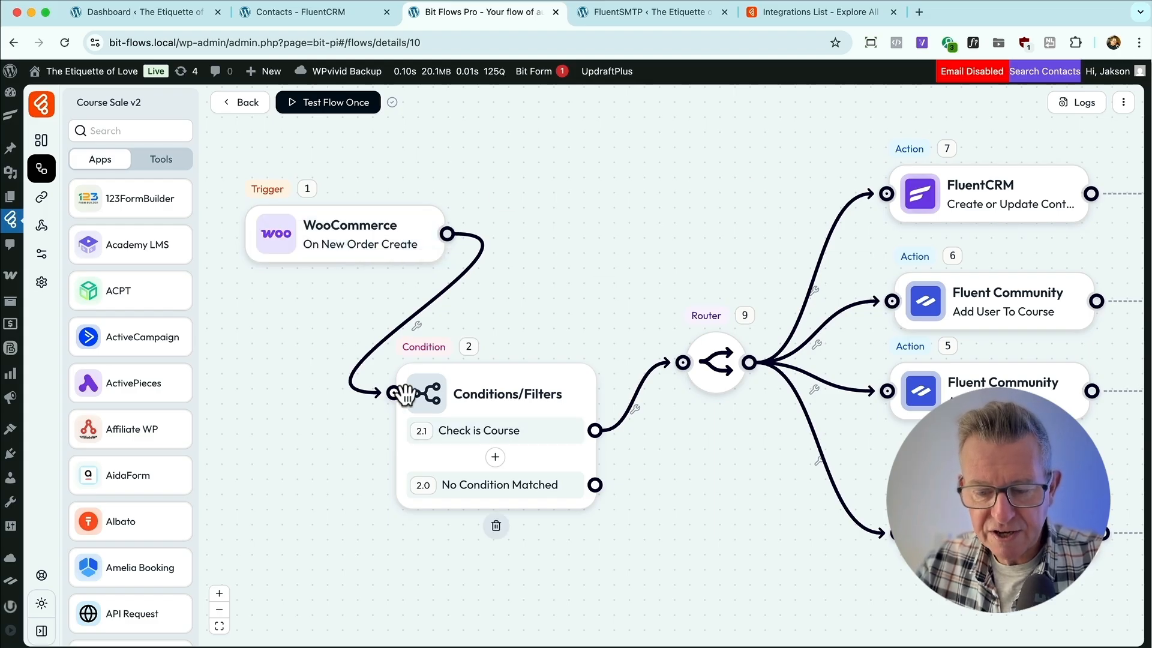
{"action": "mouse_move", "coordinate": [494, 434]}
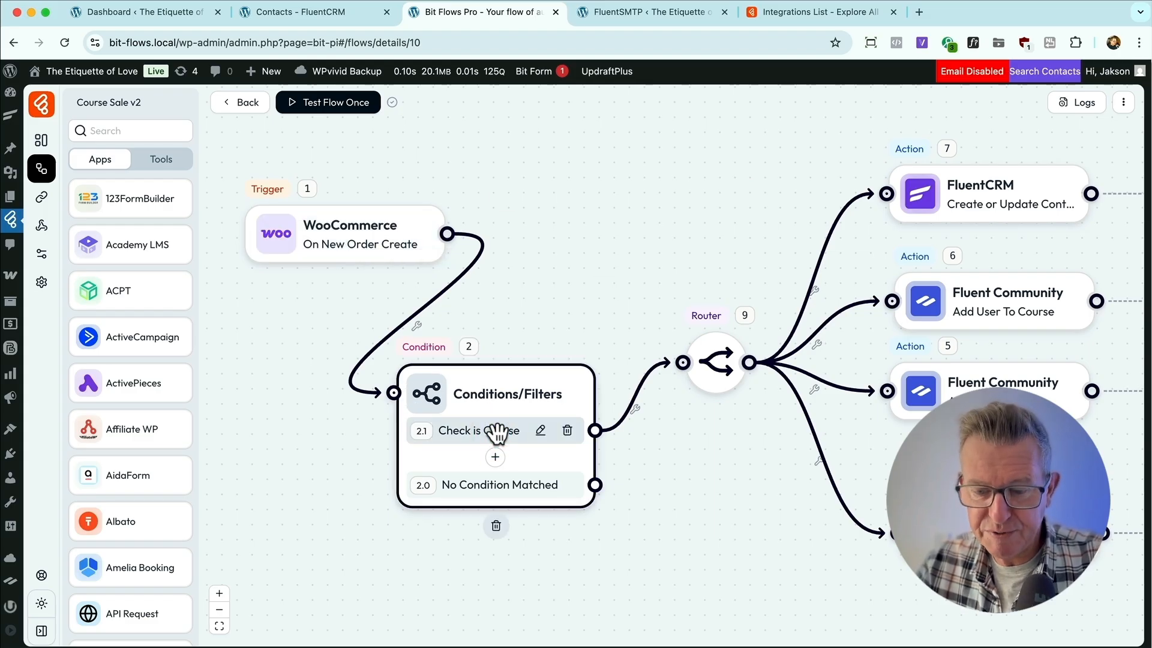
{"action": "left_click", "coordinate": [478, 431]}
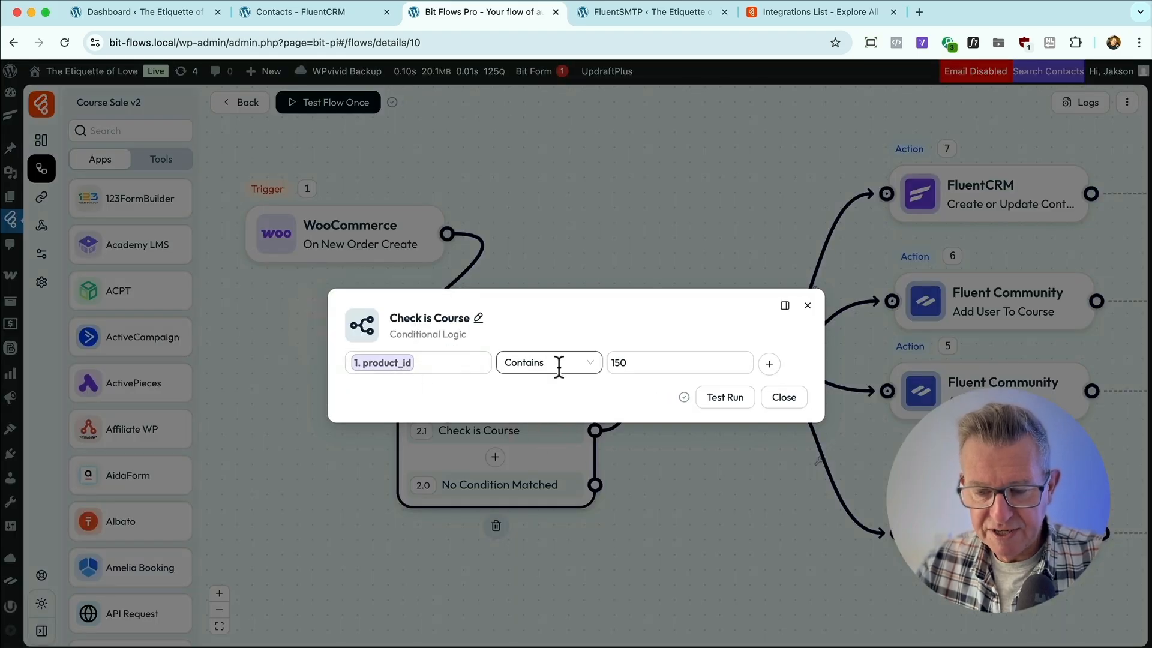
{"action": "left_click", "coordinate": [679, 363]}
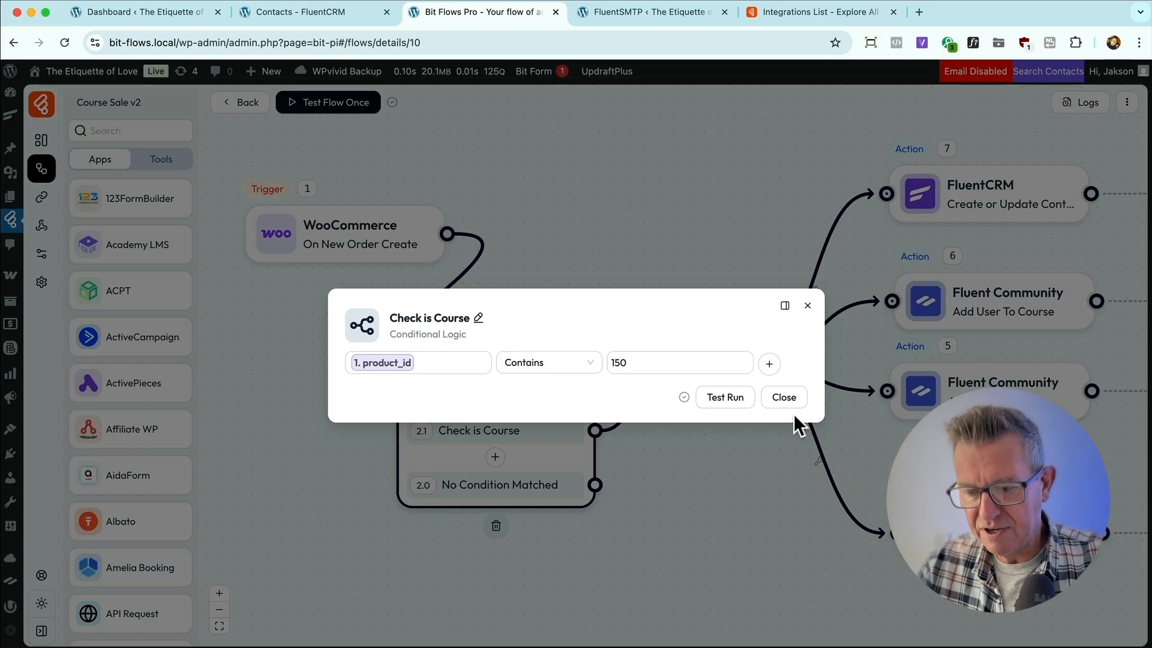
Close the condition settings to return to the Course Sale v2 canvas
{"action": "left_click", "coordinate": [785, 397]}
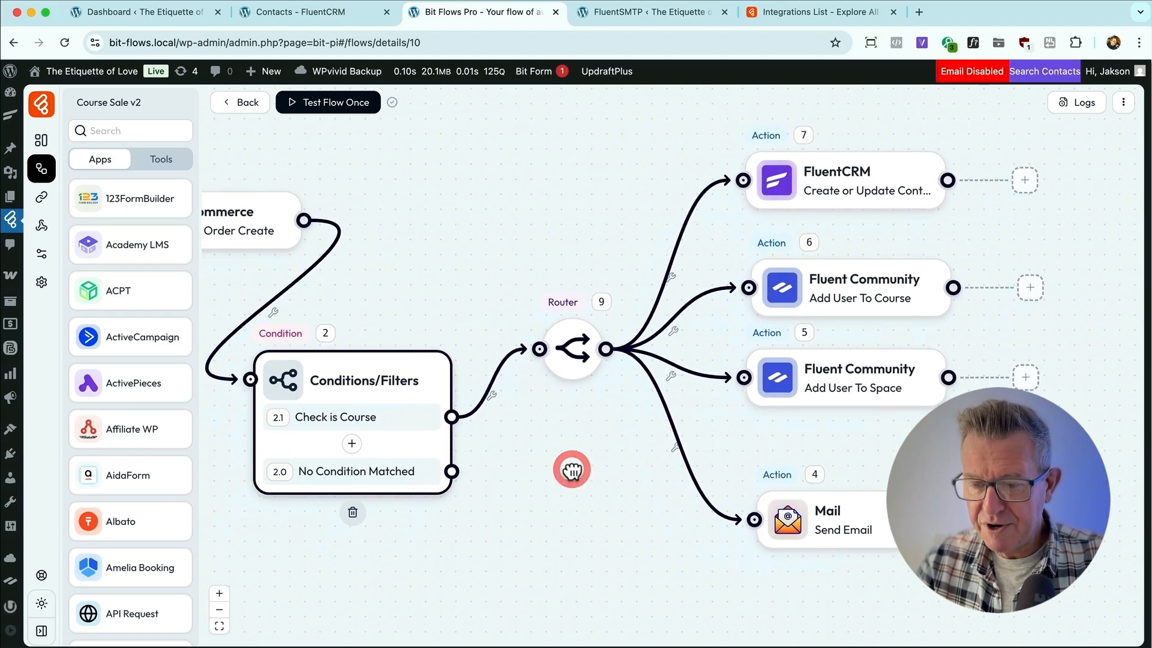
{"action": "mouse_move", "coordinate": [827, 194]}
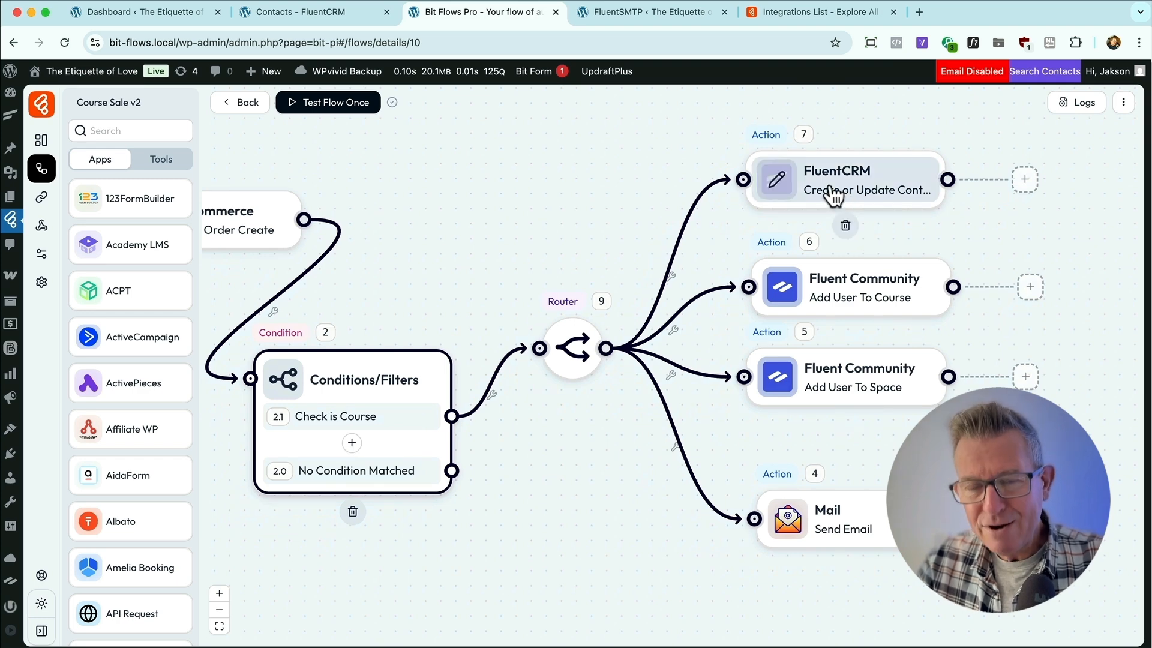
{"action": "mouse_move", "coordinate": [832, 196]}
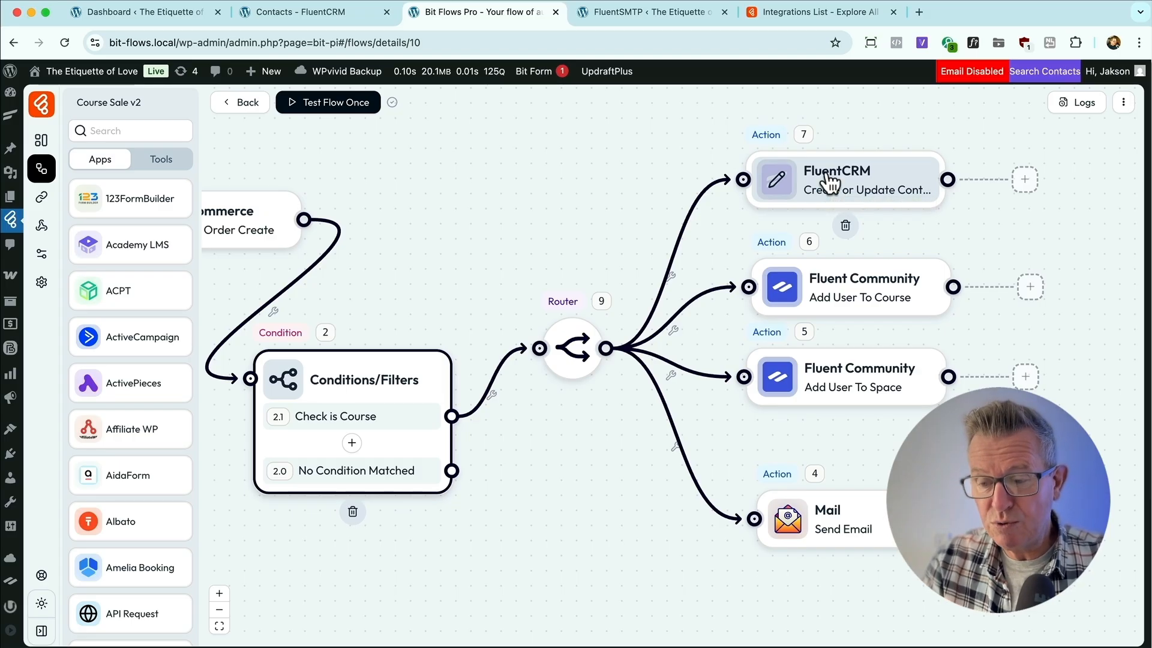
{"action": "left_click", "coordinate": [846, 180]}
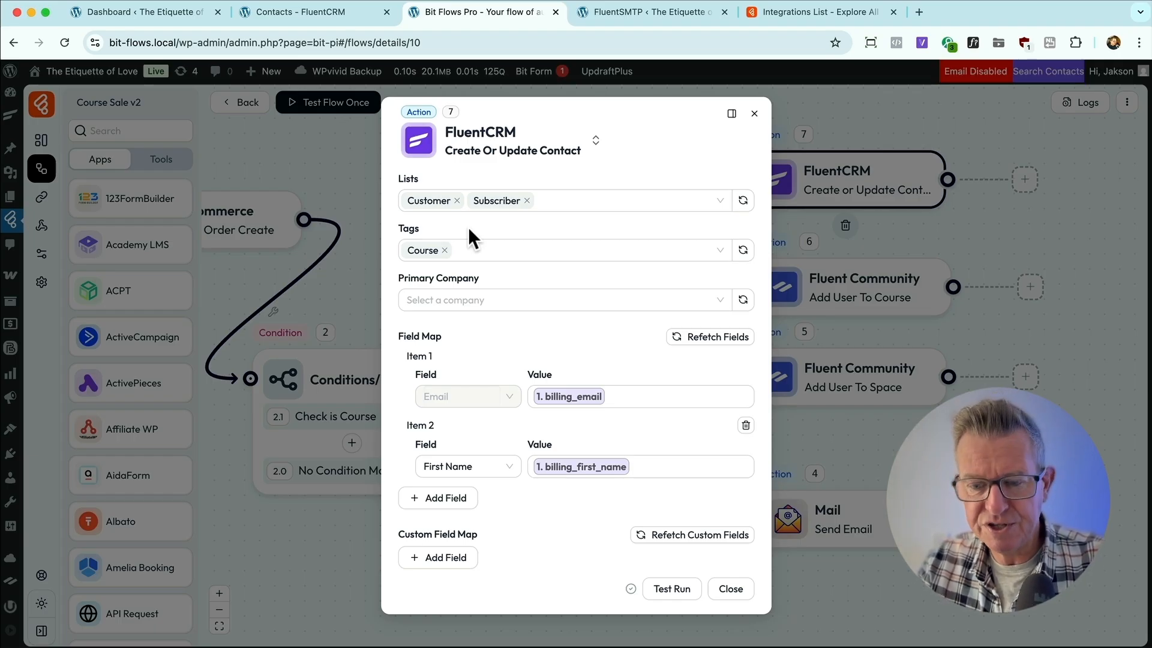
{"action": "mouse_move", "coordinate": [460, 446]}
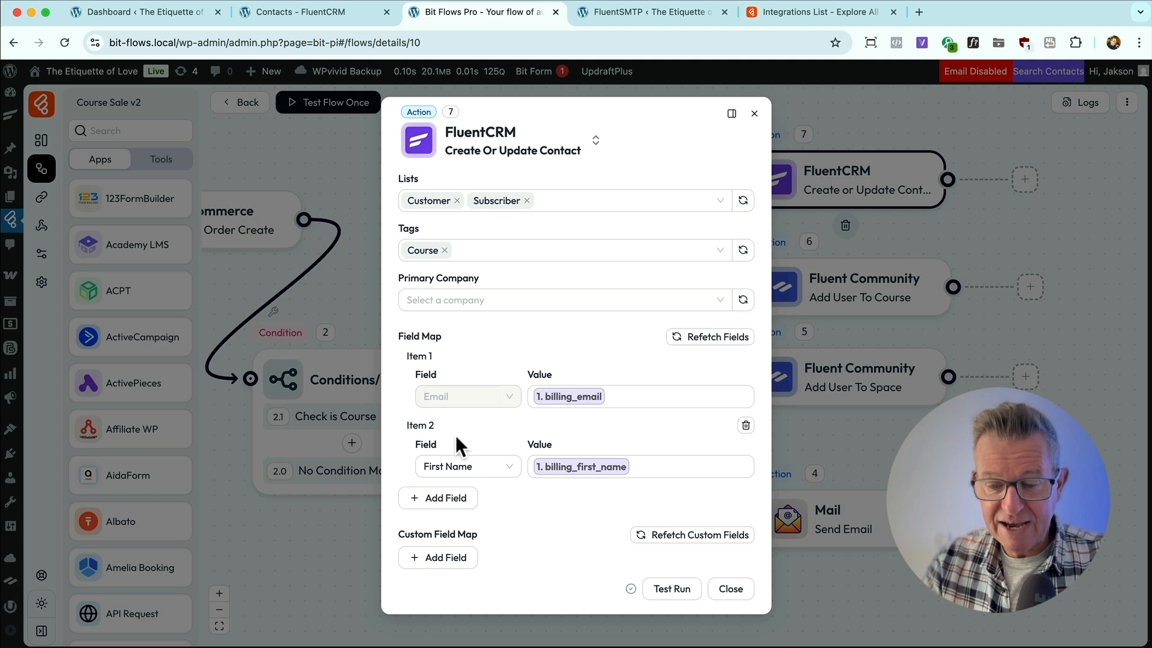
{"action": "left_click", "coordinate": [638, 396]}
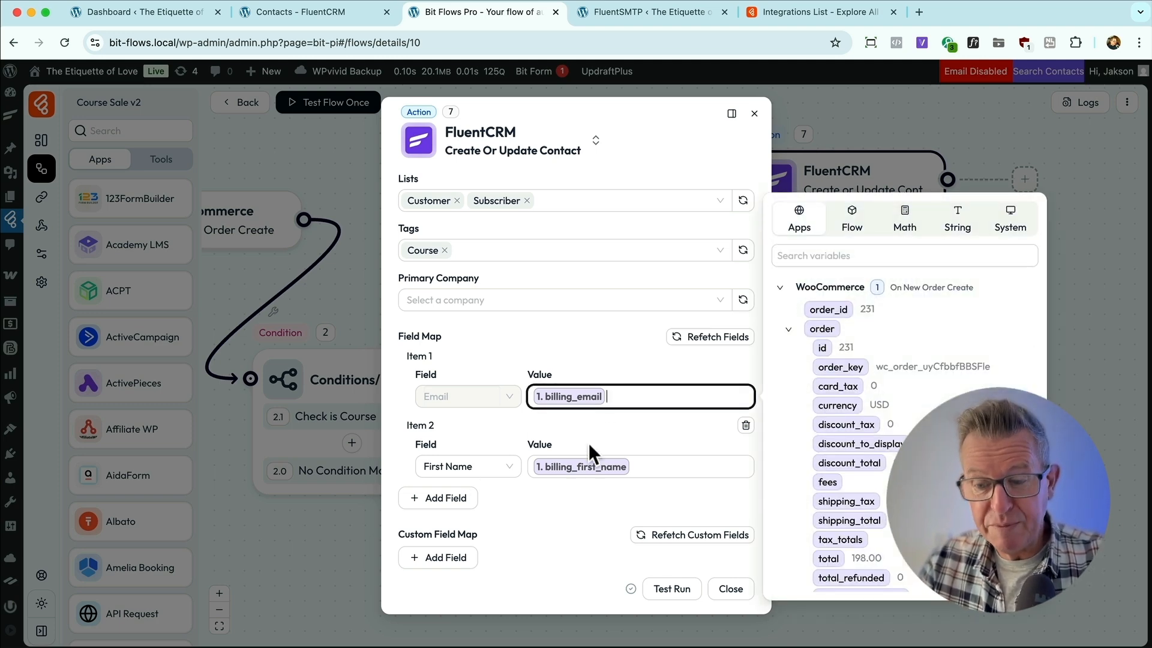
{"action": "left_click", "coordinate": [754, 112]}
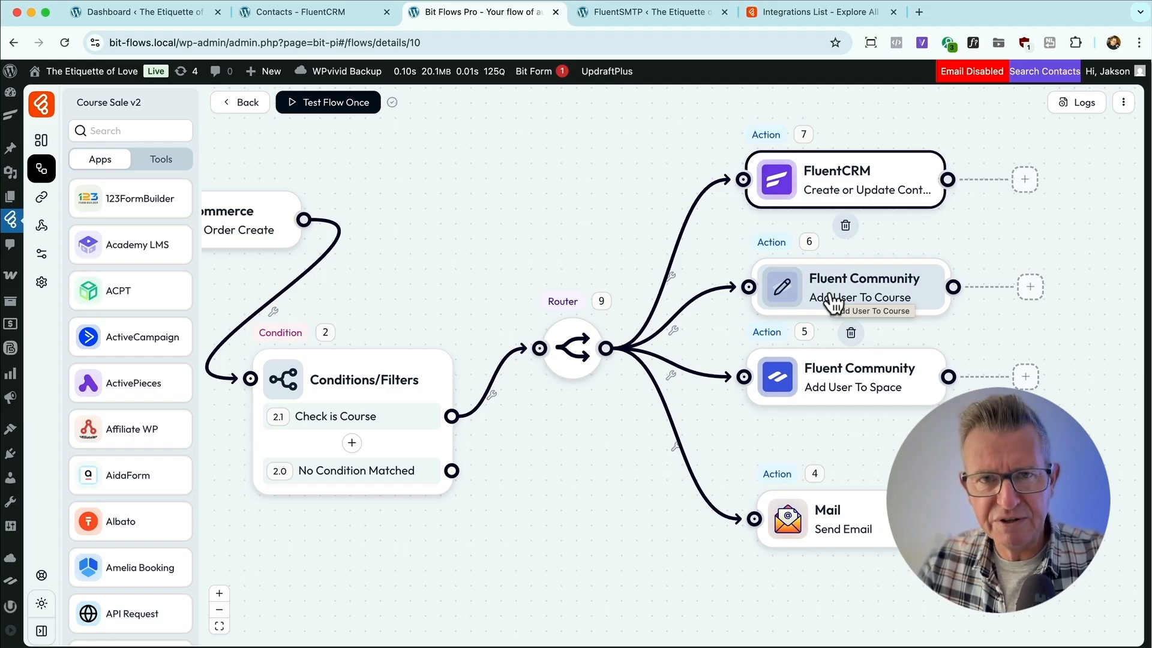
Review the Add User To Course action enrolling customer_id in course 2, then visit the Bit Flows integrations page
{"action": "left_click", "coordinate": [863, 288]}
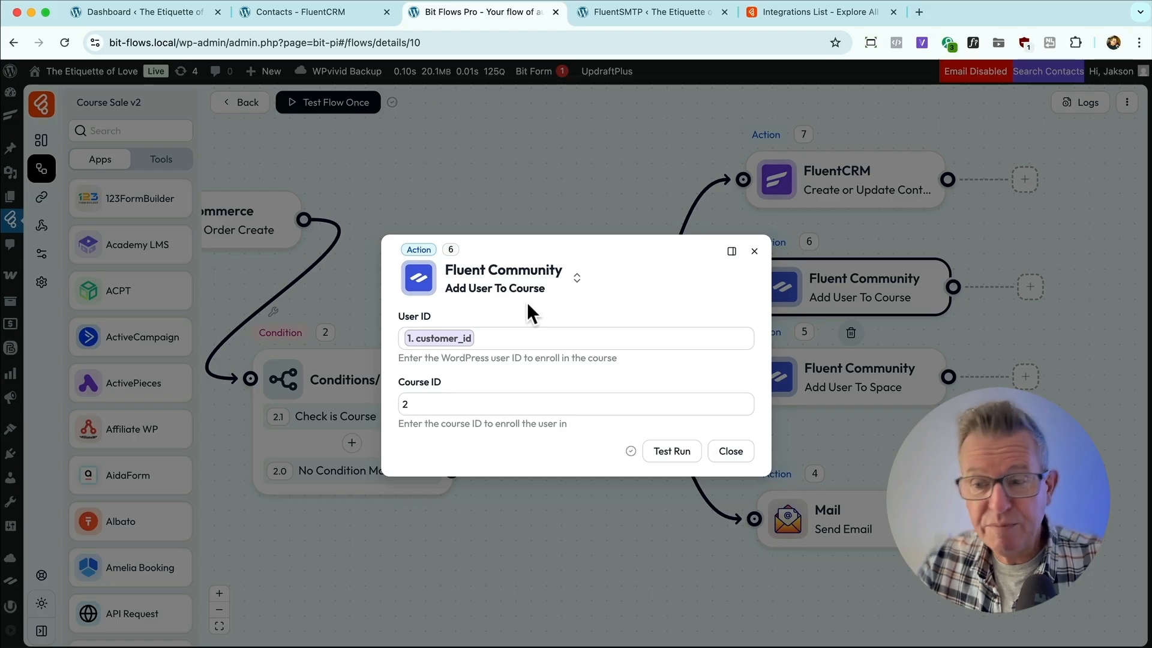
{"action": "left_click", "coordinate": [823, 12]}
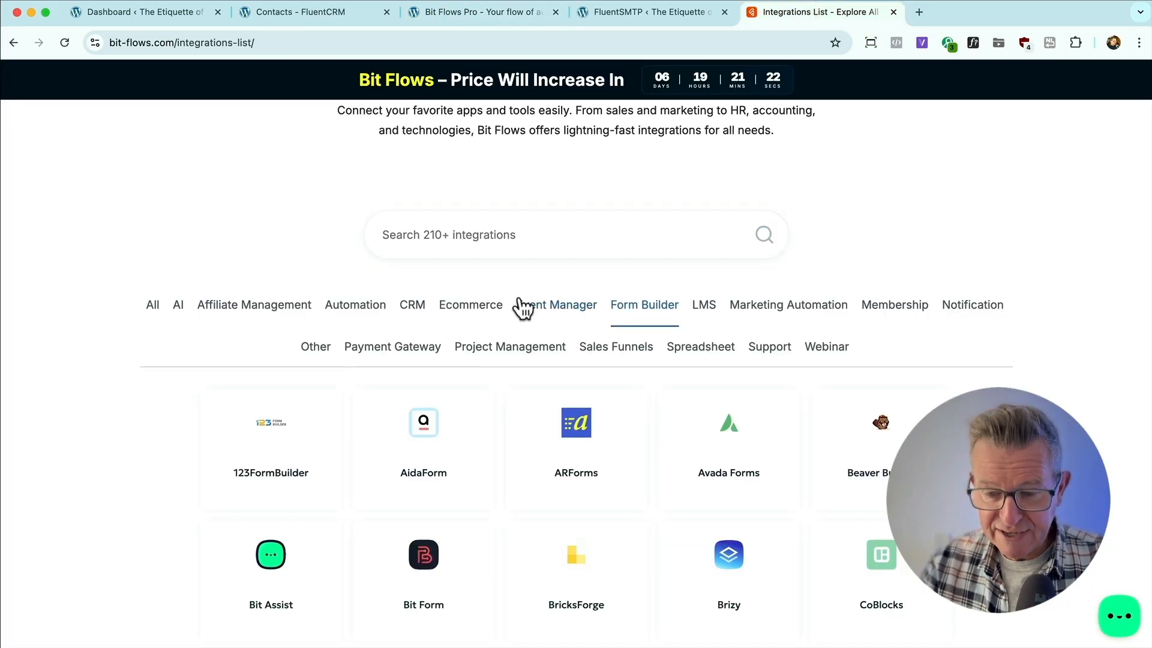
Filter the integrations list to LMS apps, then return to the Course Sale v2 editor
{"action": "left_click", "coordinate": [704, 305]}
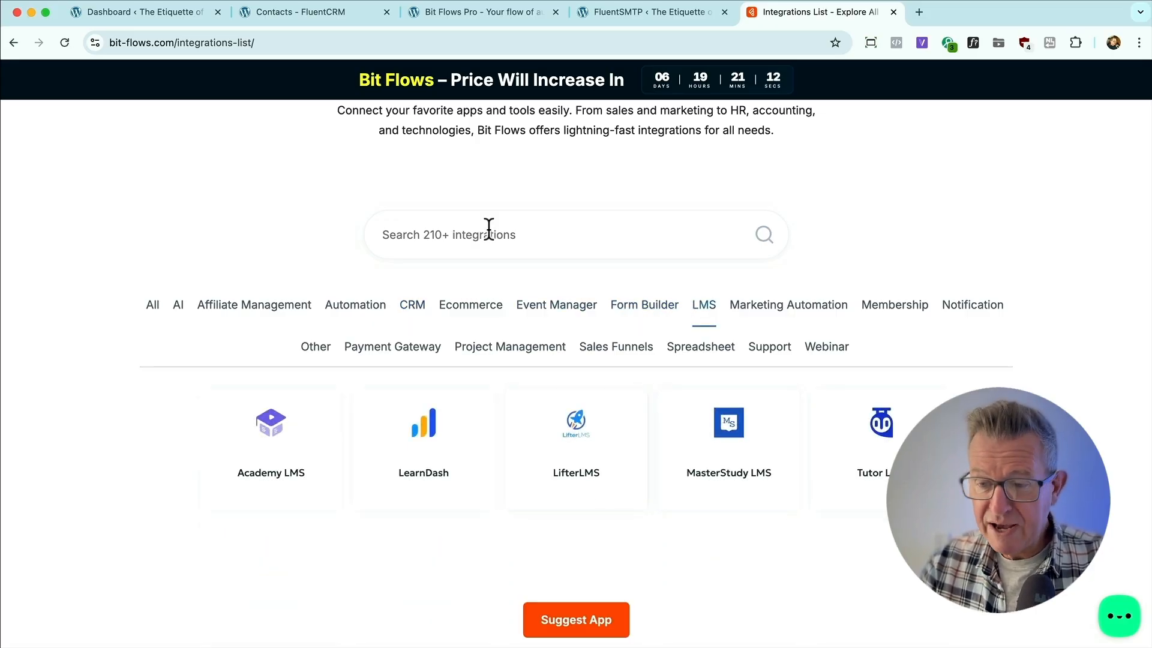
{"action": "mouse_move", "coordinate": [547, 47]}
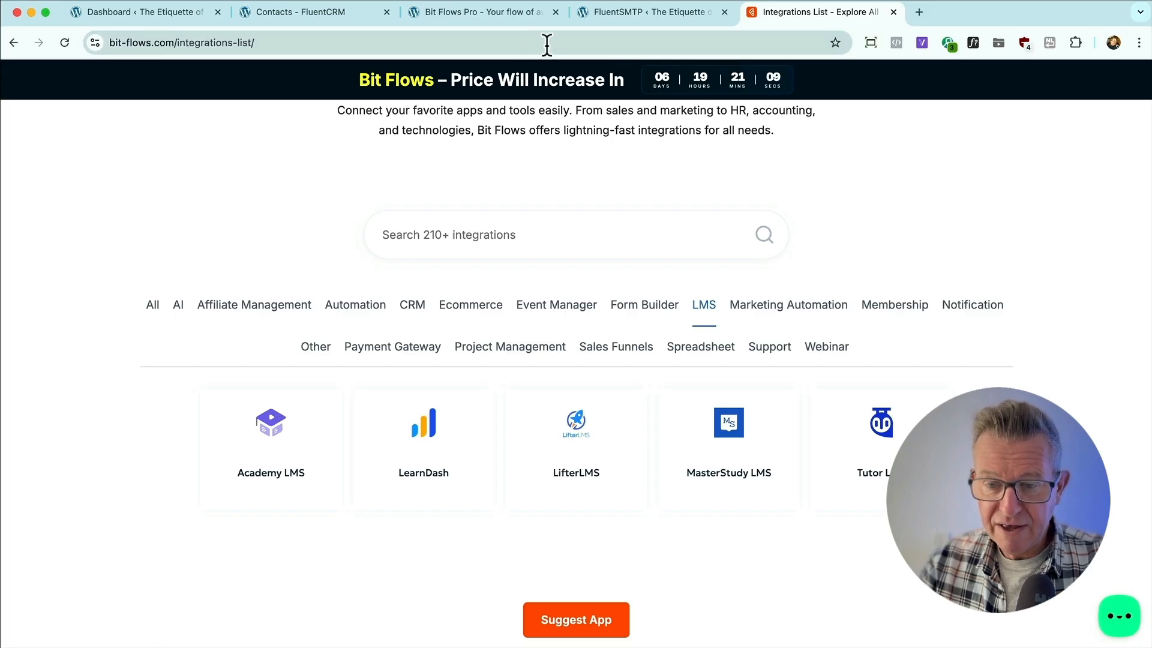
{"action": "left_click", "coordinate": [481, 12]}
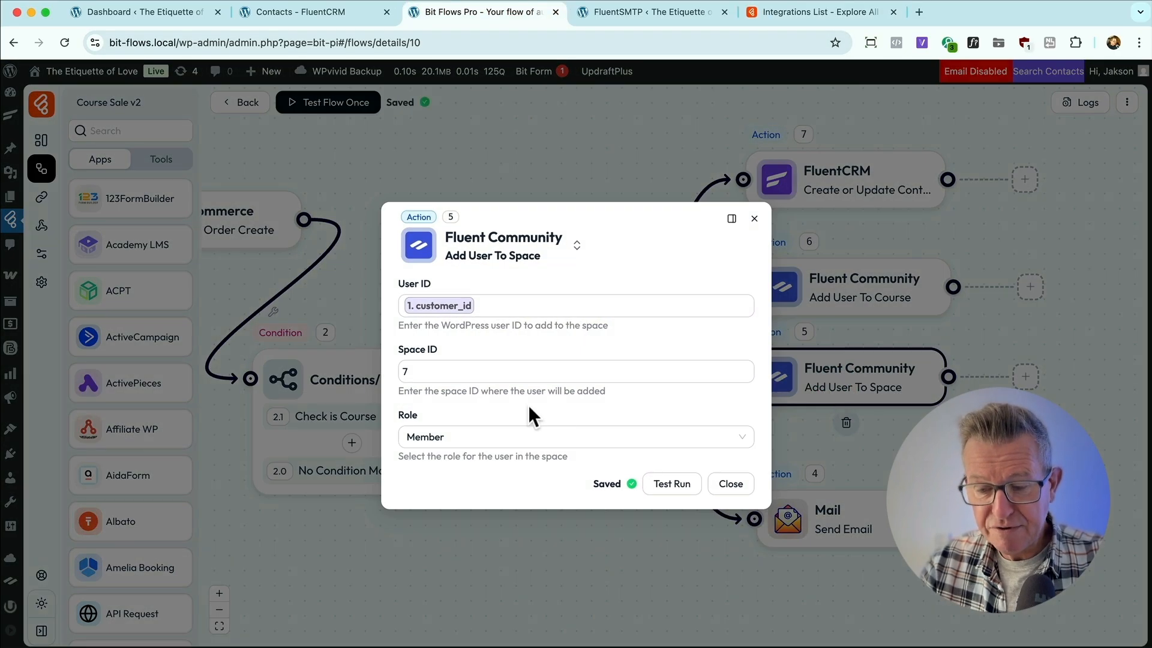
Review the Add User To Space action: customer_id as User ID, space 7, role Member
{"action": "left_click", "coordinate": [478, 372]}
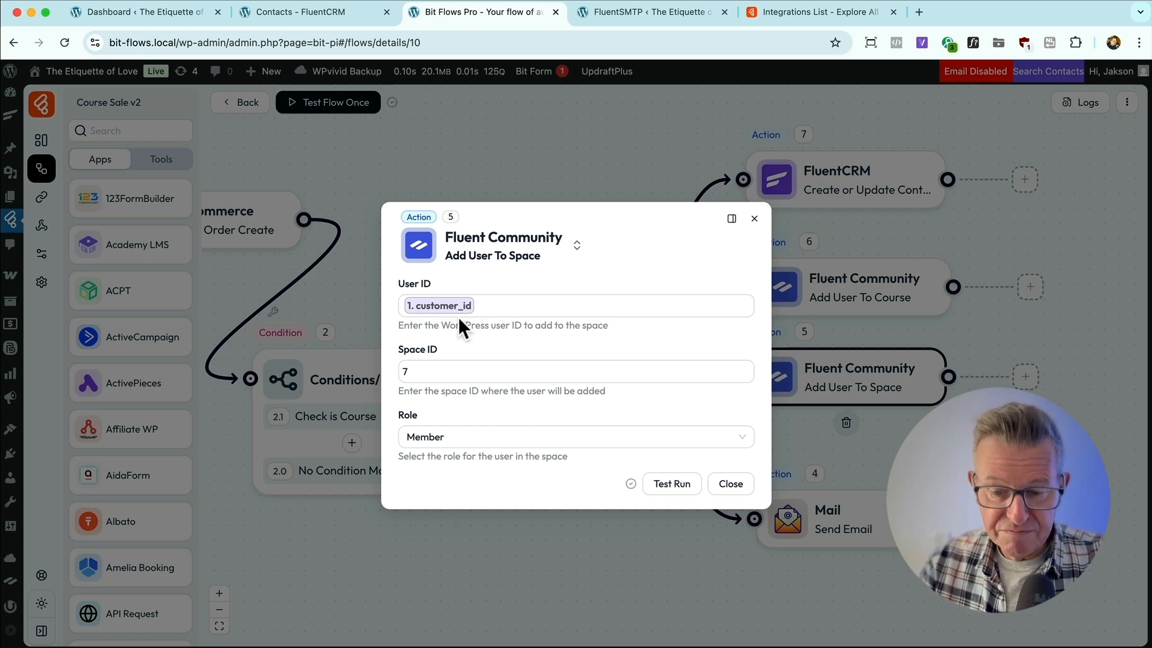
{"action": "left_click", "coordinate": [512, 306]}
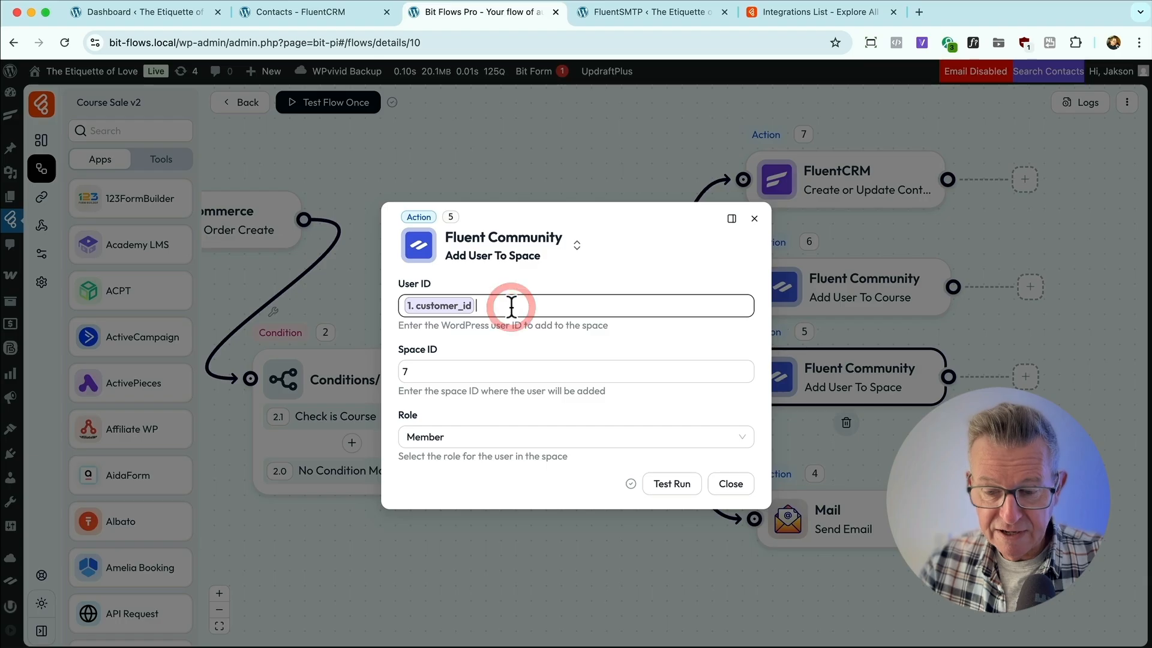
{"action": "left_click", "coordinate": [511, 306]}
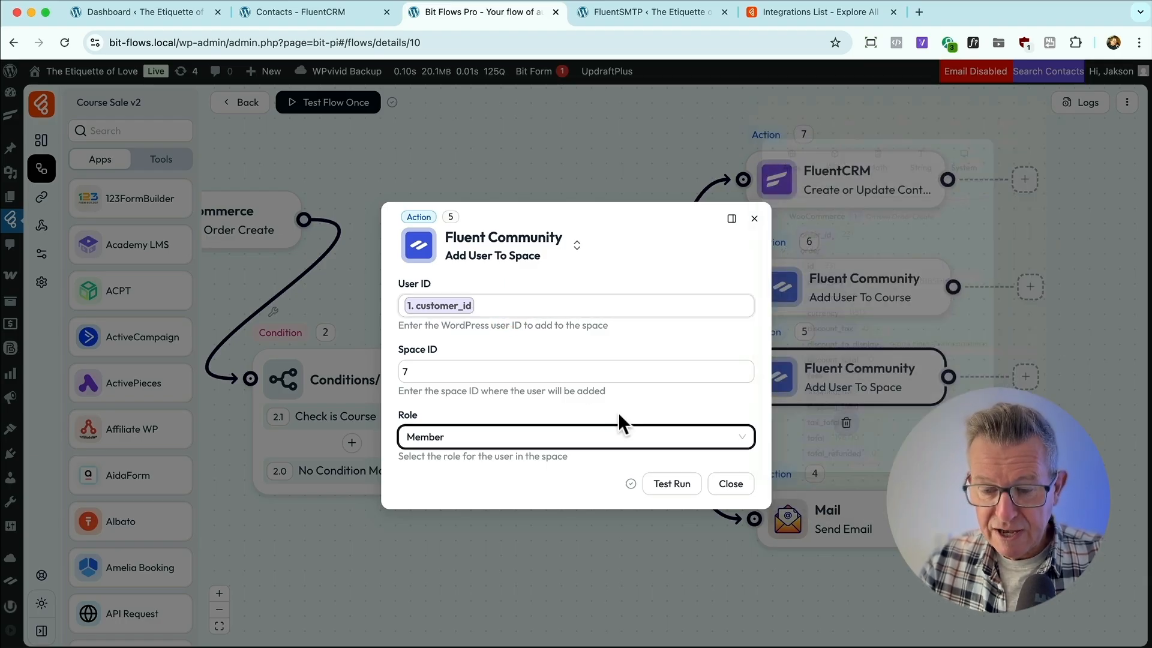
{"action": "left_click", "coordinate": [576, 372]}
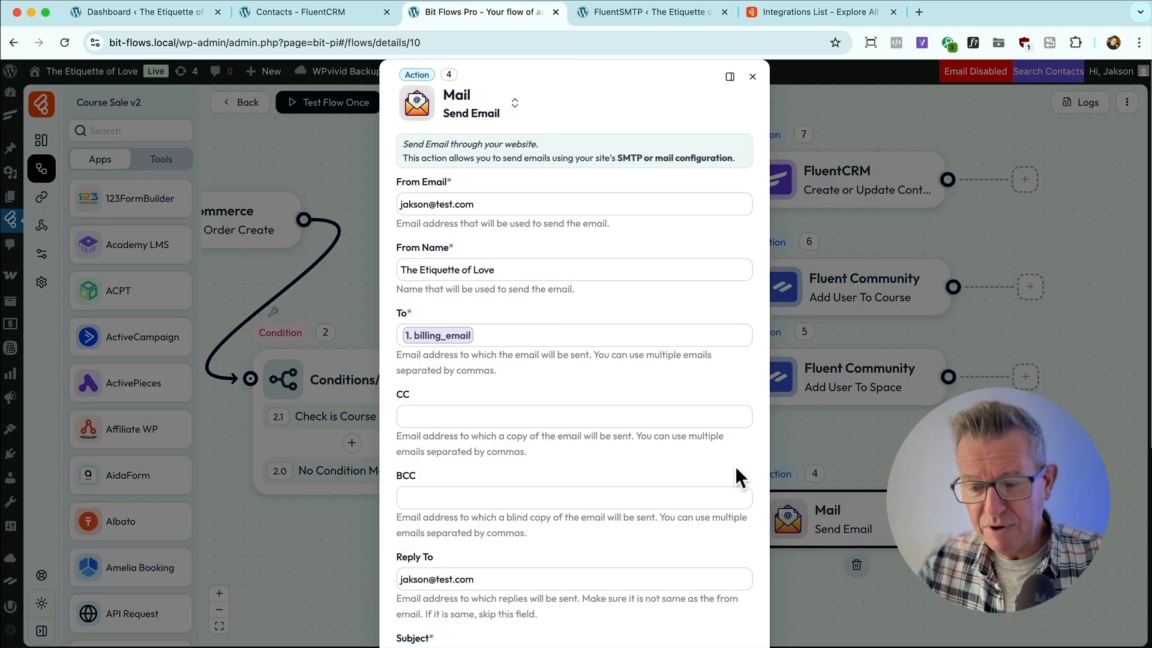
Review the welcome email's subject and HTML course-access body, then close the Mail settings
{"action": "scroll", "scroll_direction": "down", "scroll_amount": 3}
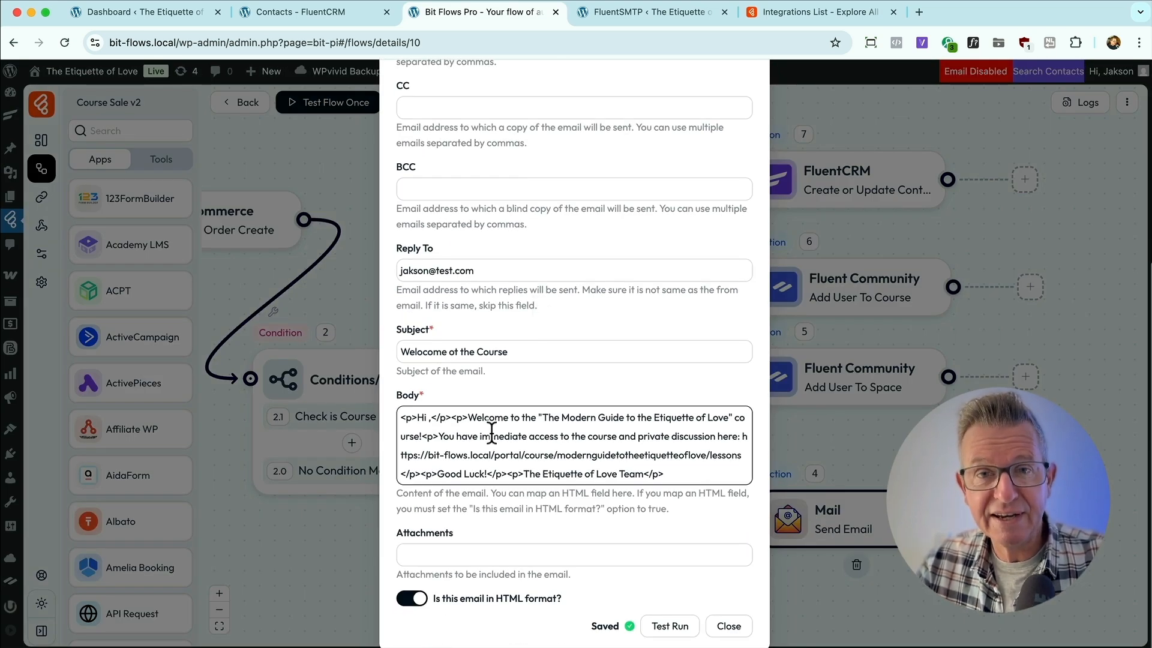
{"action": "left_click", "coordinate": [729, 626]}
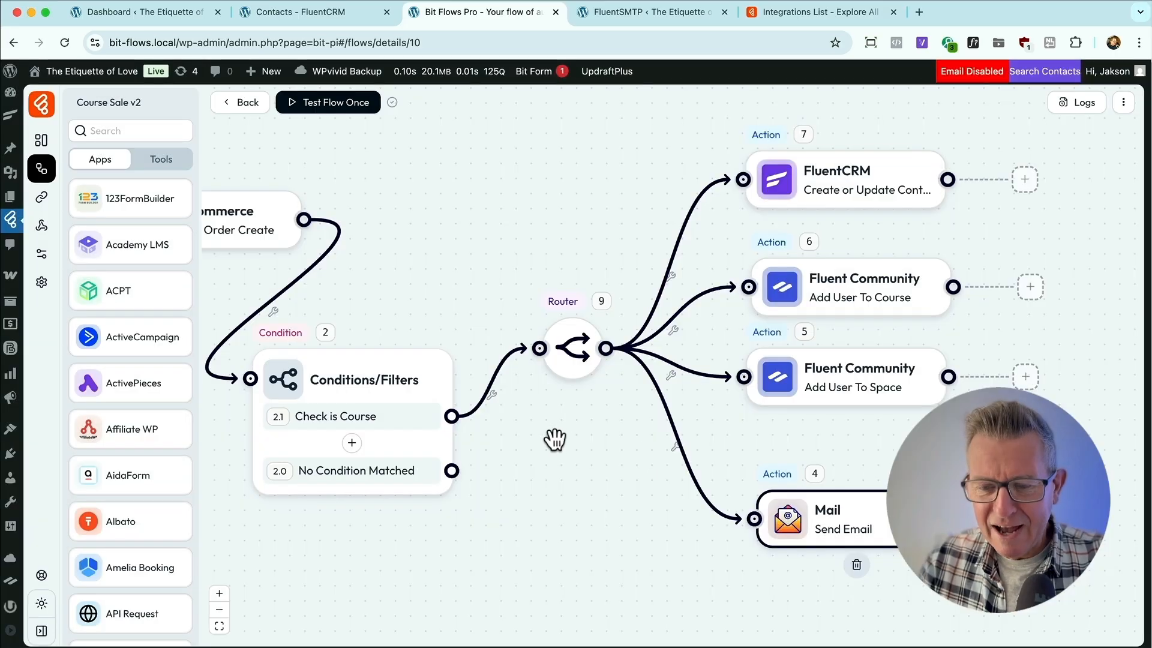